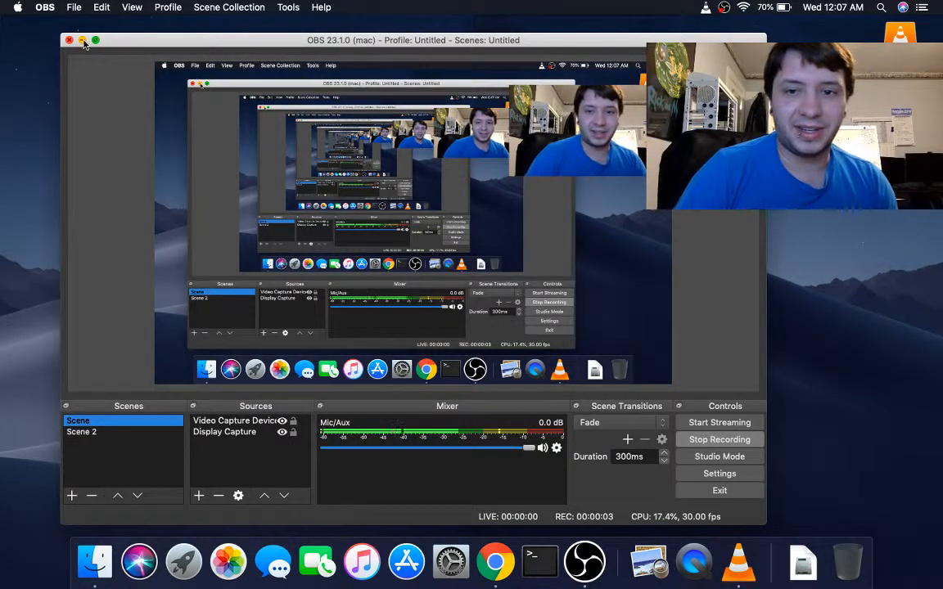
Minimize the OBS window so the plain desktop is visible.
left_click(81, 40)
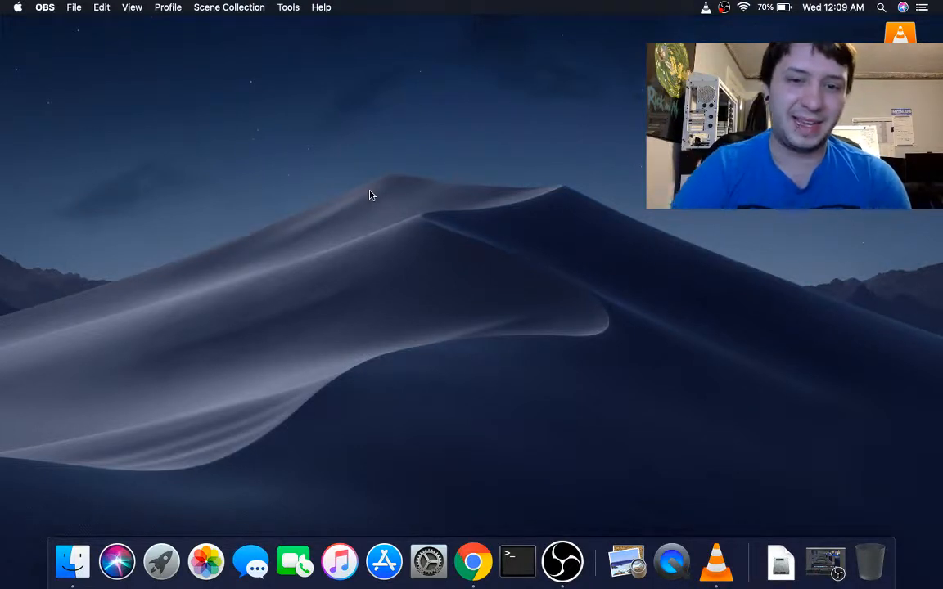
mouse_move(270, 331)
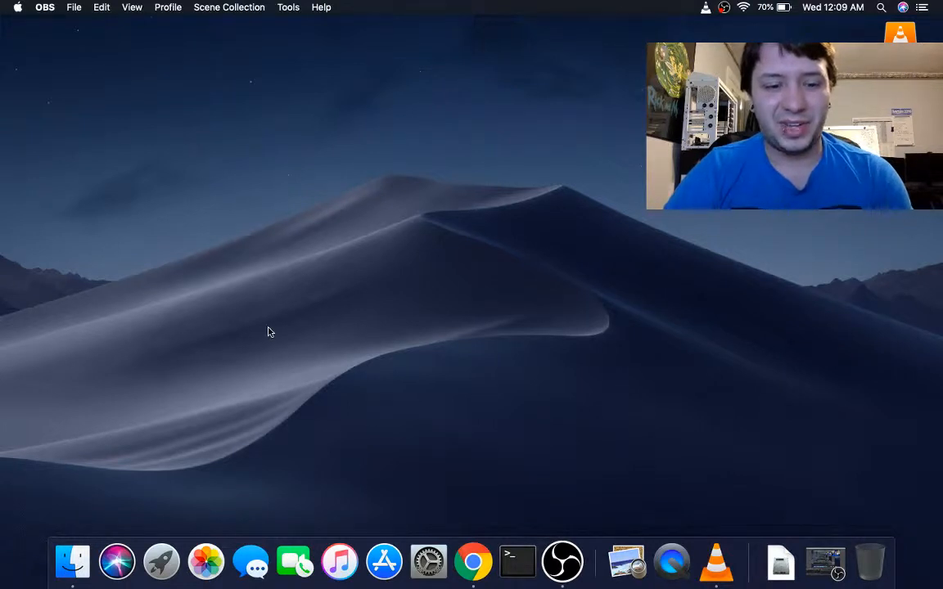
mouse_move(72, 560)
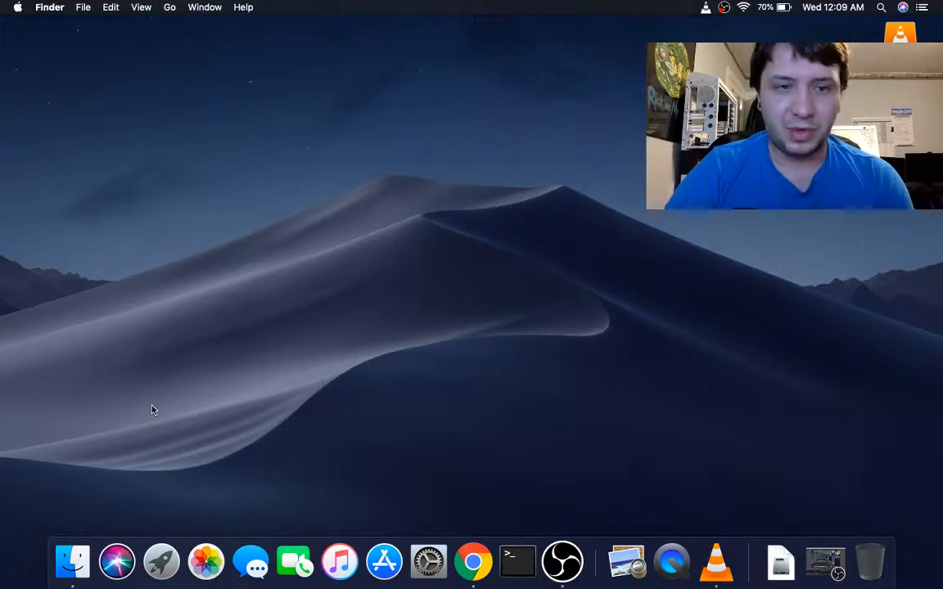
mouse_move(72, 562)
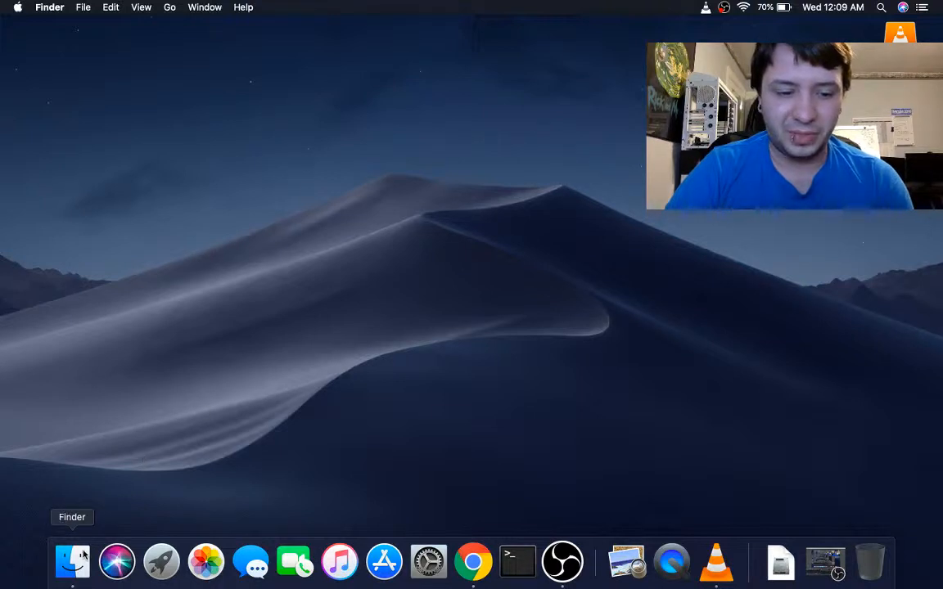
Browse the Applications, Downloads, Pictures and Movies favourite folders in a new Finder window.
left_click(72, 562)
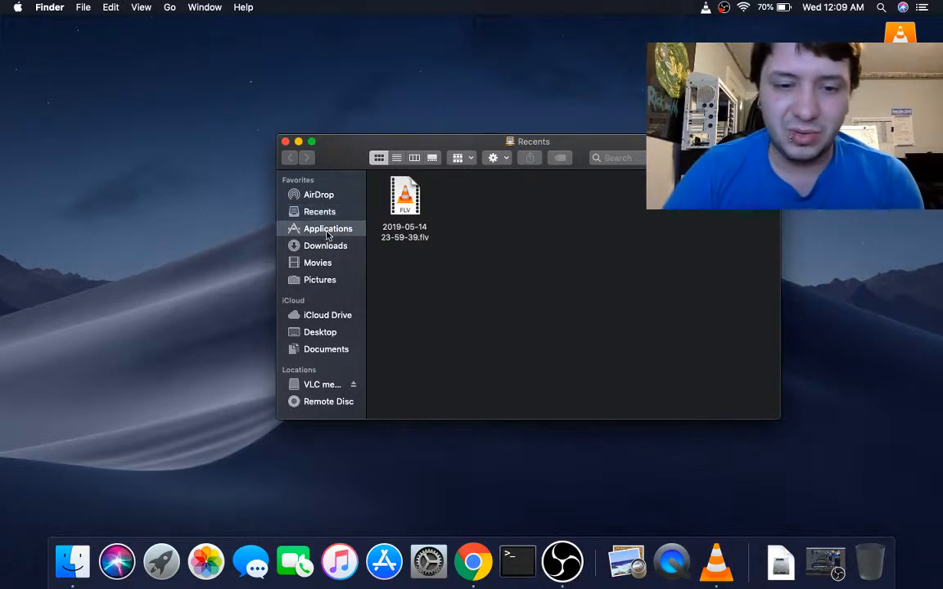
left_click(327, 228)
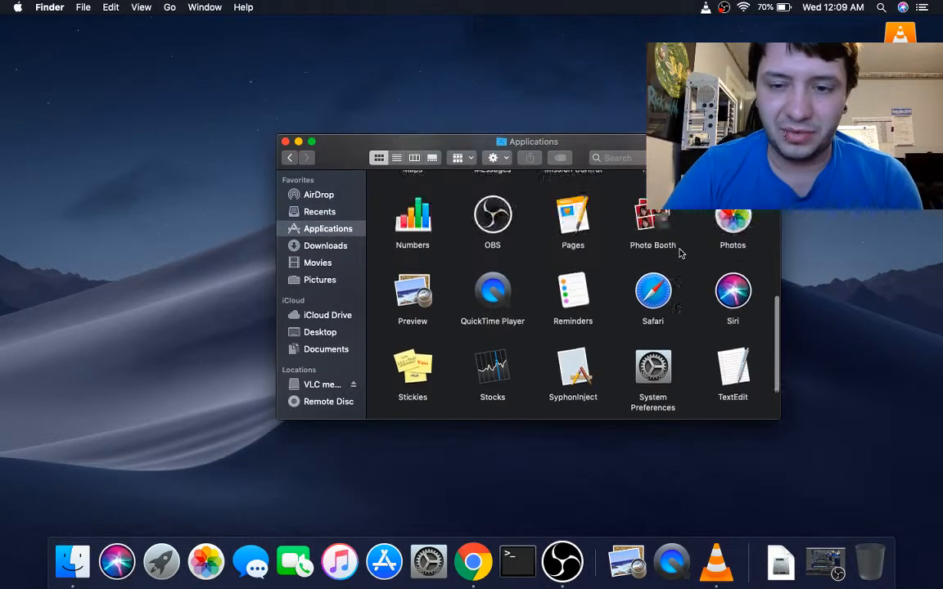
scroll("down", 3)
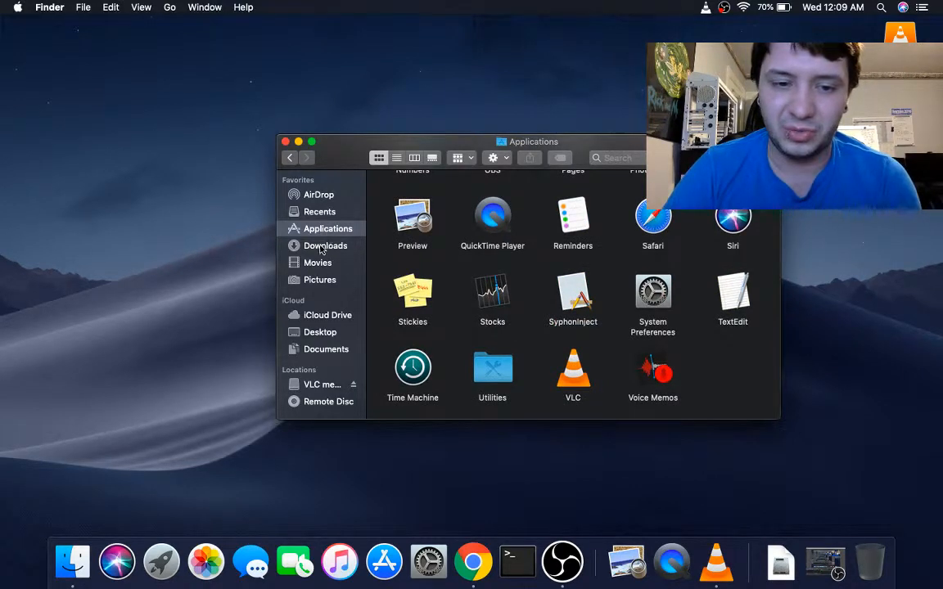
left_click(325, 245)
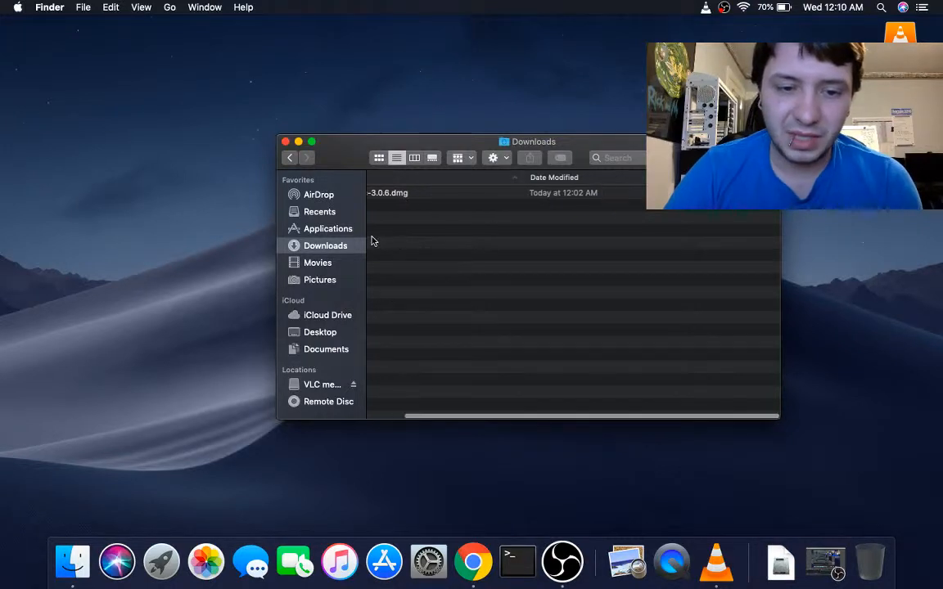
left_click(319, 279)
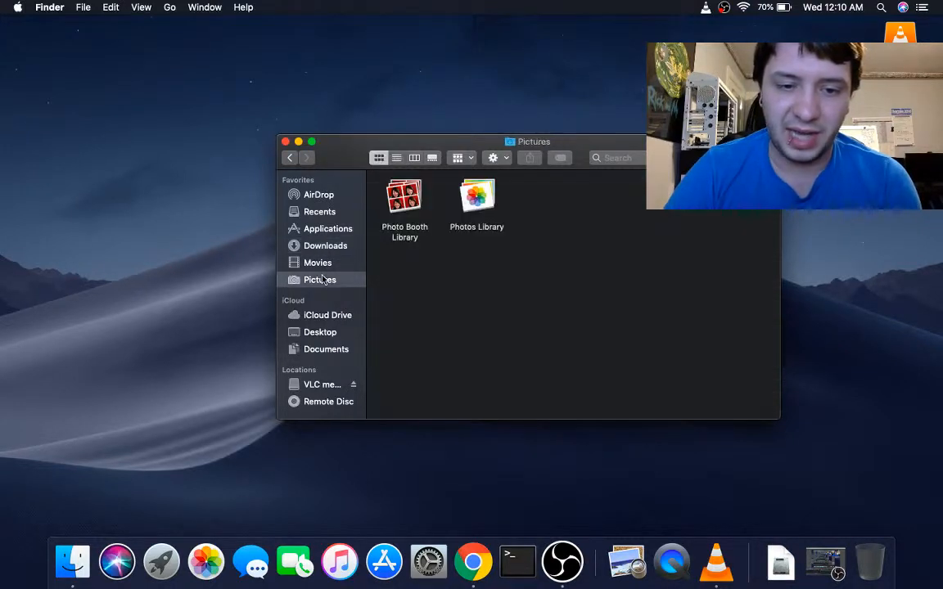
left_click(317, 263)
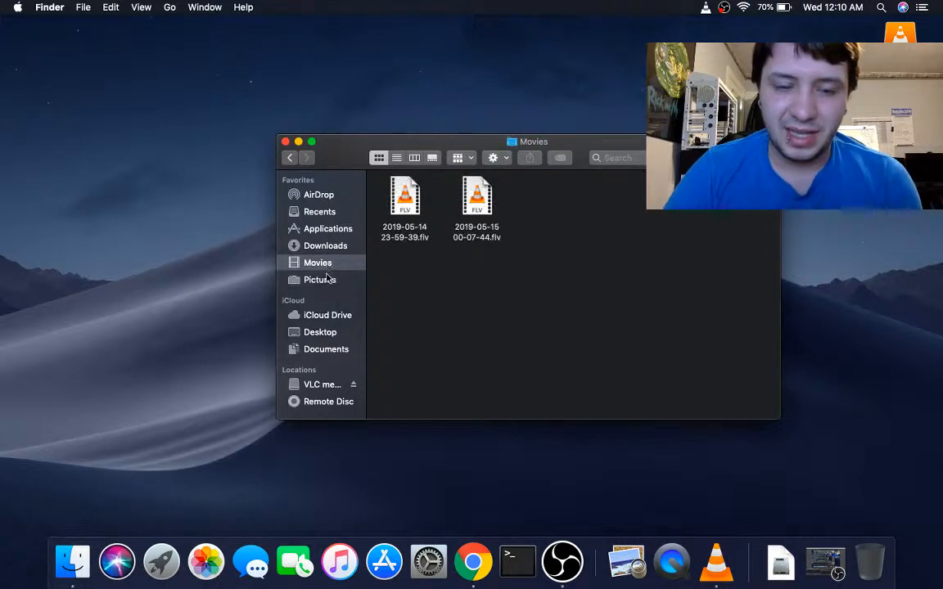
left_click(319, 279)
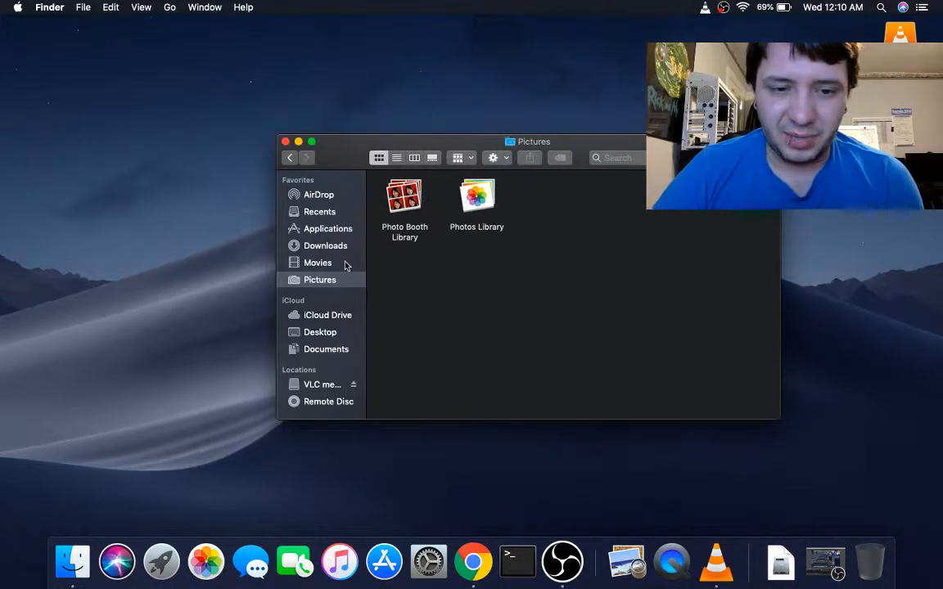
left_click(318, 262)
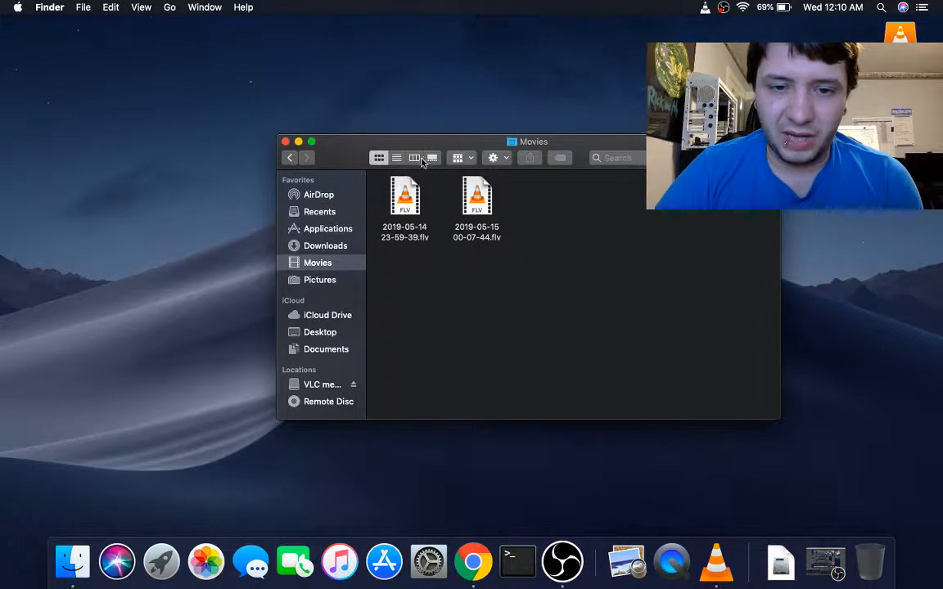
Cycle the Movies folder through column, gallery, icon and list views, ending back on Applications.
left_click(396, 157)
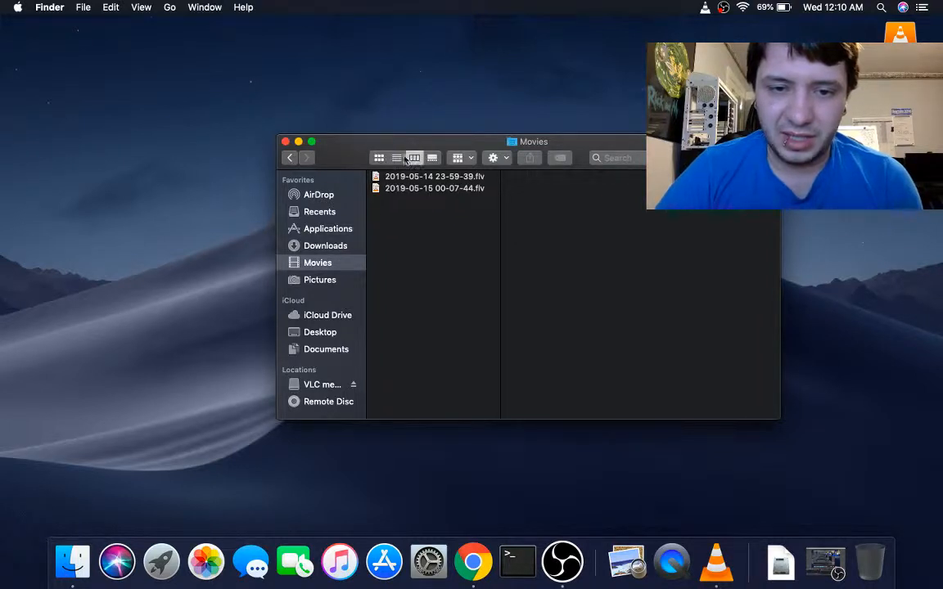
left_click(431, 158)
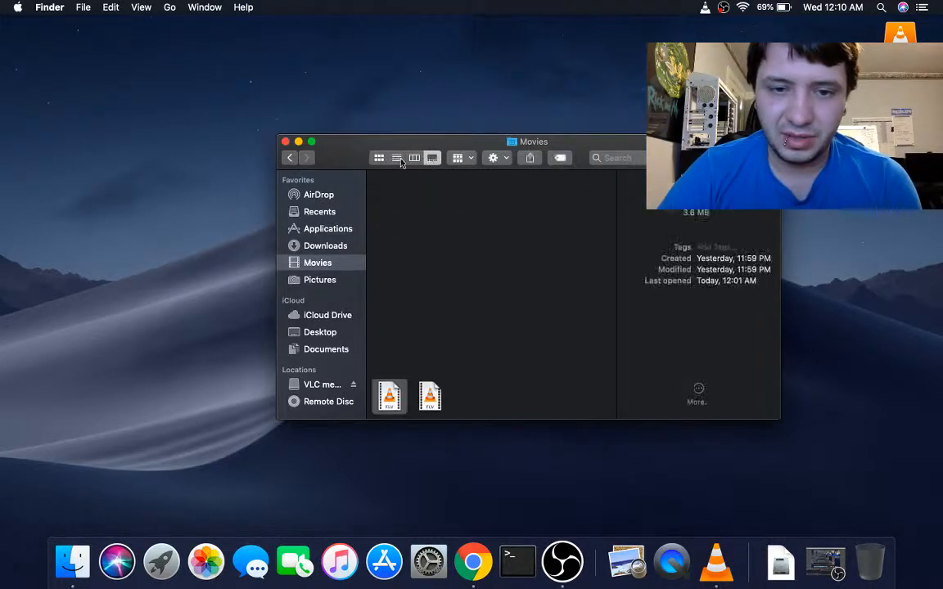
left_click(461, 157)
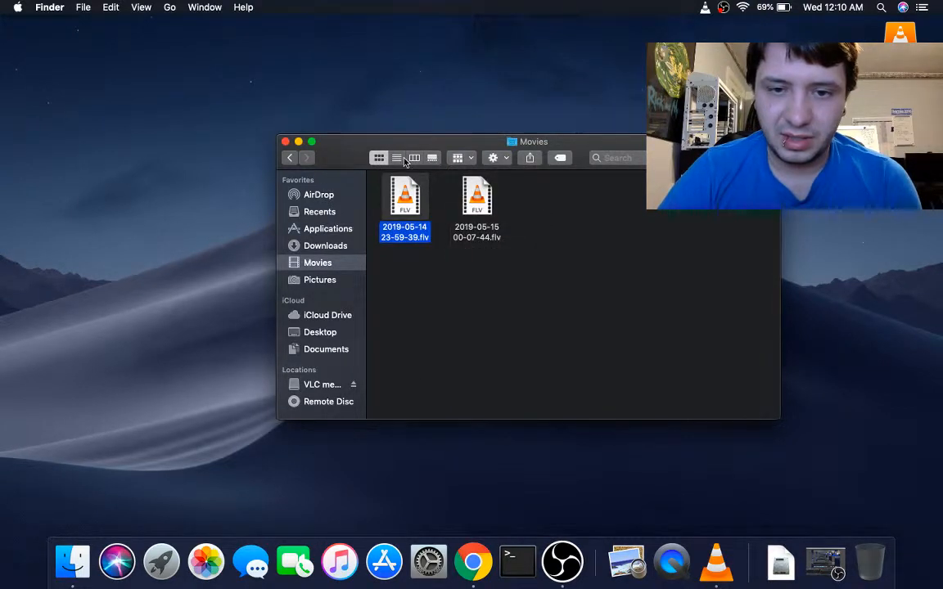
left_click(397, 158)
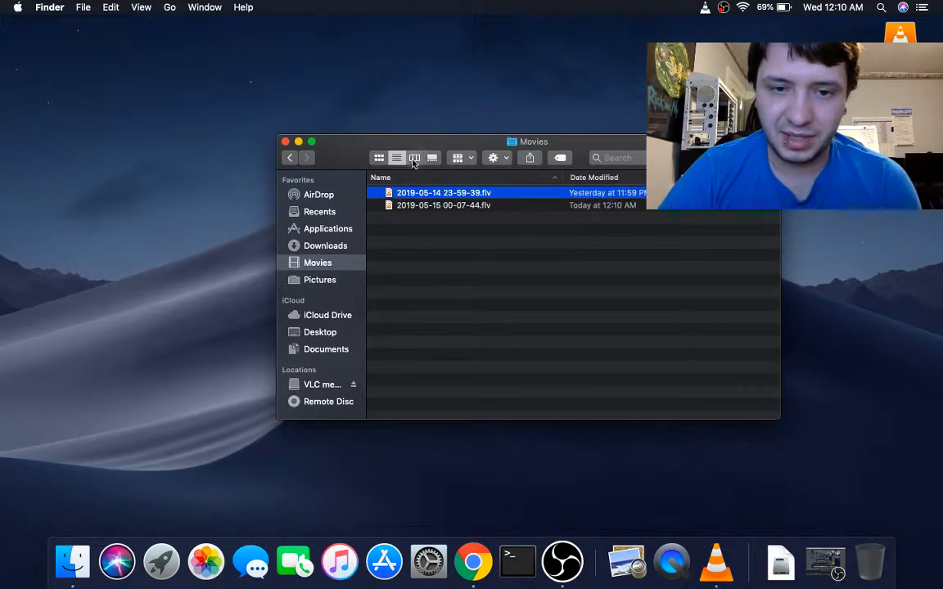
left_click(414, 157)
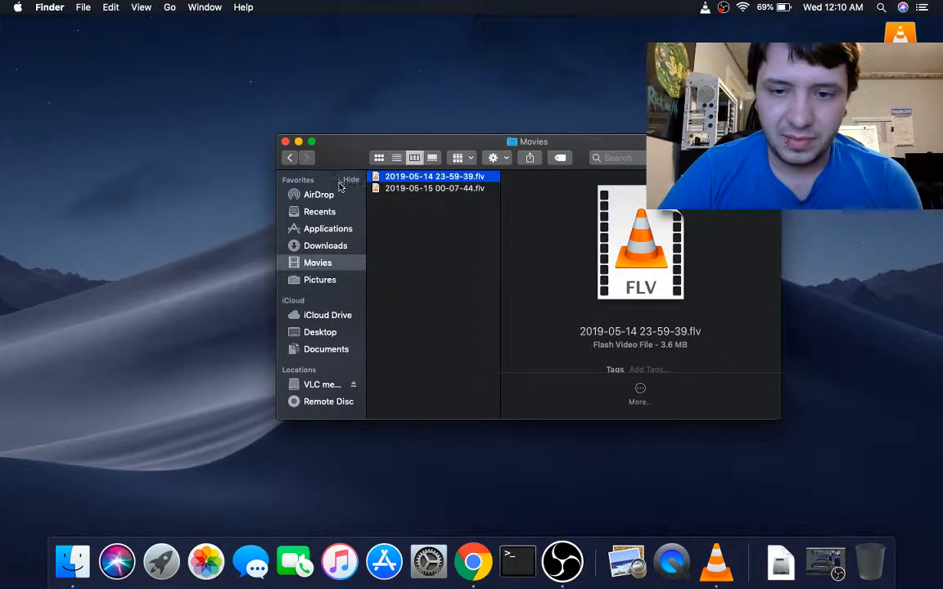
left_click(328, 229)
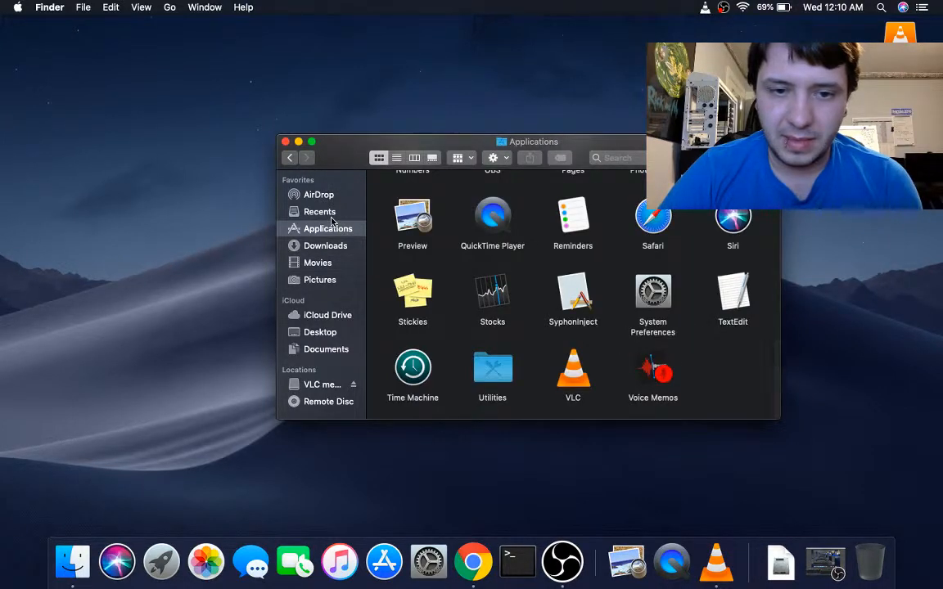
Navigate from Downloads into iCloud Drive > Documents > Data_science_stuff in column view.
left_click(319, 211)
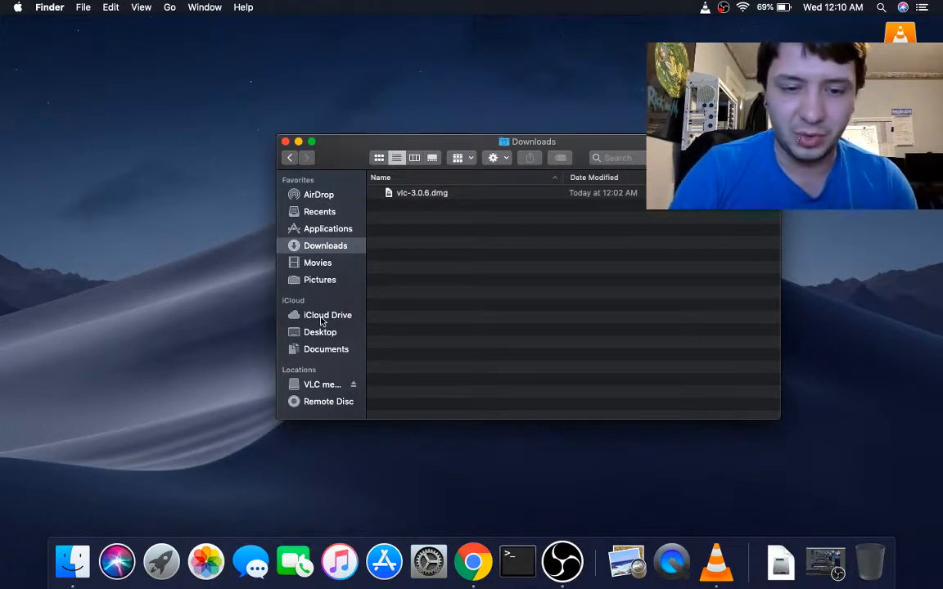
left_click(327, 315)
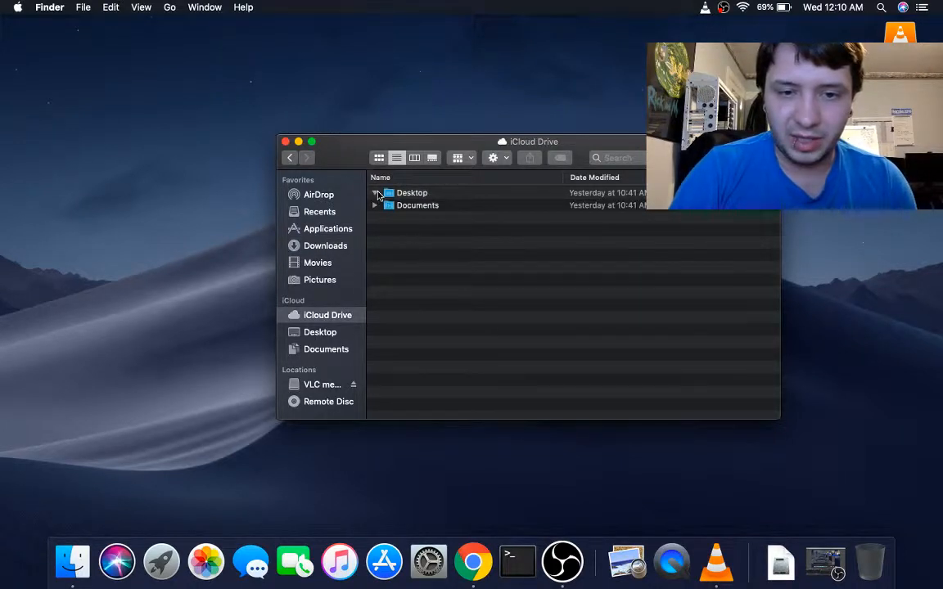
left_click(375, 206)
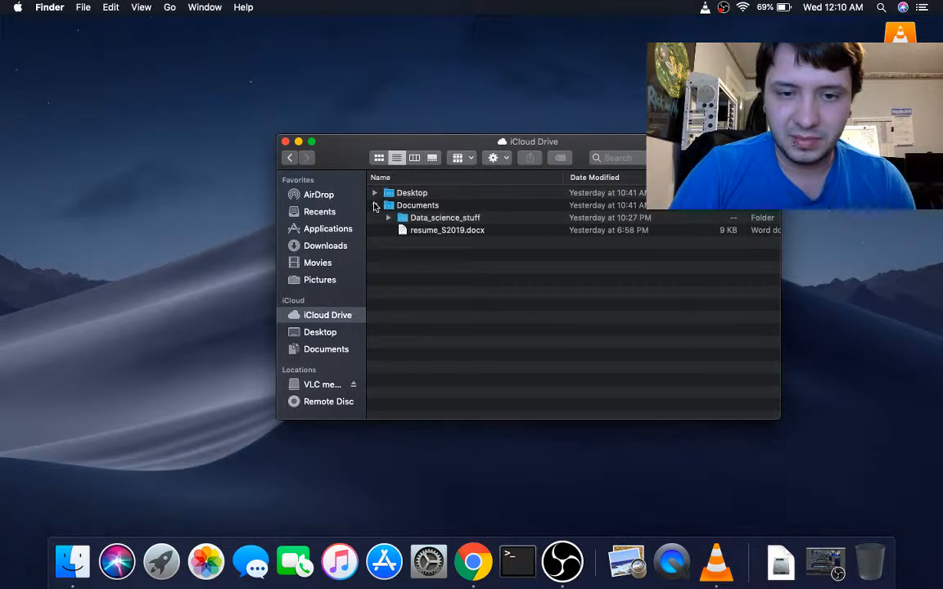
left_click(445, 217)
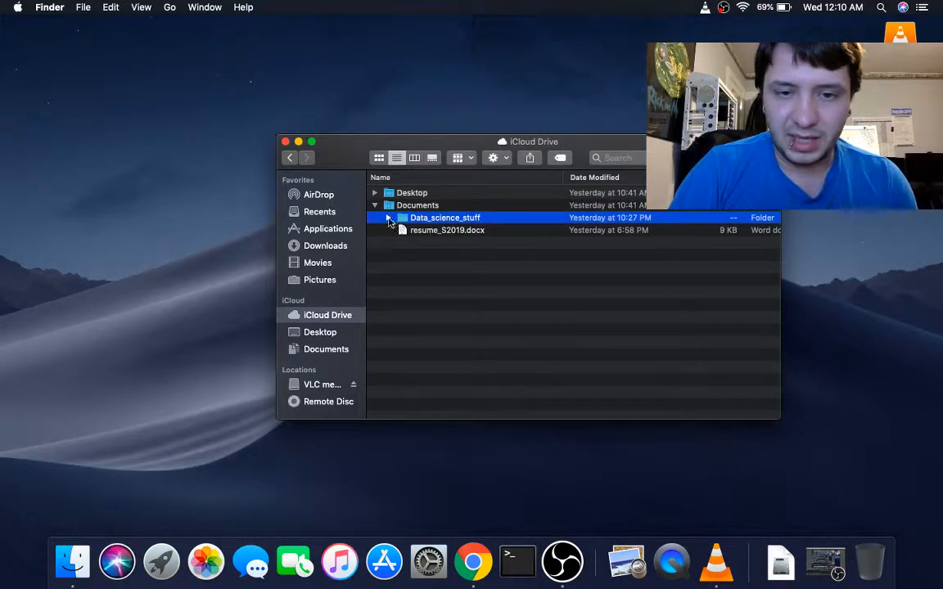
left_click(414, 158)
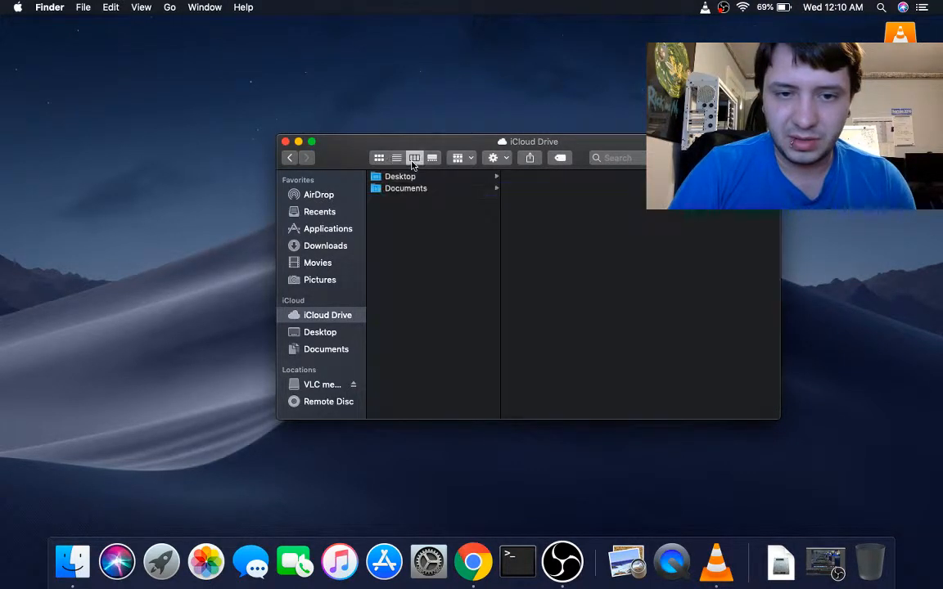
left_click(326, 348)
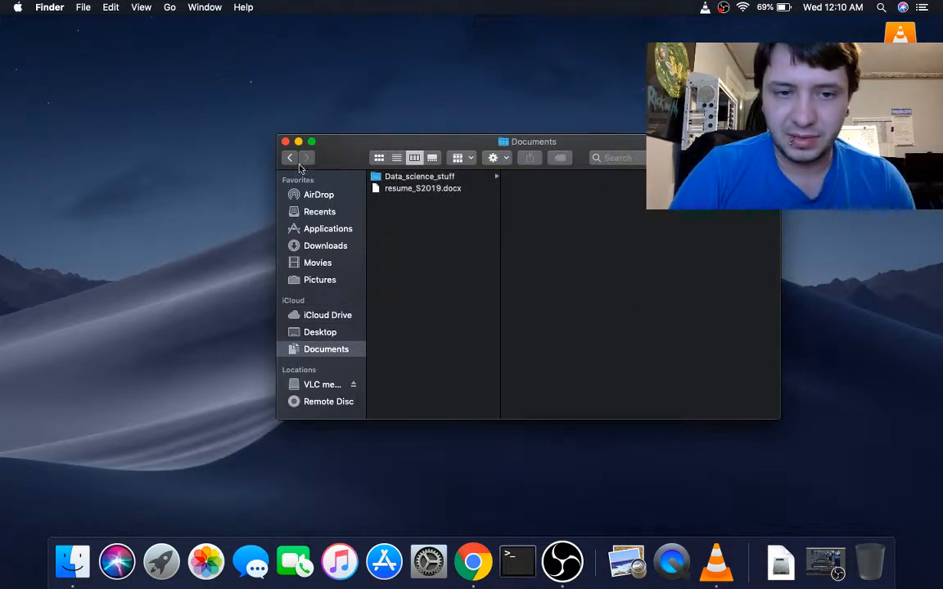
mouse_move(536, 160)
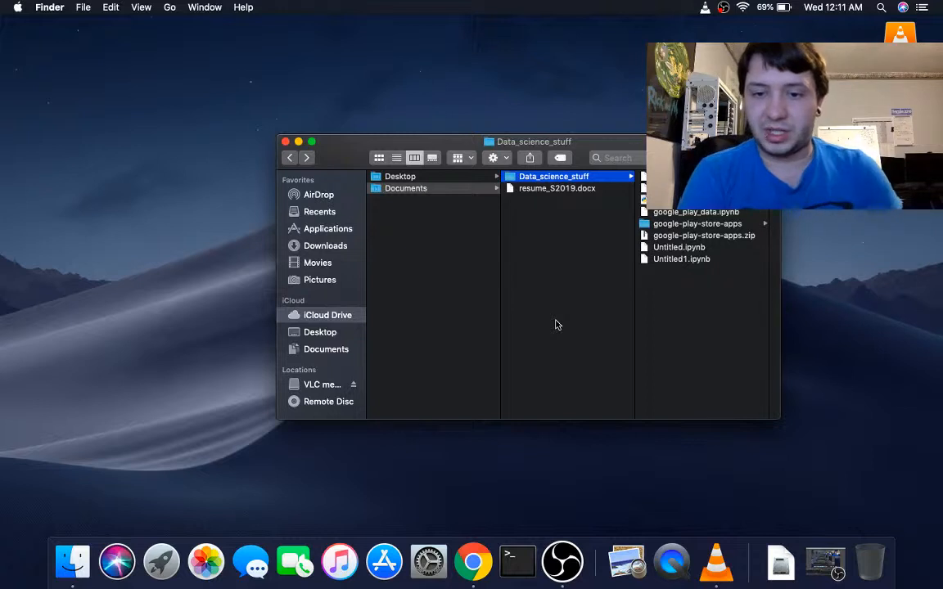
mouse_move(561, 459)
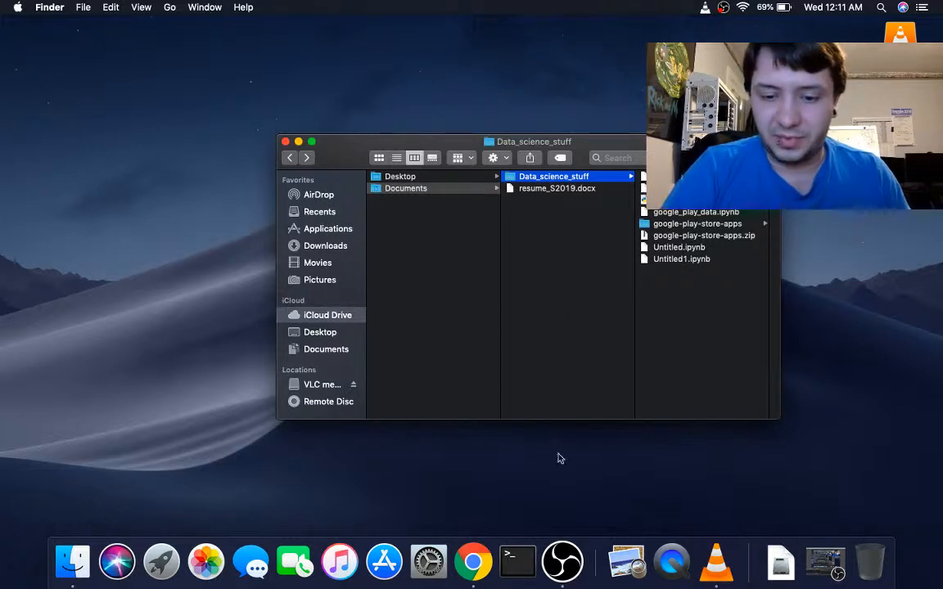
Launch a centred Terminal window and drop android.py onto it to paste its full path.
left_click(516, 562)
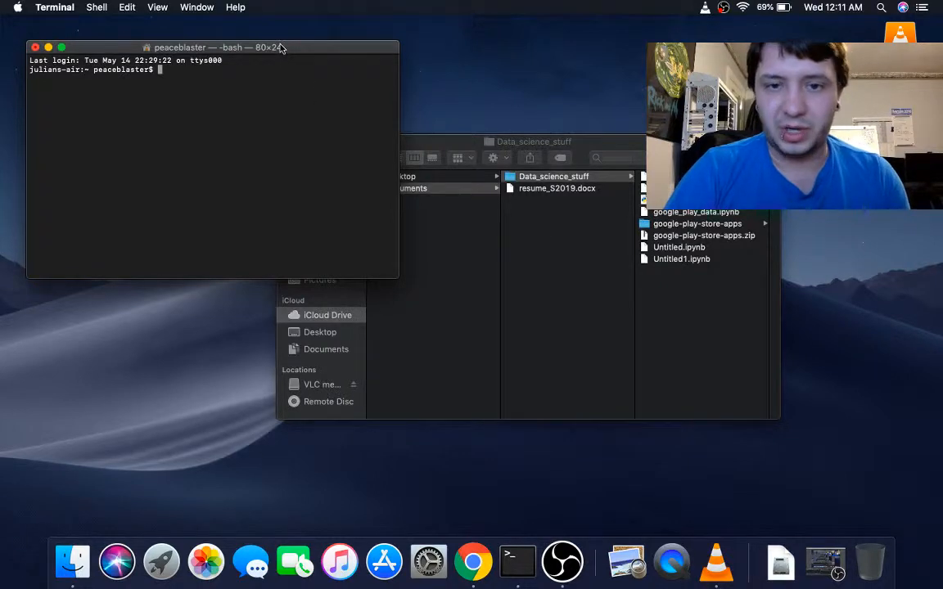
left_click_drag(217, 47, 438, 266)
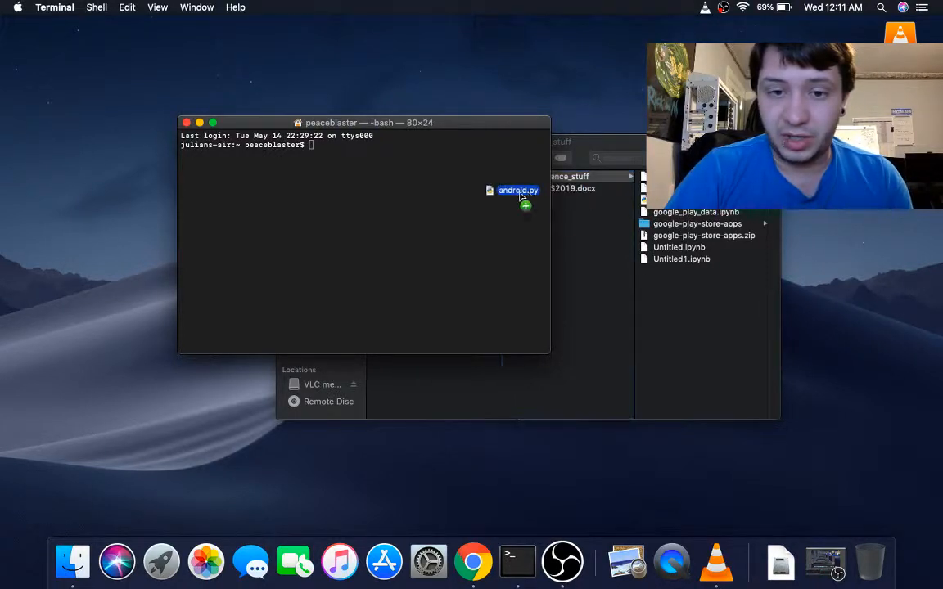
left_click_drag(517, 190, 328, 152)
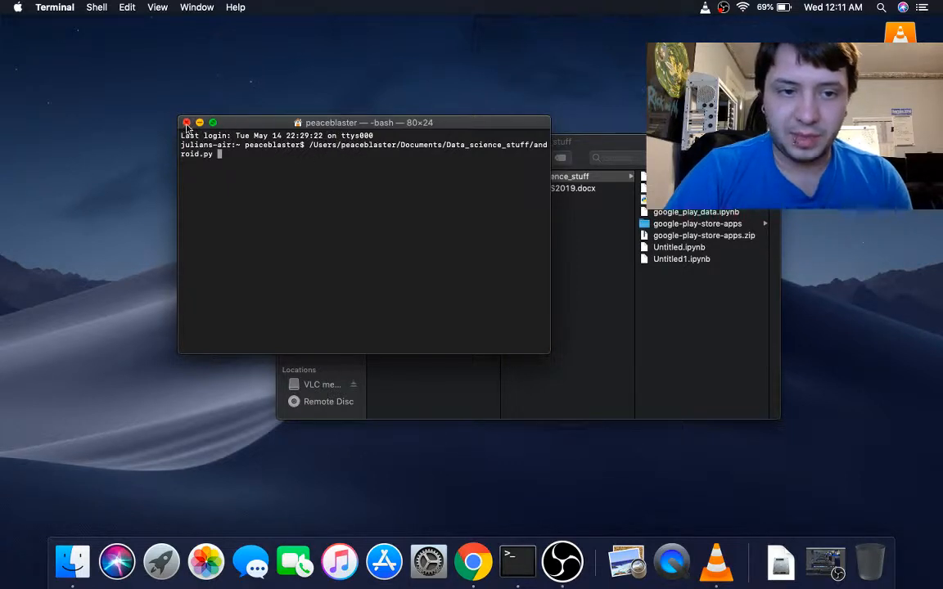
mouse_move(242, 160)
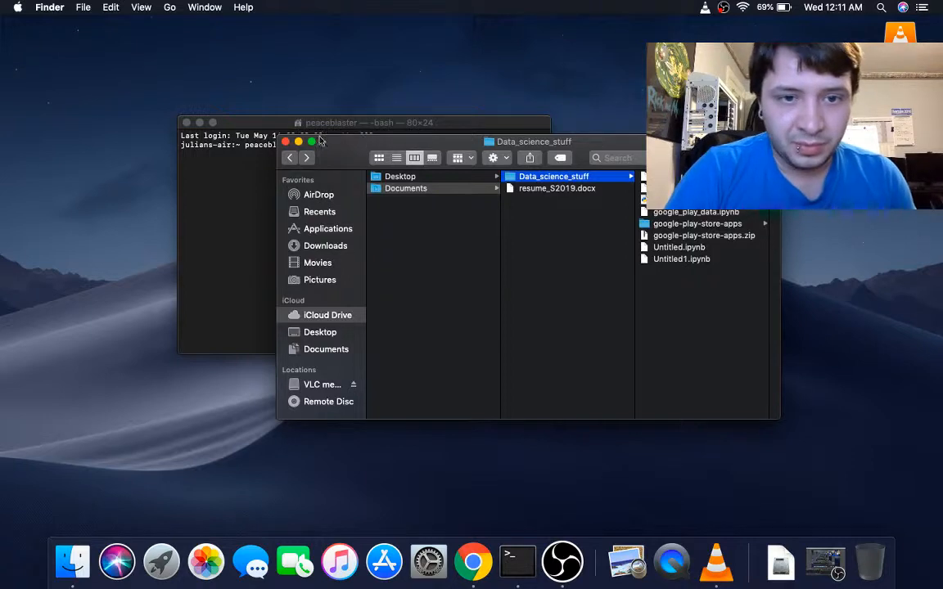
Run 'brew install lynx' at the bash prompt.
left_click(286, 141)
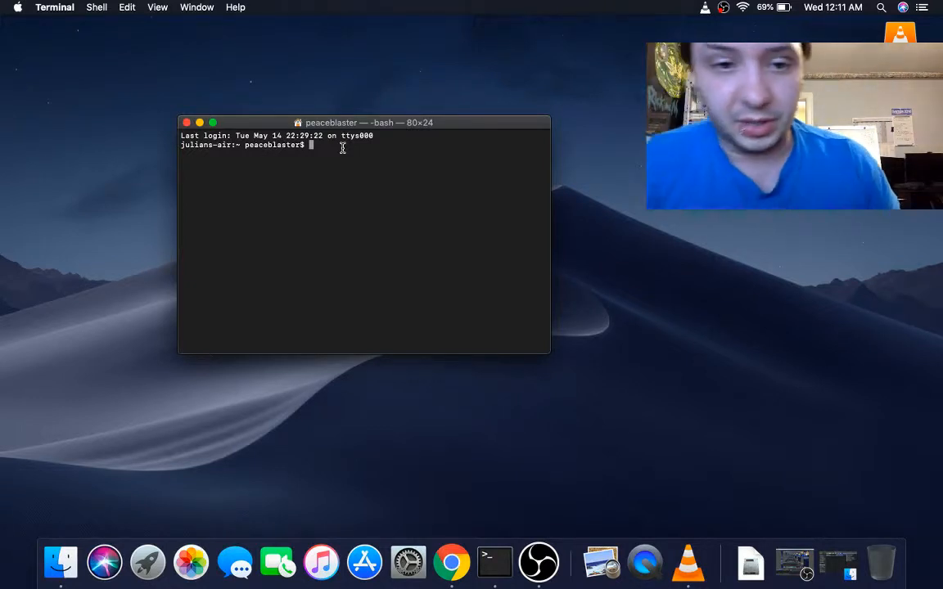
type("brew instal")
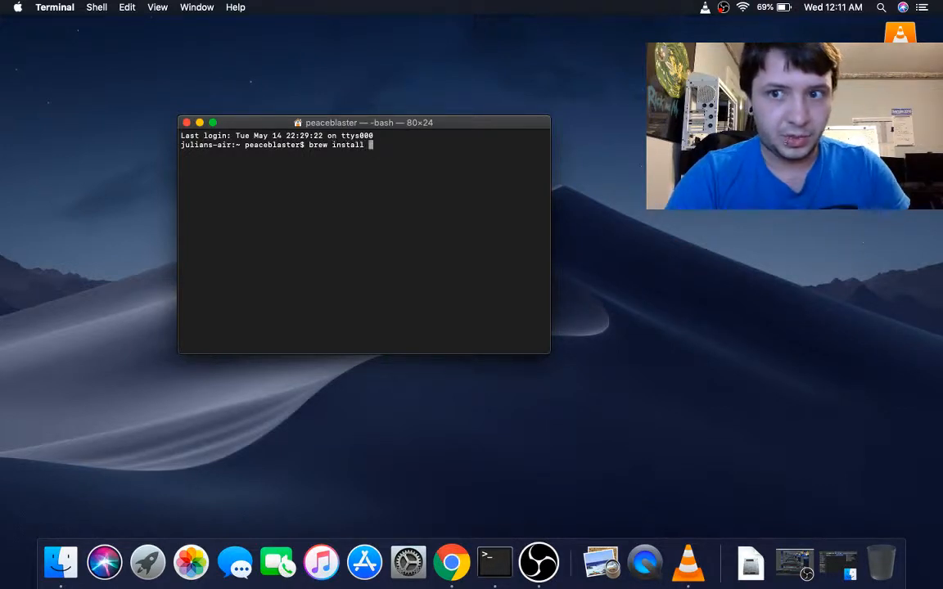
type("lynx")
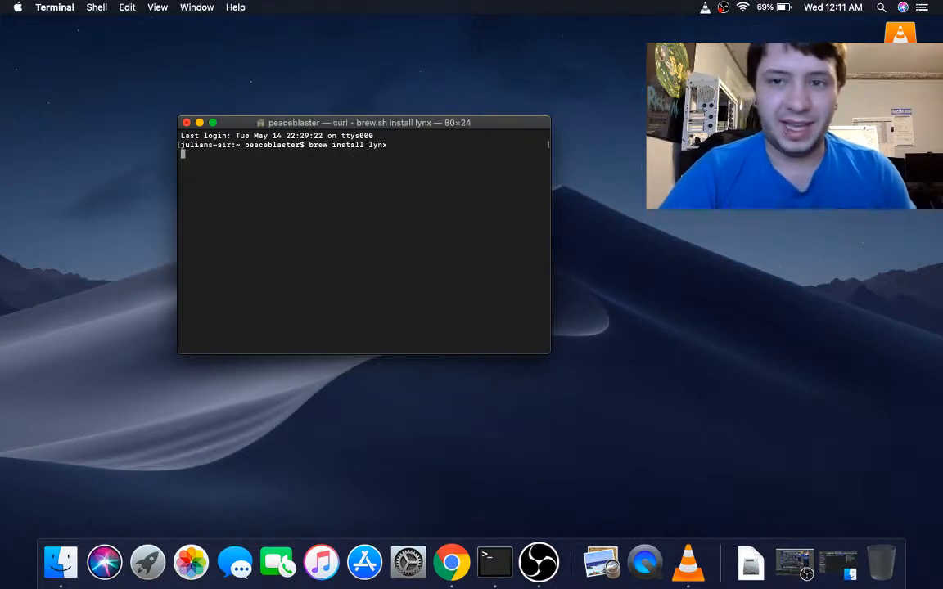
key("Return")
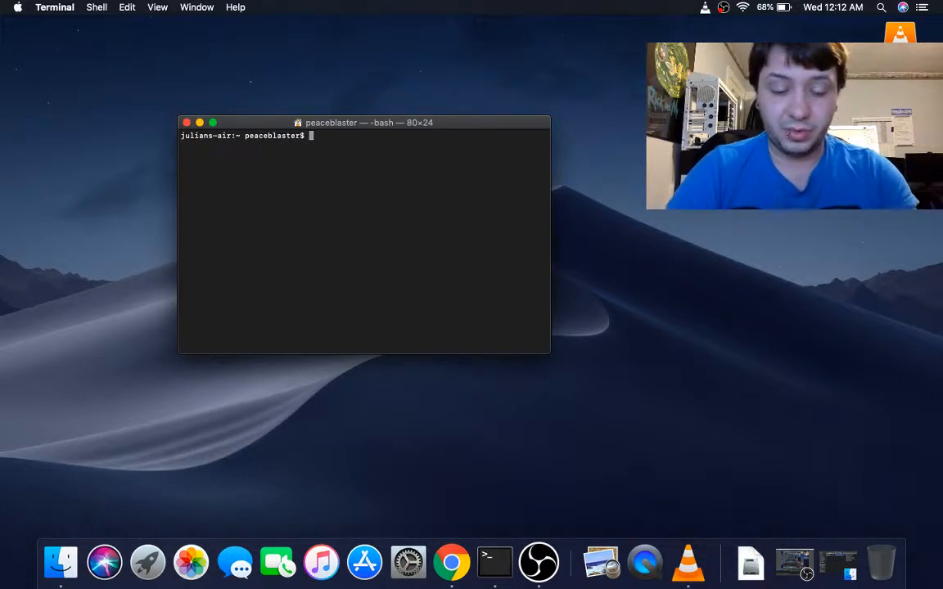
Run 'ls' on the home folder, then start the server with 'jupyter notebook'.
type("ls")
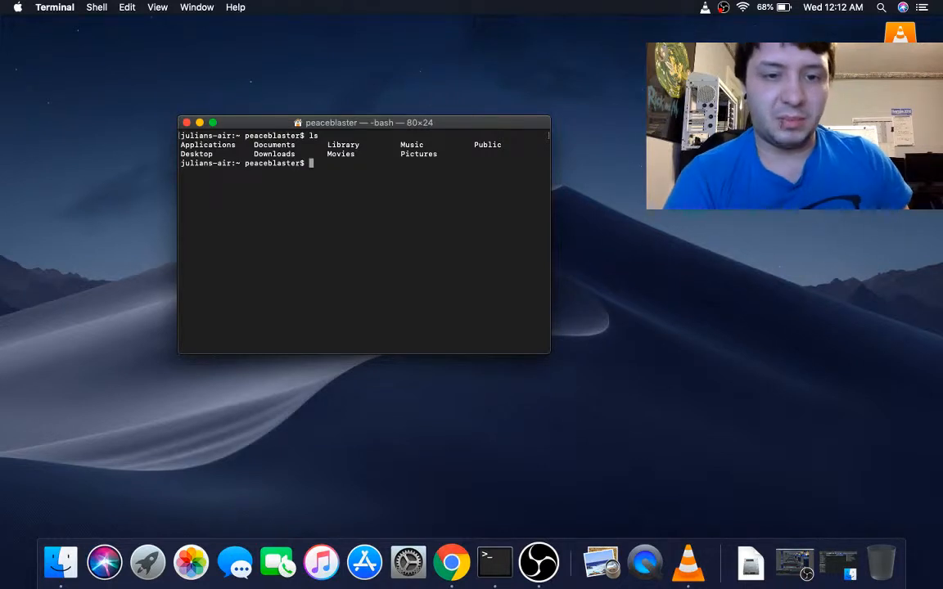
type("jup")
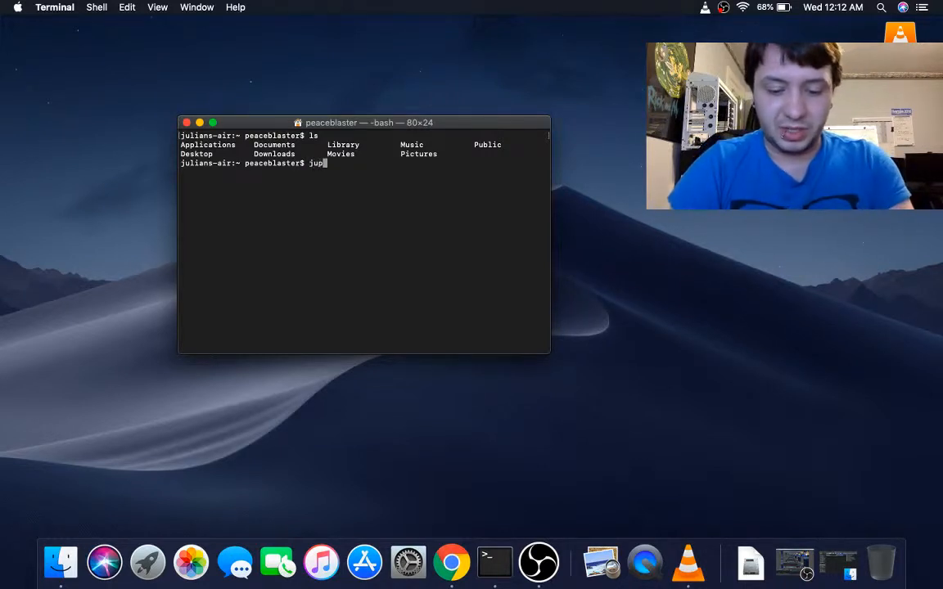
type("yter")
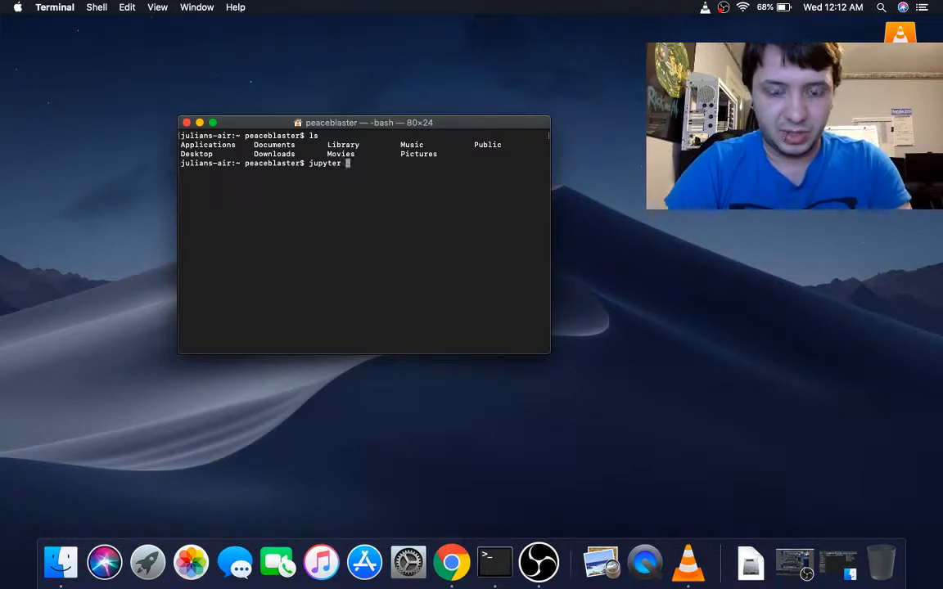
type("notebook")
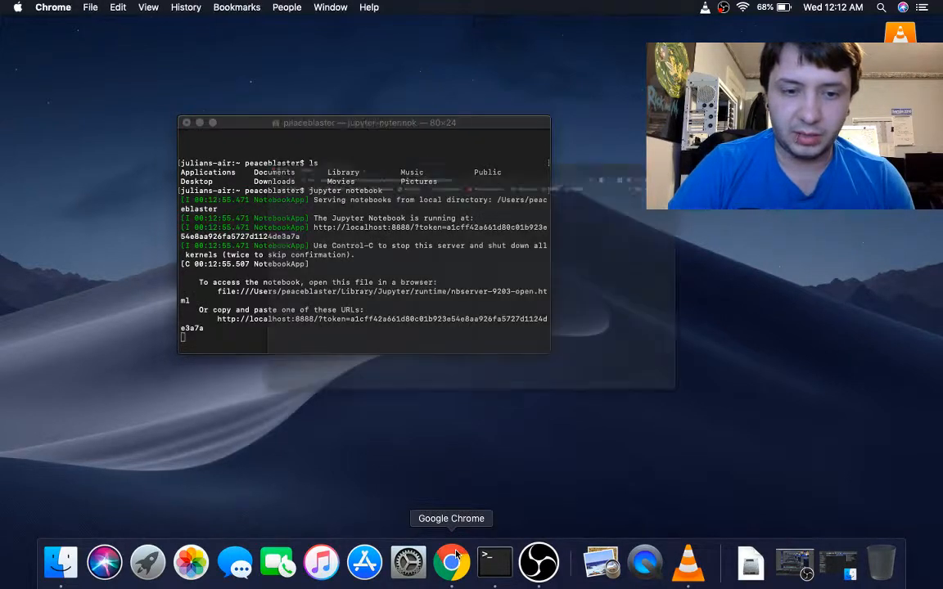
Open admissions.ipynb from Documents > Data_science_stuff in the Jupyter file browser.
left_click(451, 562)
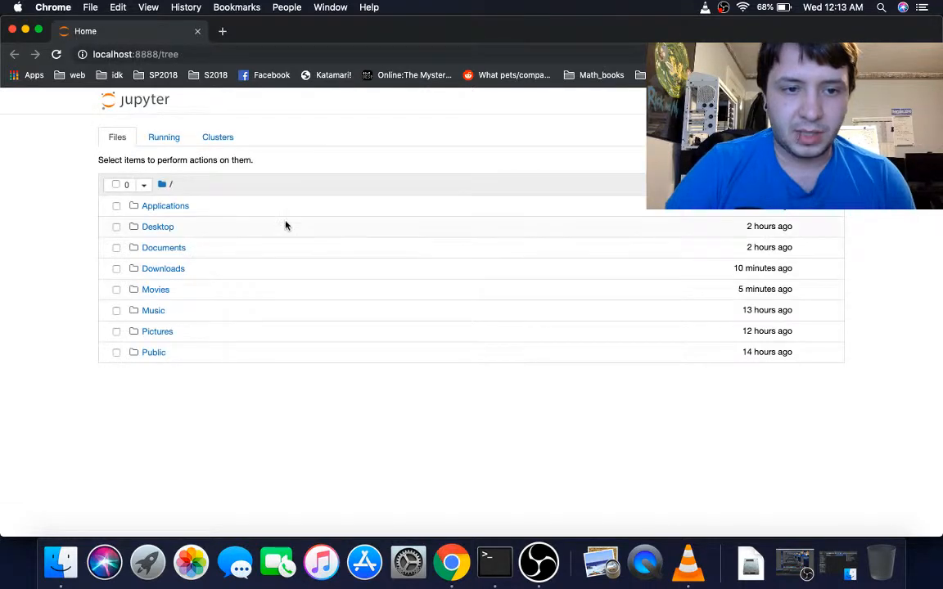
left_click(164, 247)
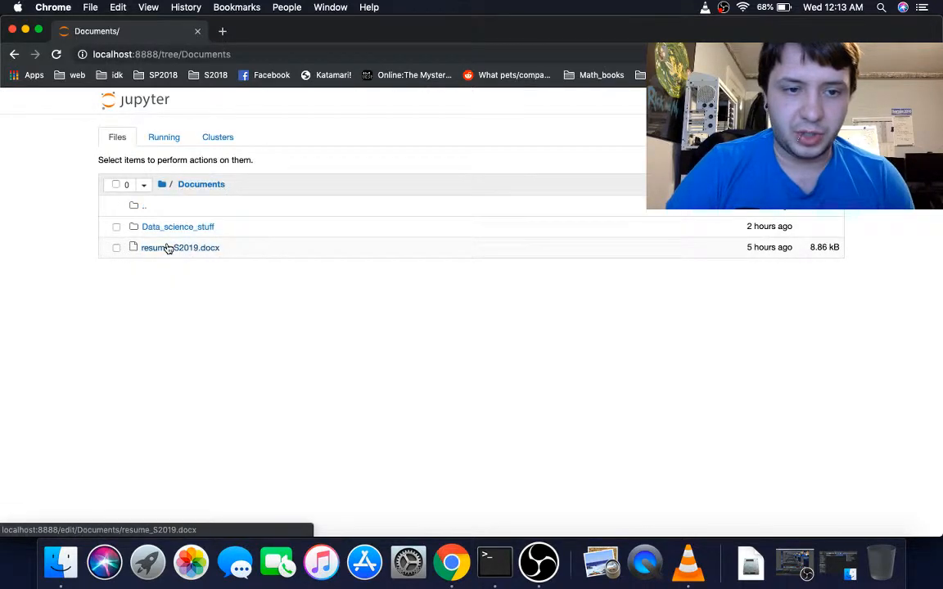
mouse_move(209, 202)
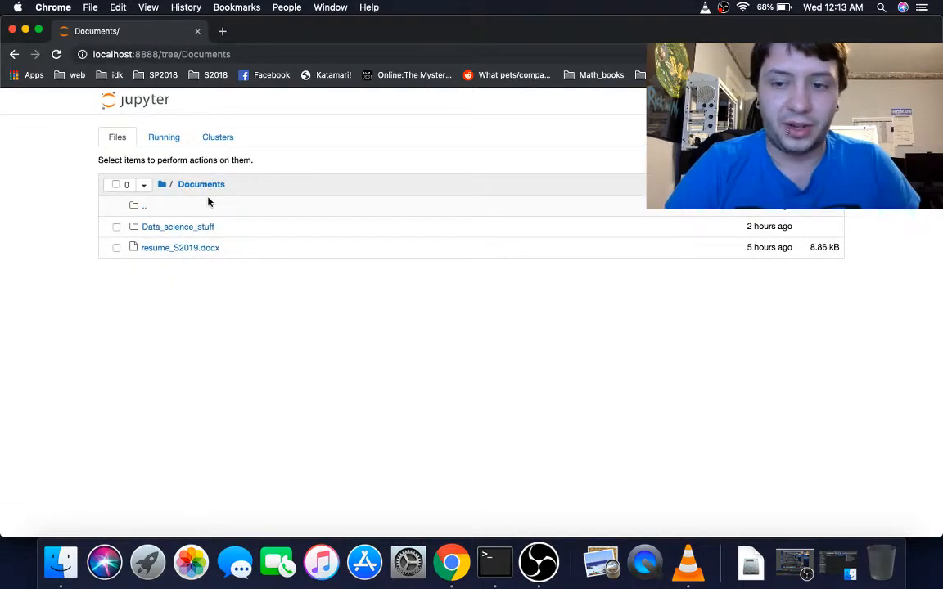
mouse_move(202, 232)
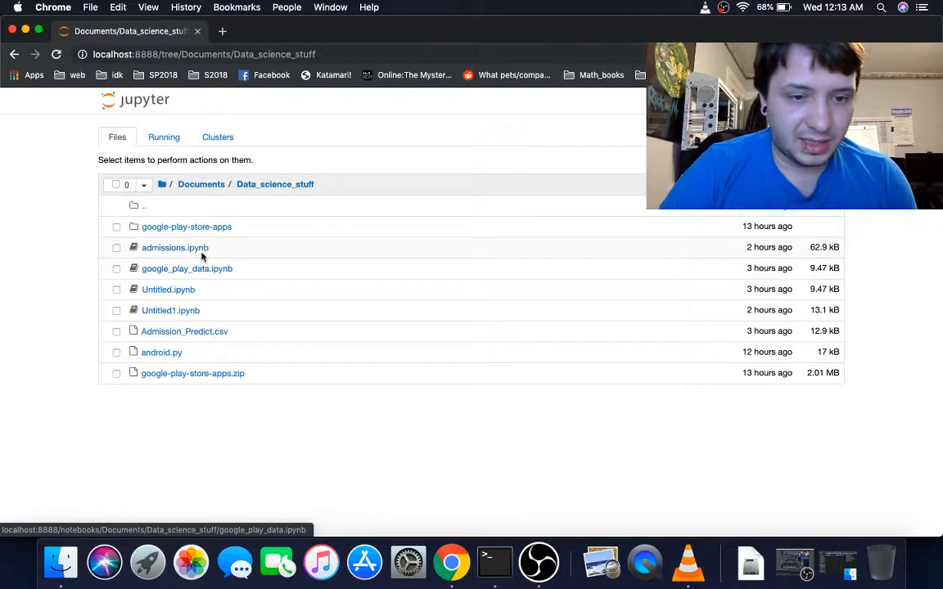
left_click(174, 247)
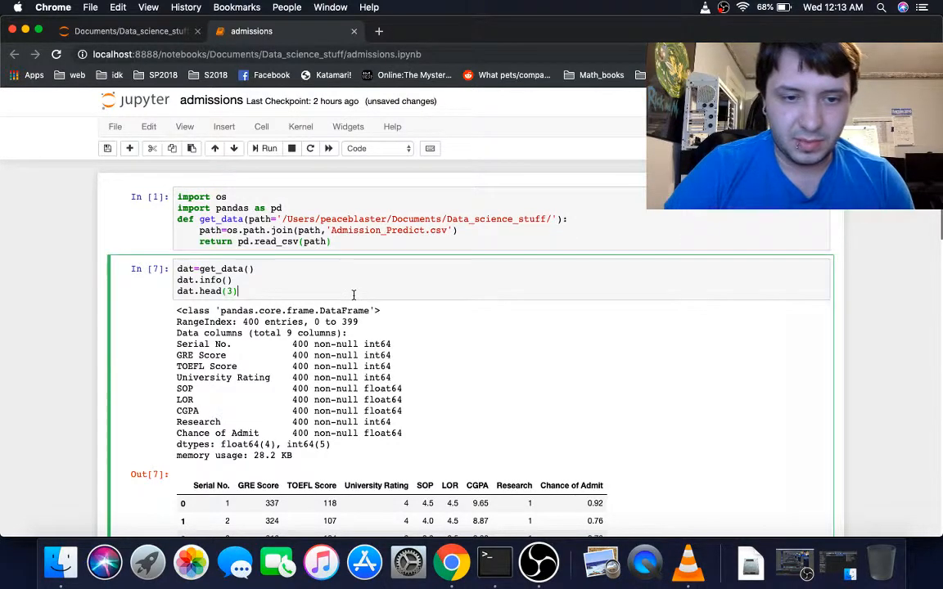
Scroll through the re-run notebook output down to the NameError for 'tree'.
scroll("down", 3)
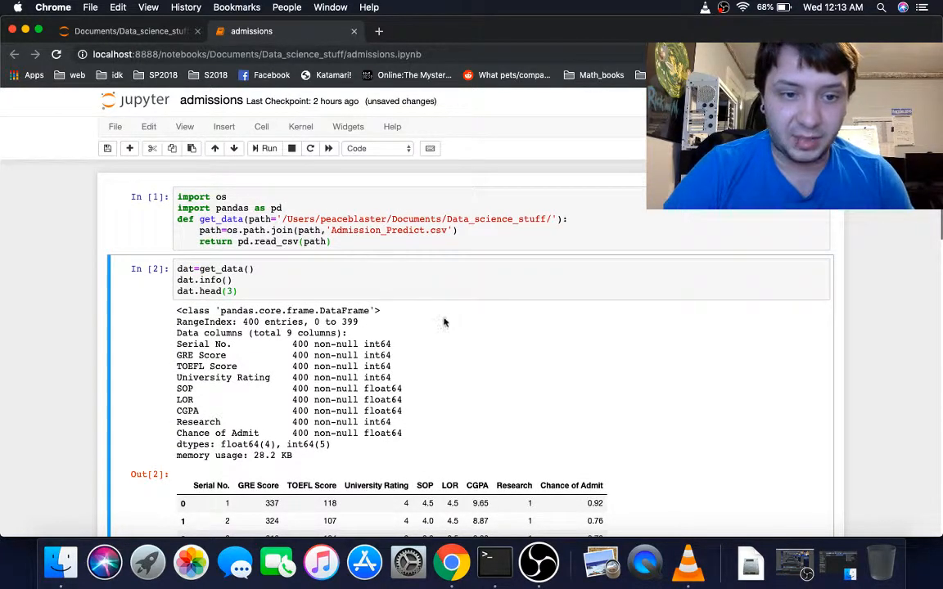
scroll("down", 3)
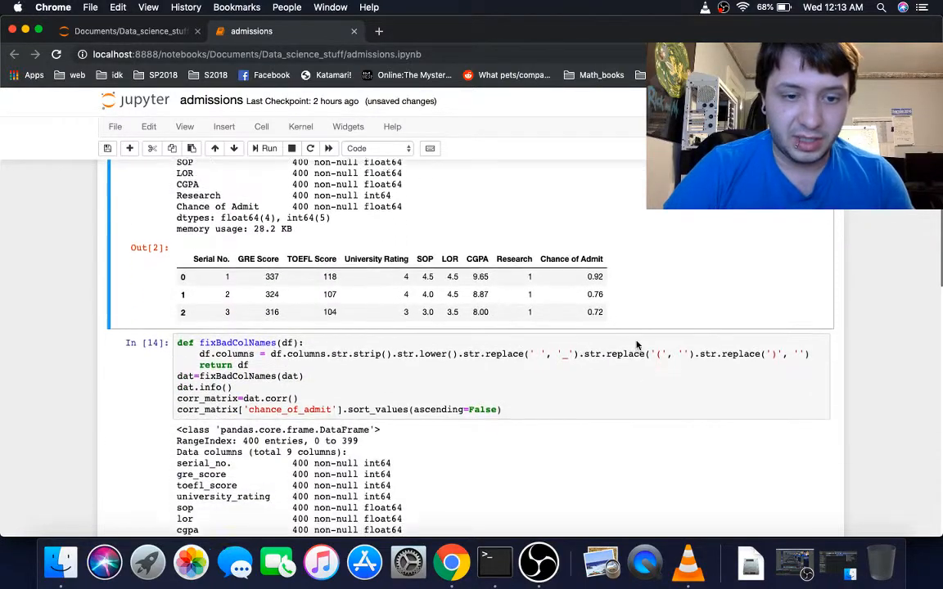
scroll("down", 3)
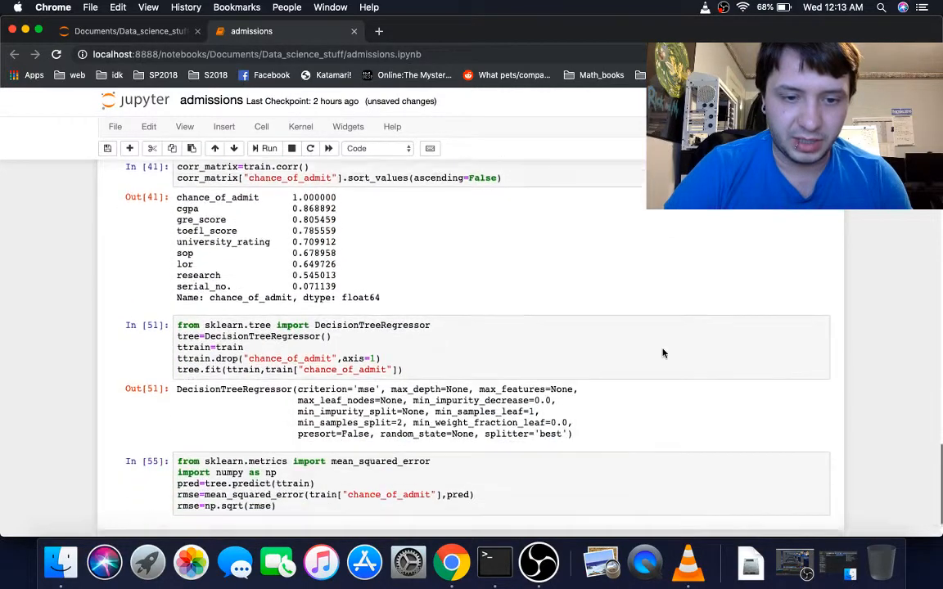
scroll("down", 3)
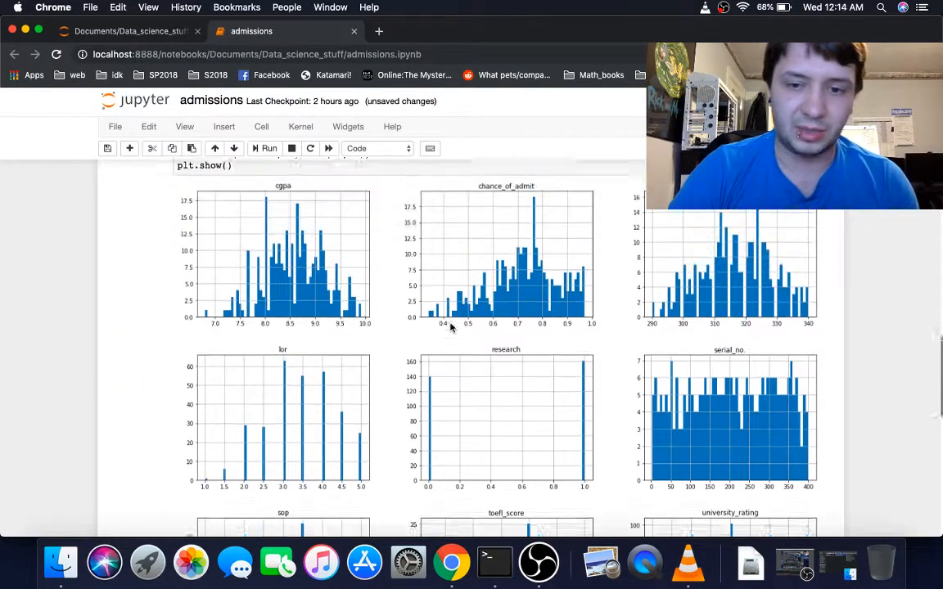
scroll("down", 3)
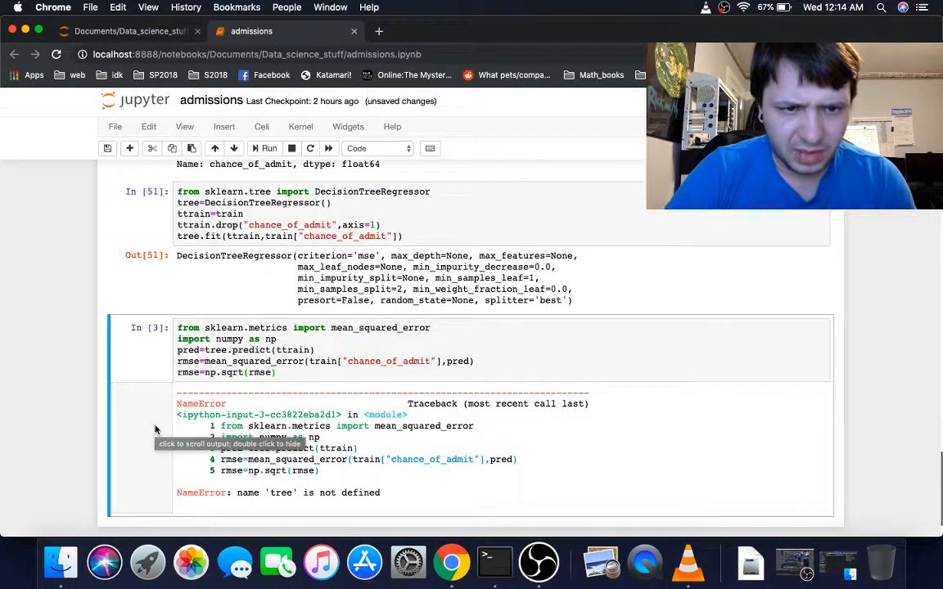
mouse_move(206, 315)
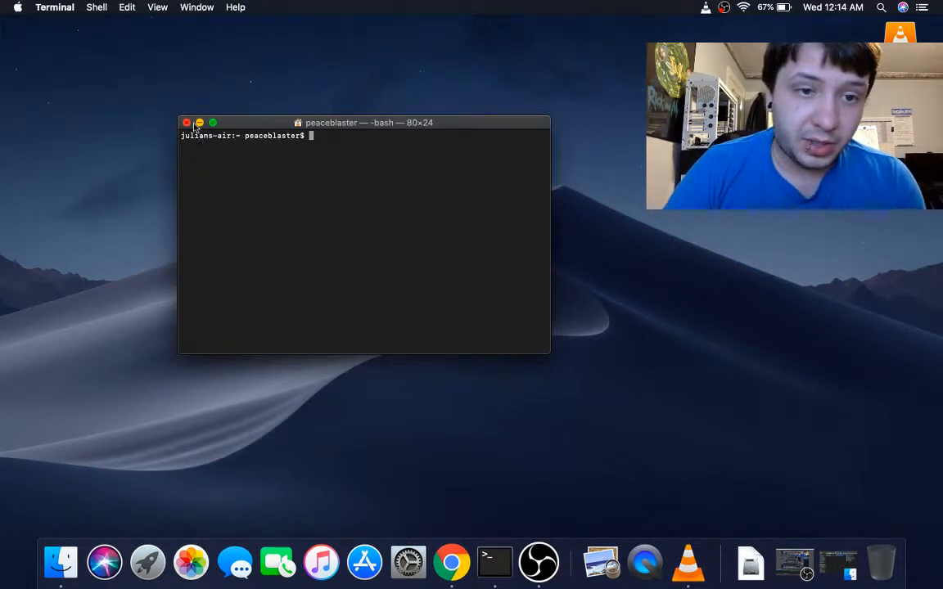
Close the remaining Terminal window, leaving only the desktop.
left_click(186, 123)
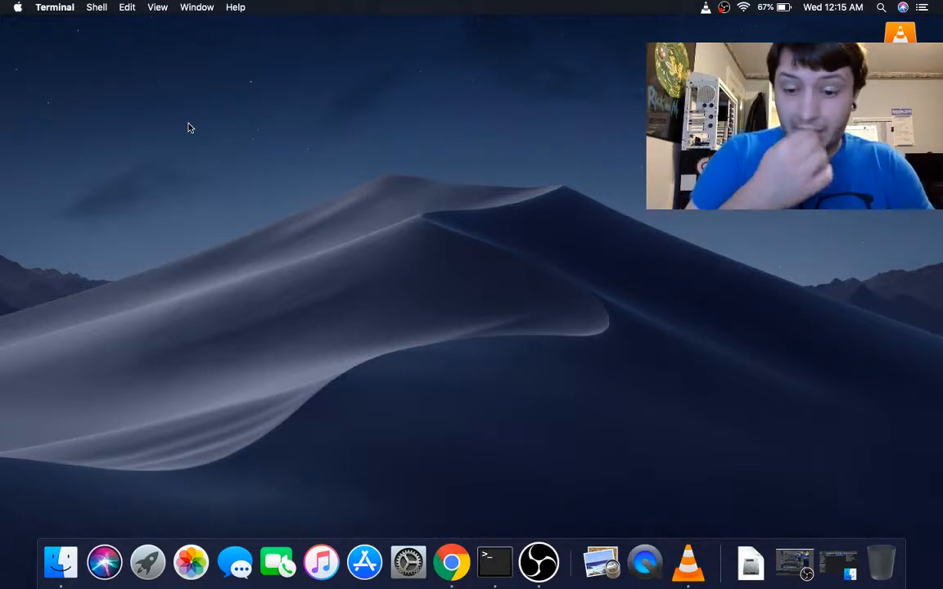
mouse_move(349, 356)
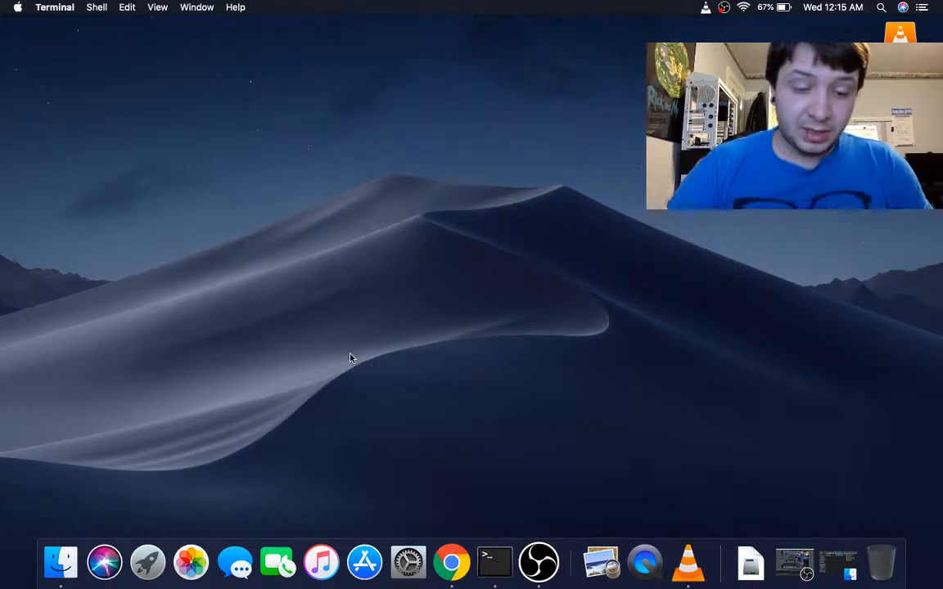
mouse_move(380, 507)
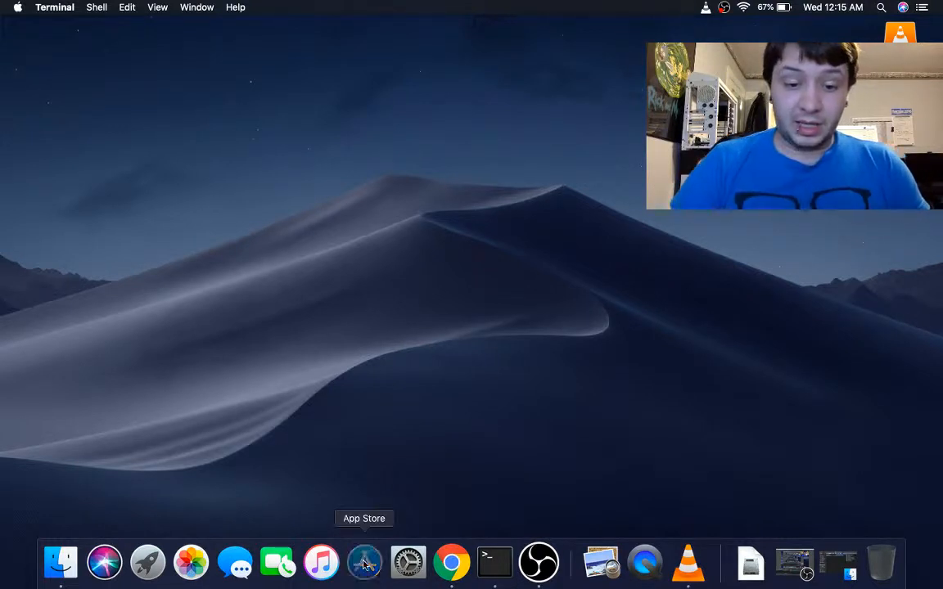
Launch the App Store, show the Create category and search for 'octave'.
left_click(365, 563)
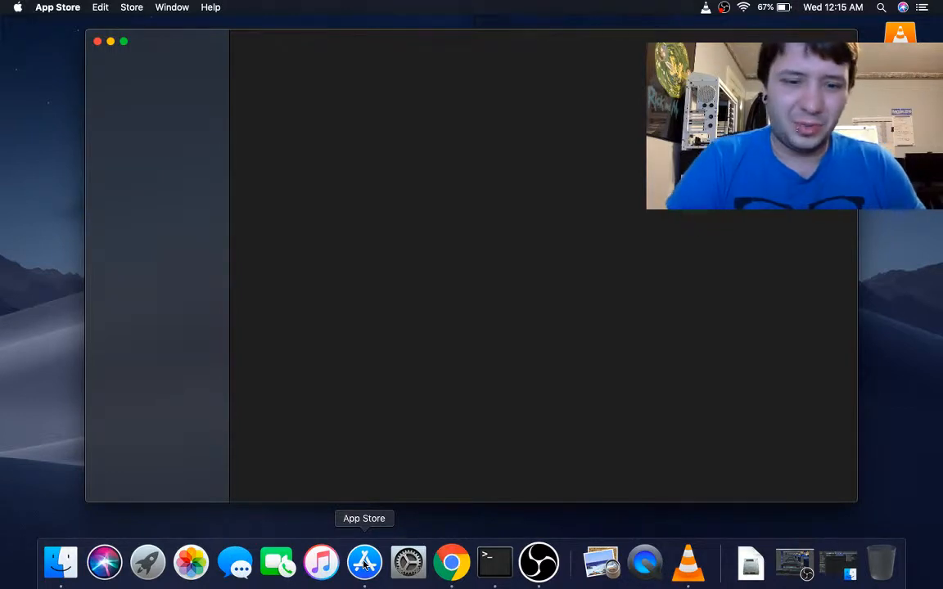
left_click(364, 563)
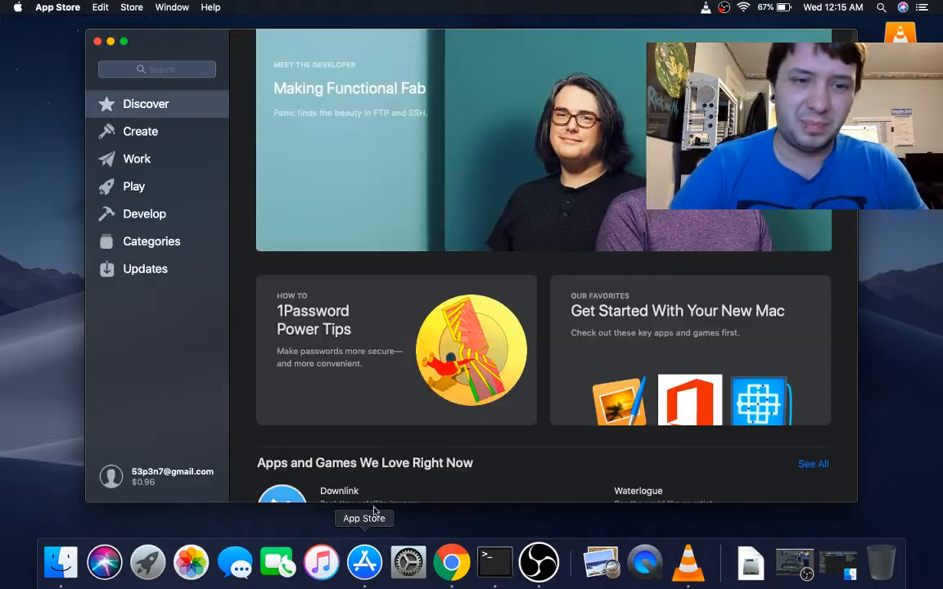
mouse_move(138, 143)
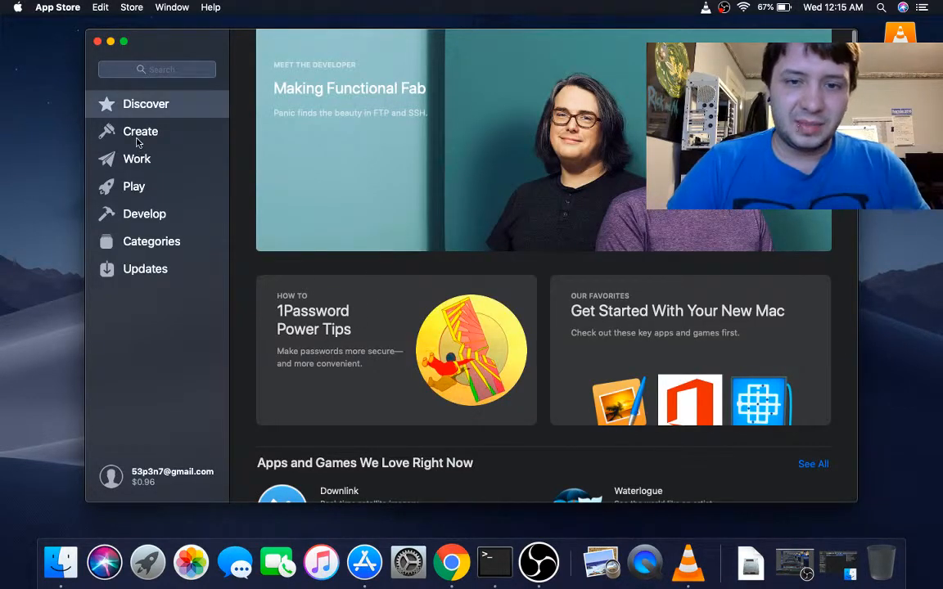
left_click(140, 131)
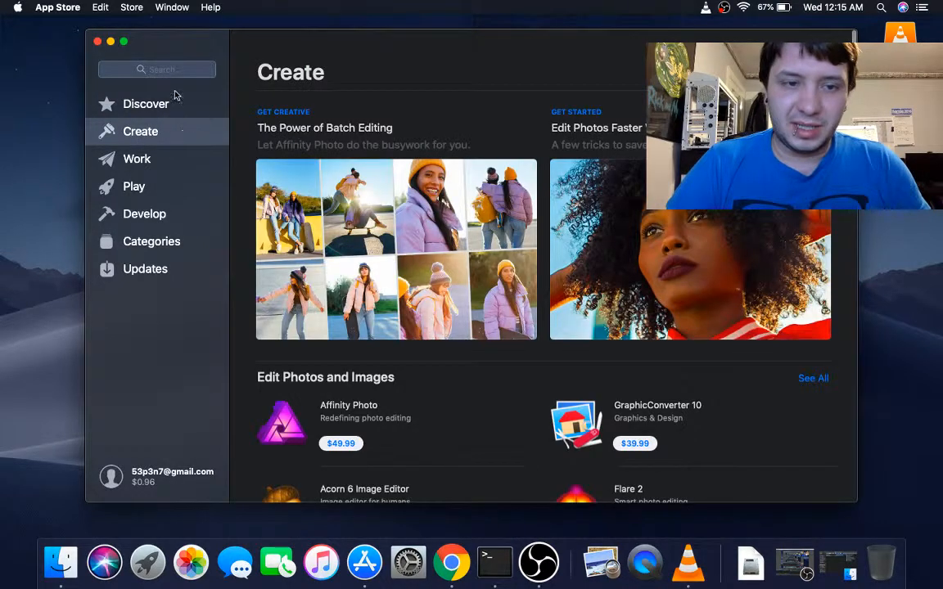
type("octave")
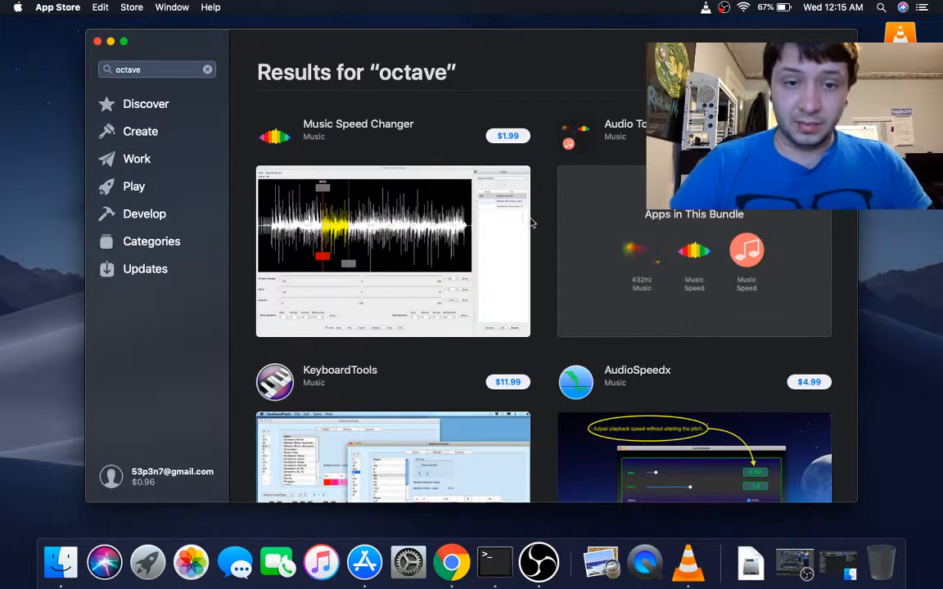
Scroll through the octave search results, then close the App Store.
scroll("down", 3)
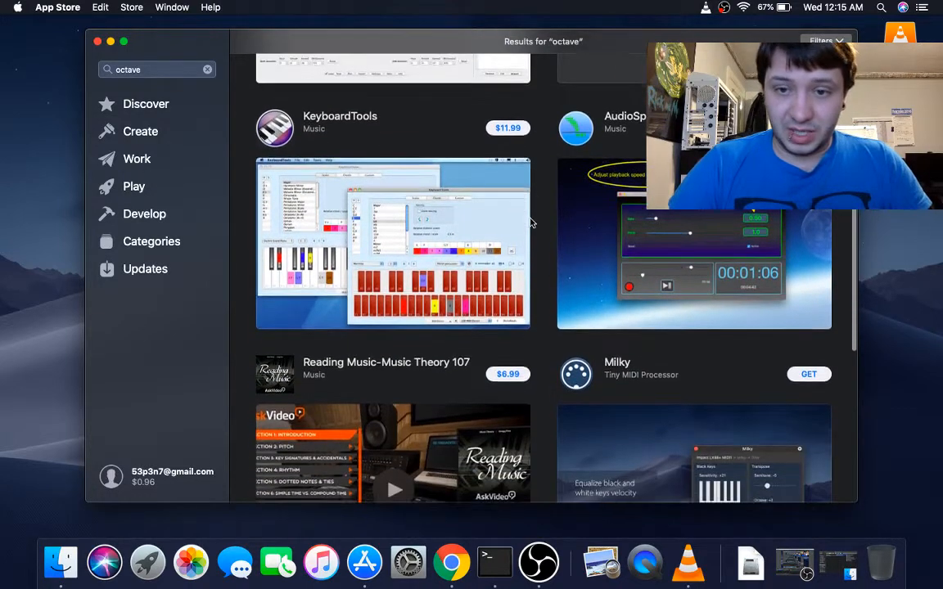
scroll("down", 3)
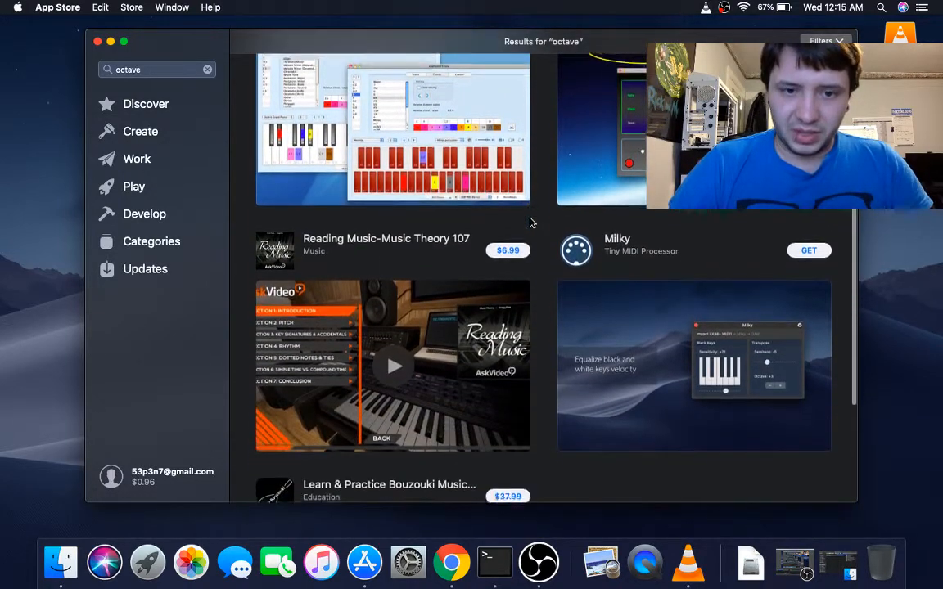
scroll("down", 3)
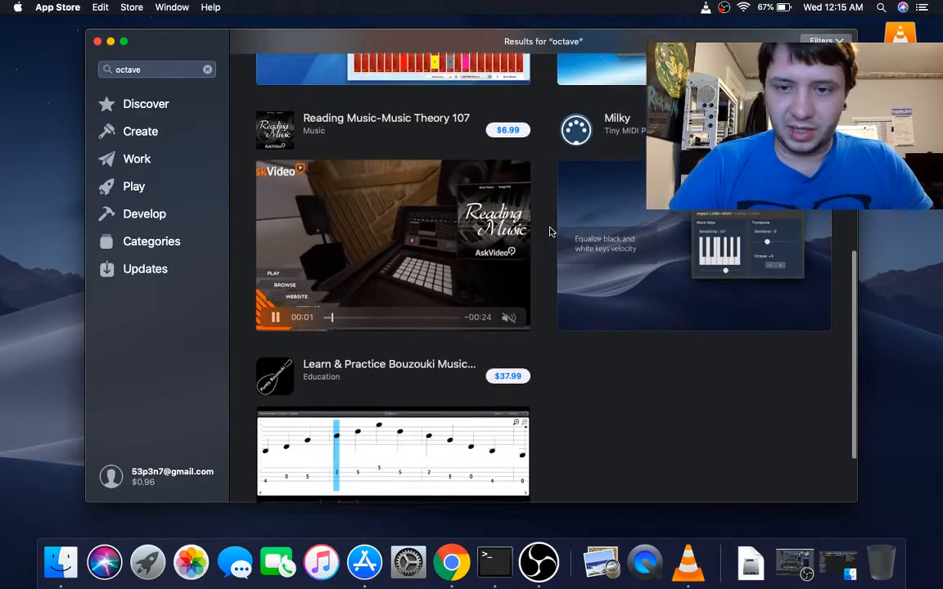
scroll("down", 3)
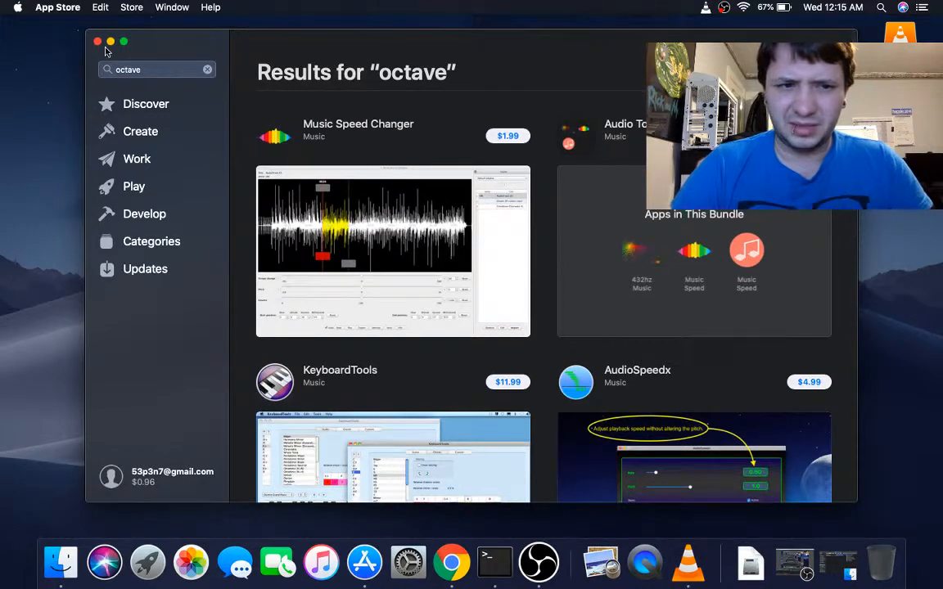
left_click(96, 41)
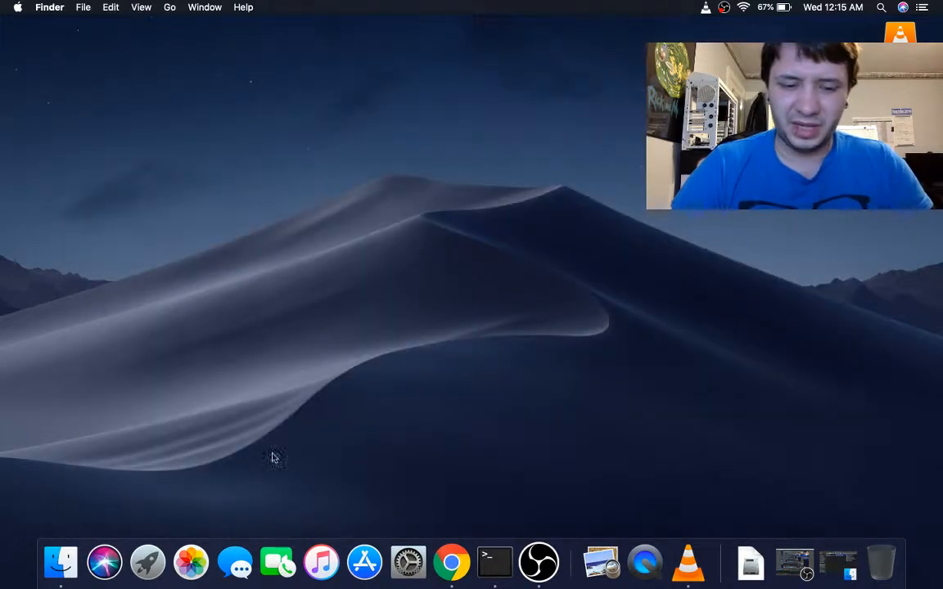
mouse_move(280, 489)
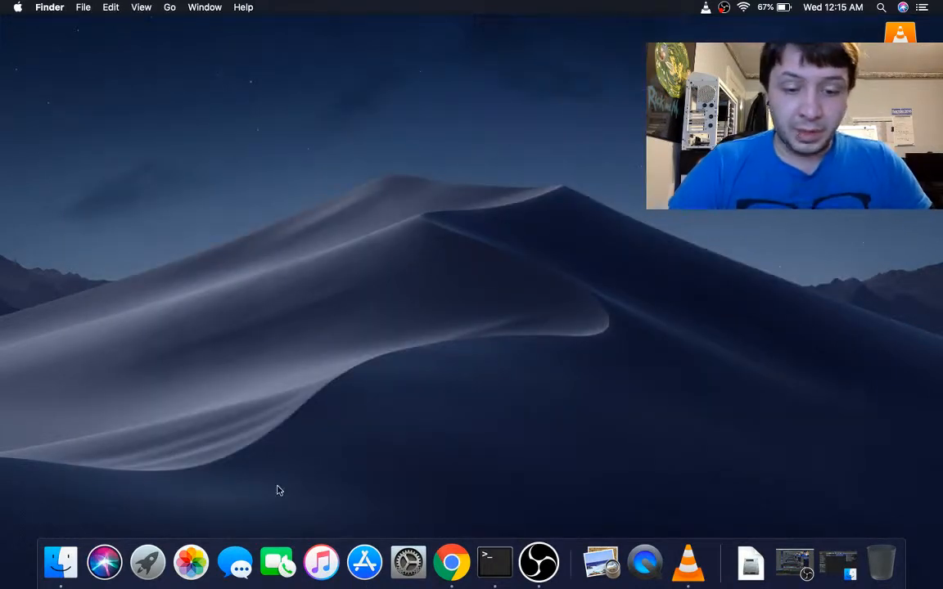
mouse_move(278, 562)
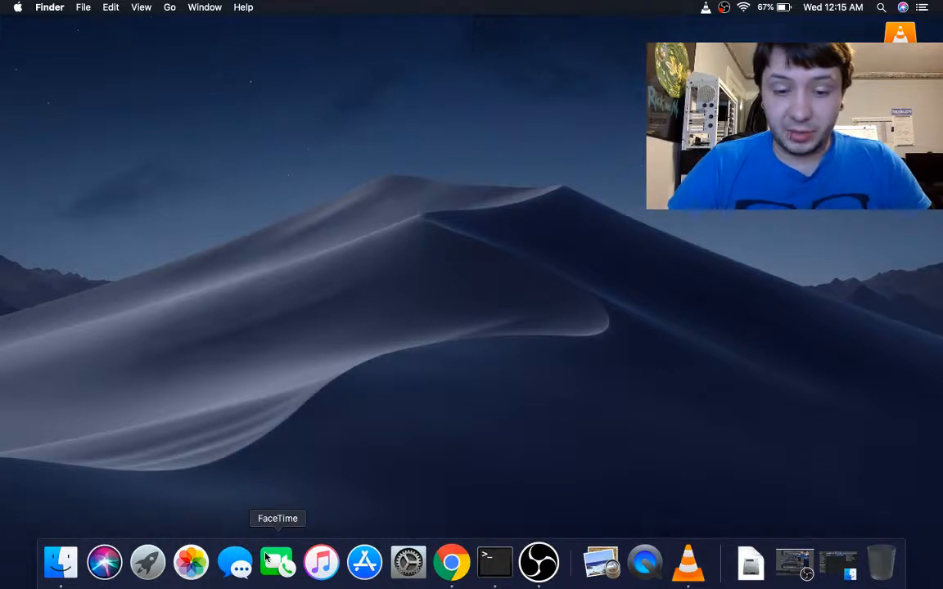
mouse_move(503, 456)
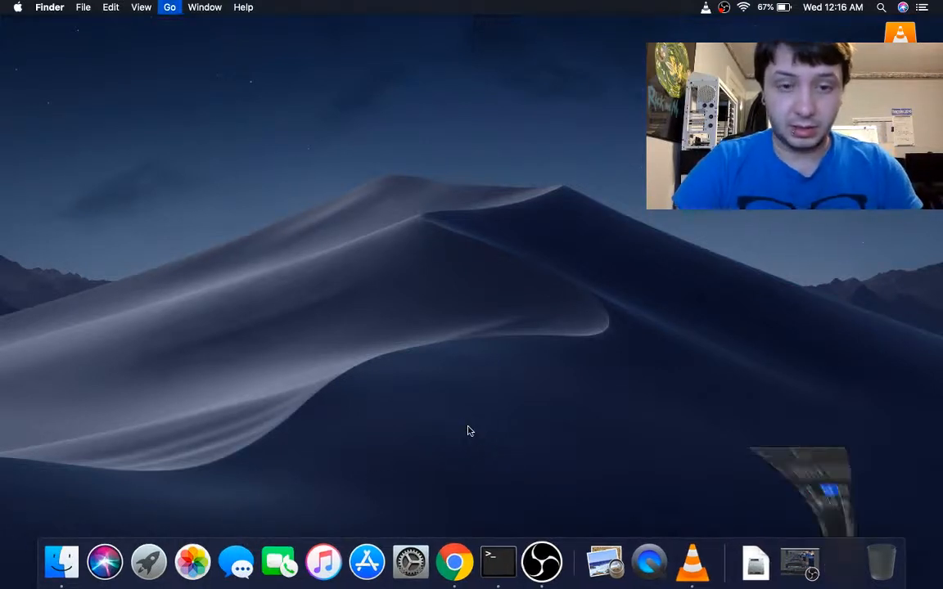
left_click(169, 7)
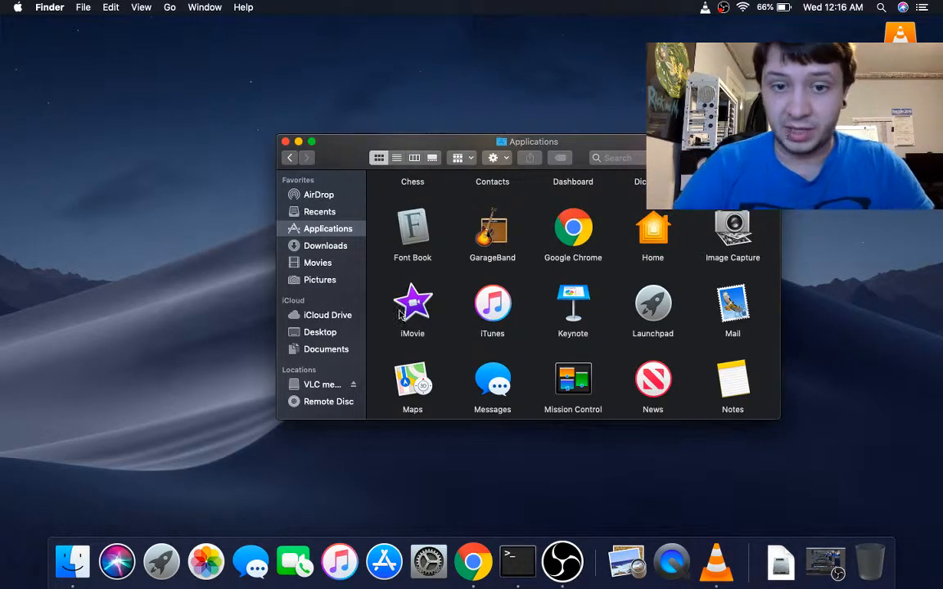
scroll("up", 3)
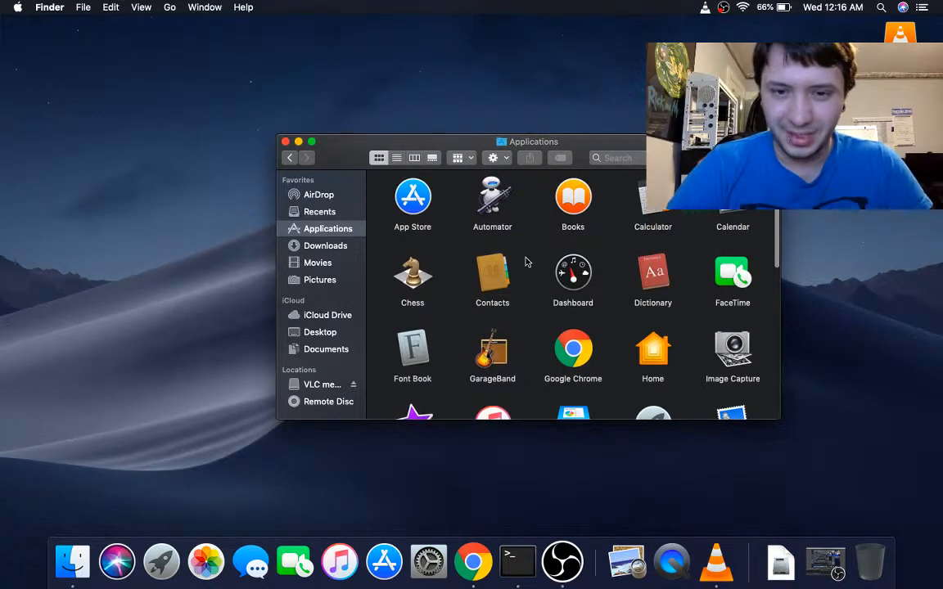
scroll("down", 3)
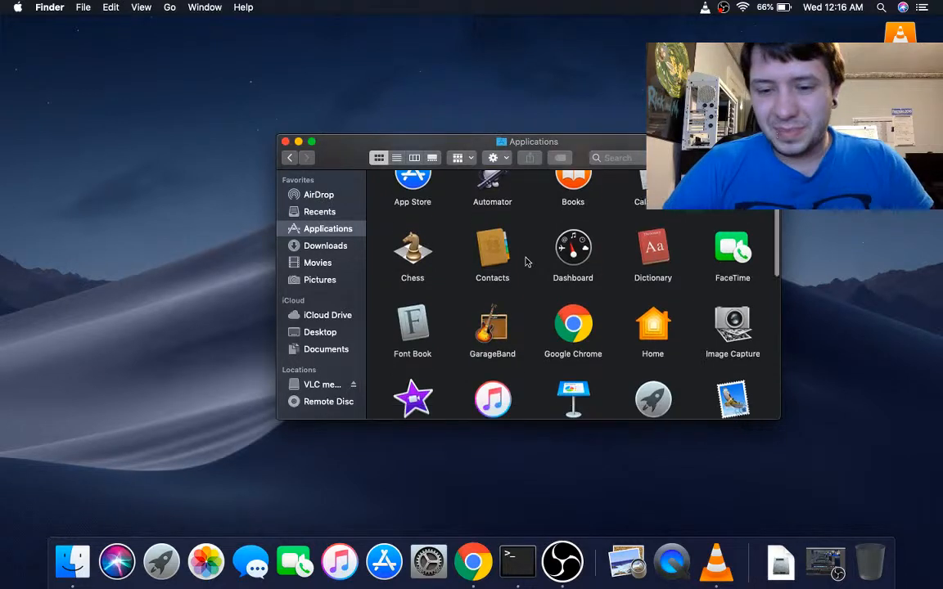
scroll("down", 3)
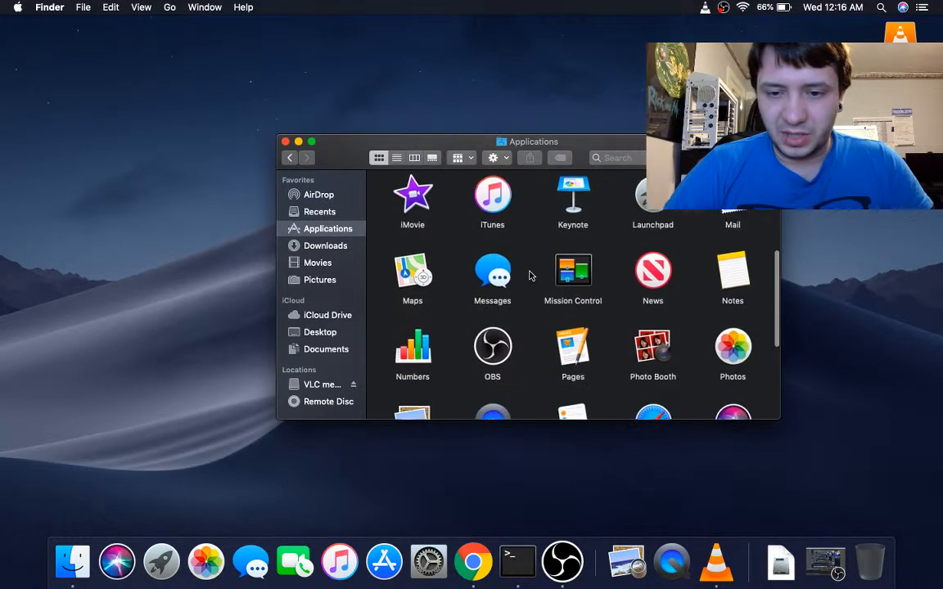
scroll("down", 3)
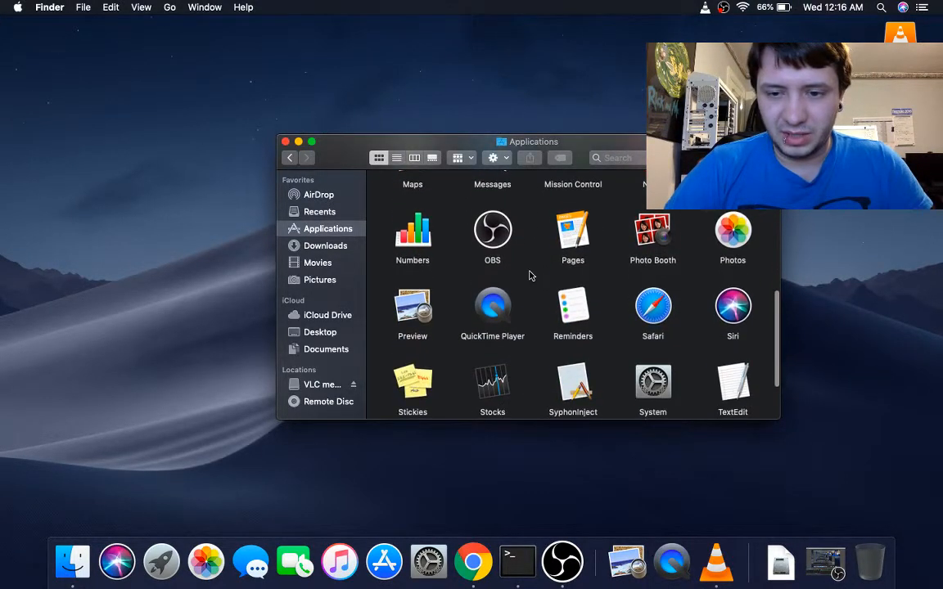
scroll("down", 3)
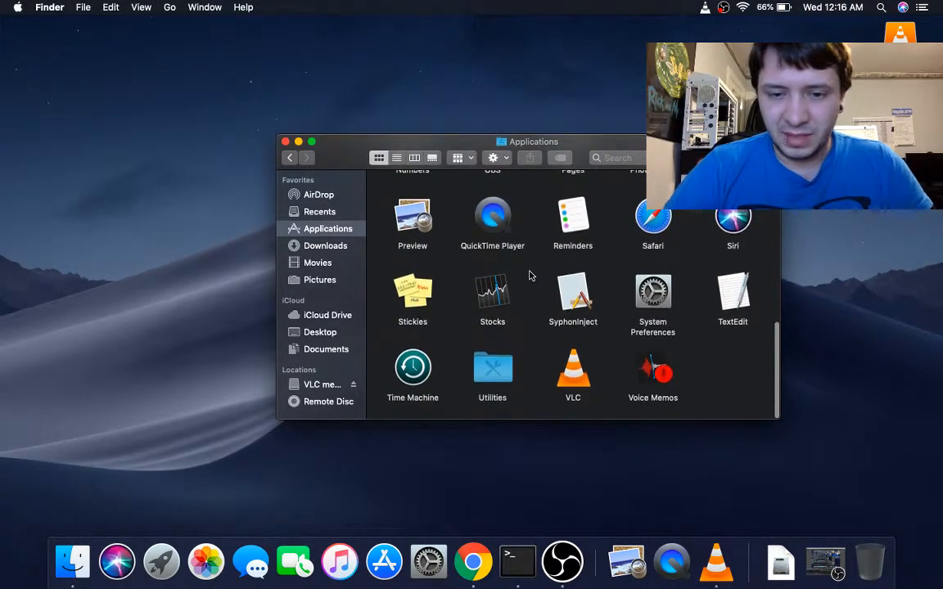
left_click(285, 141)
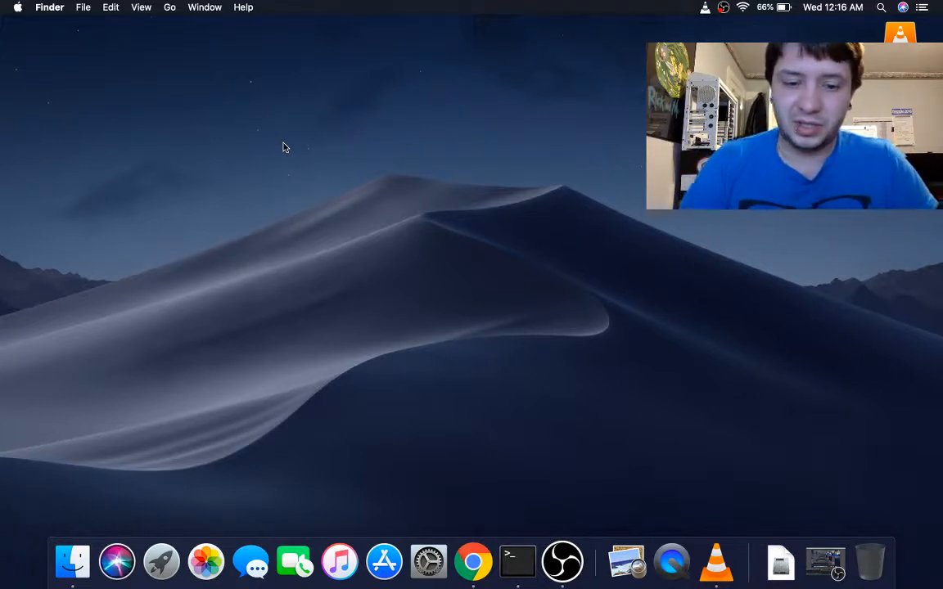
Search 'steam' in Chrome and open the official Welcome to Steam result.
left_click(473, 561)
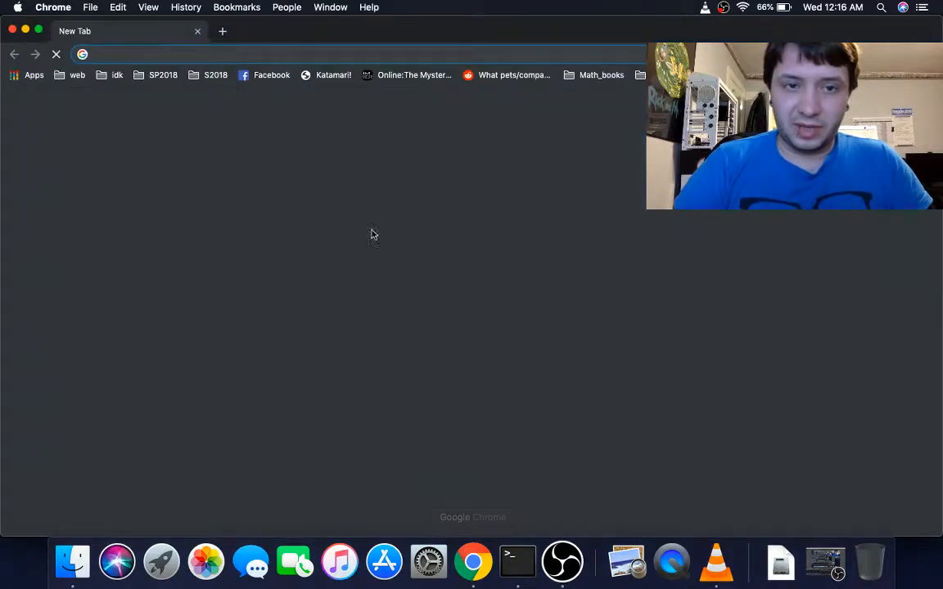
type("steam&rlz=1C5CHFA_enUS849&oq=steam&aqs=chrome..69i57j69i65l2j0l3.1759j0j7&source")
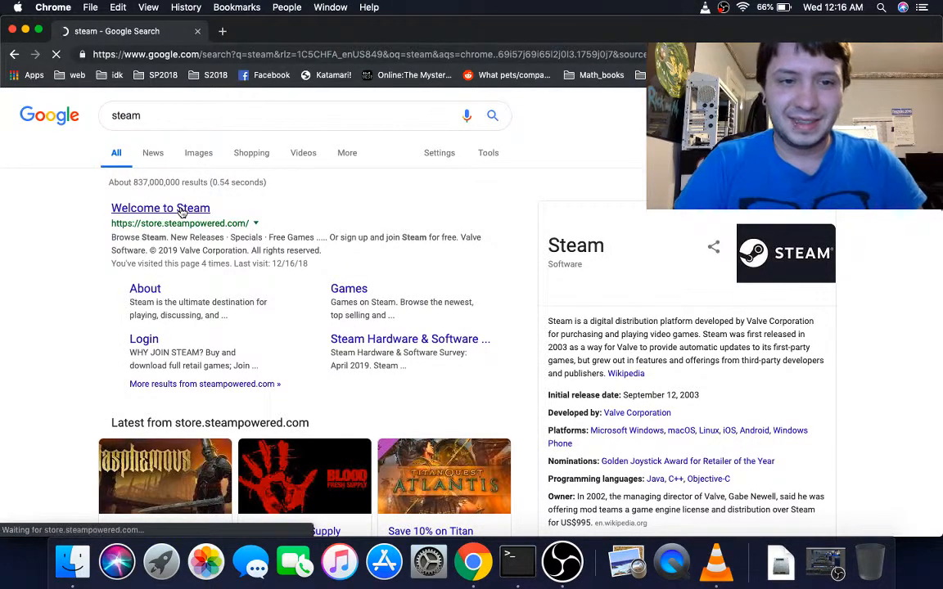
left_click(161, 207)
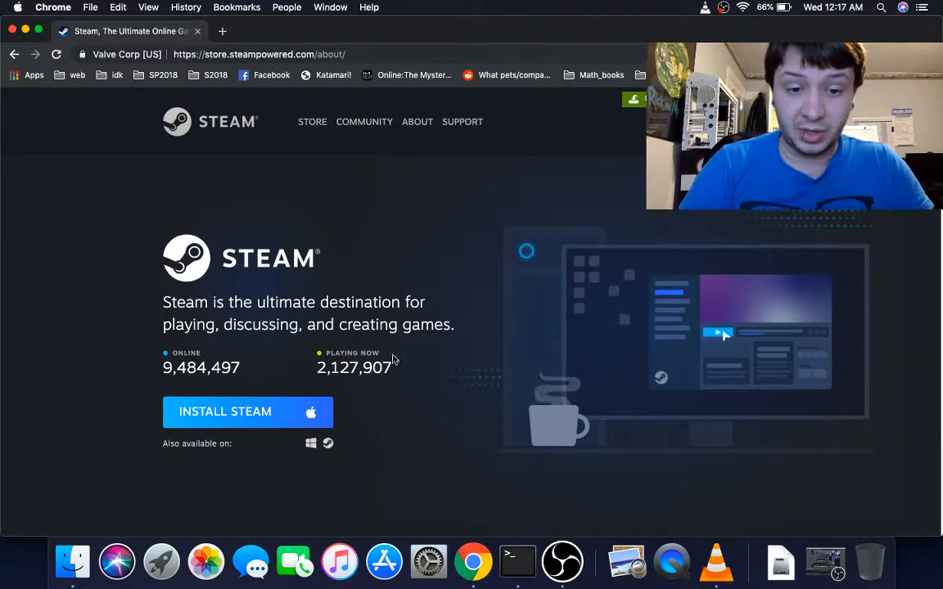
Download steam.dmg to Downloads and open the installer.
left_click(225, 412)
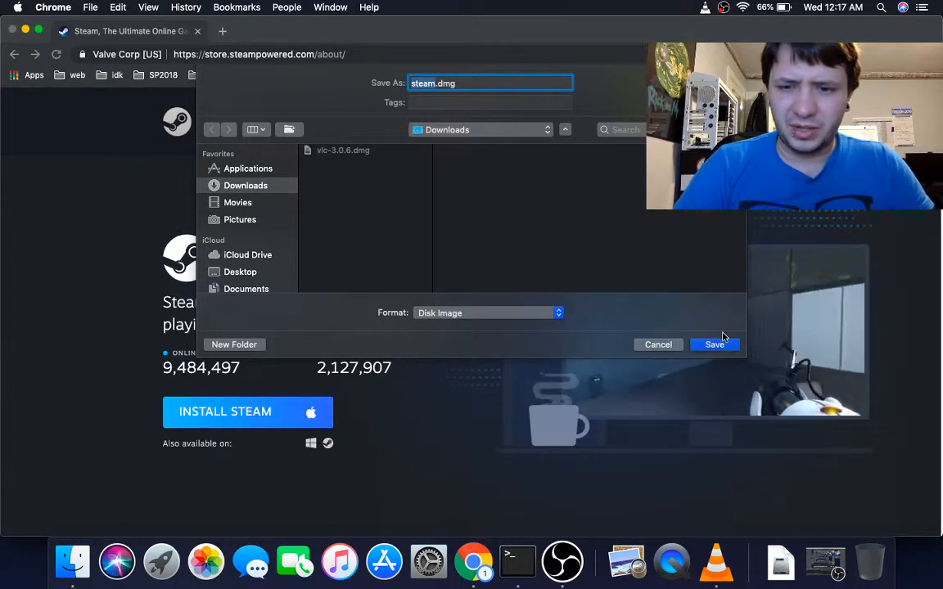
left_click(714, 344)
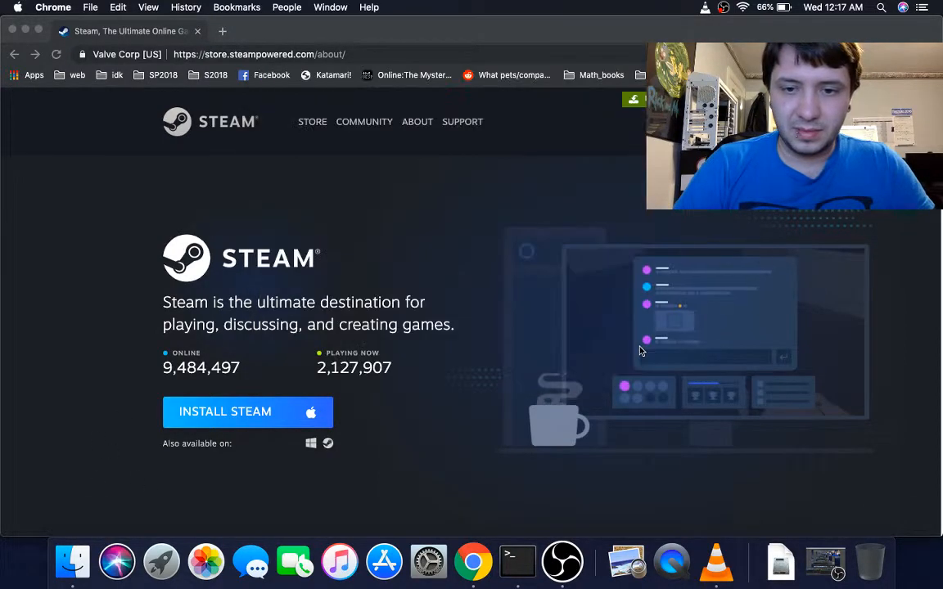
left_click(247, 412)
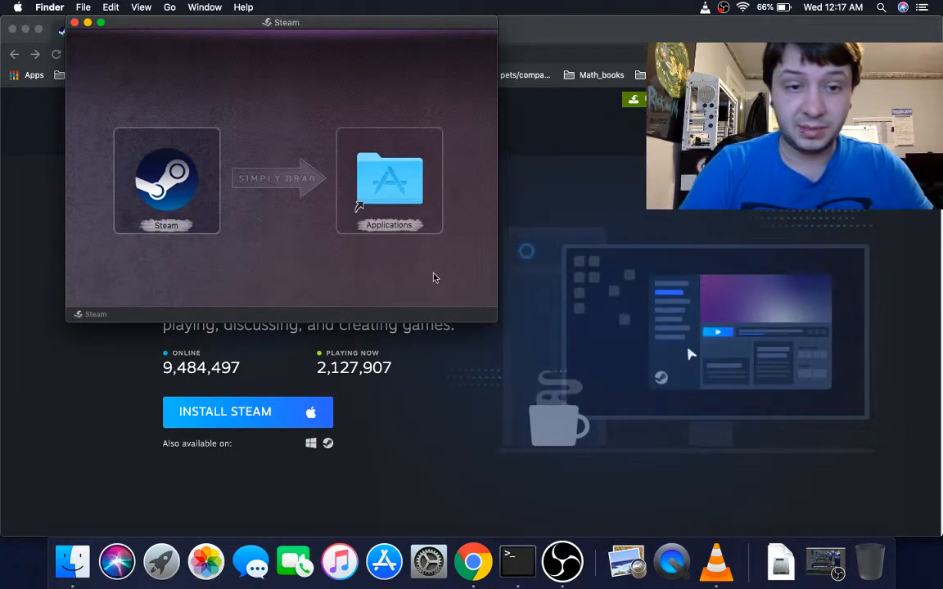
Copy Steam from the disk image into Applications and launch it from there.
left_click_drag(166, 180, 389, 180)
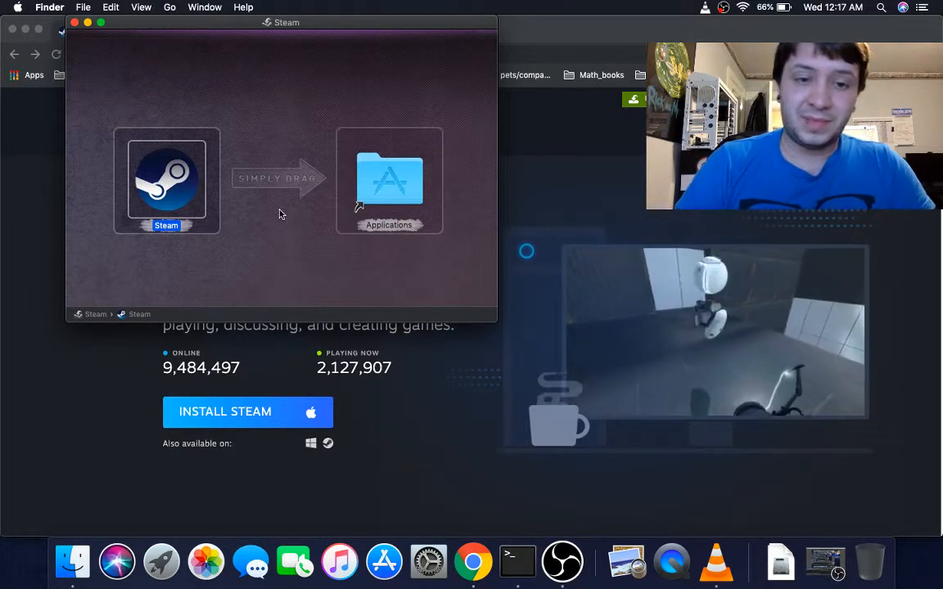
mouse_move(389, 184)
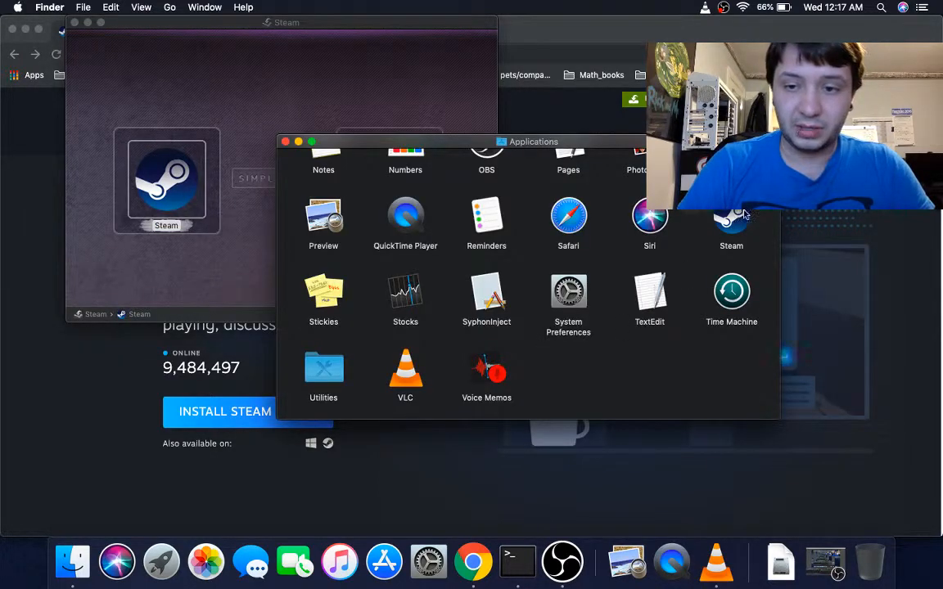
double_click(731, 217)
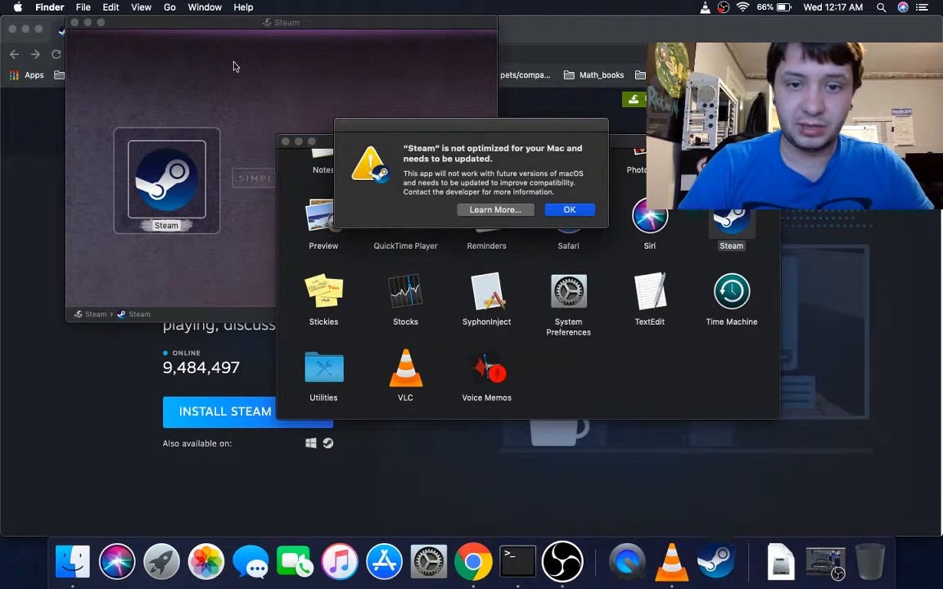
Accept the compatibility and downloaded-app warnings so Steam starts its update download.
left_click(569, 210)
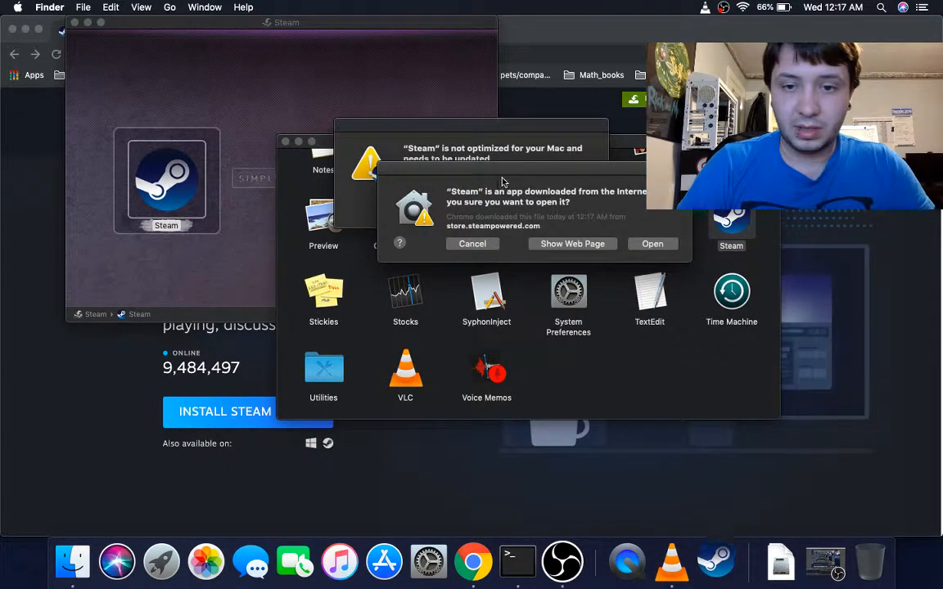
mouse_move(667, 284)
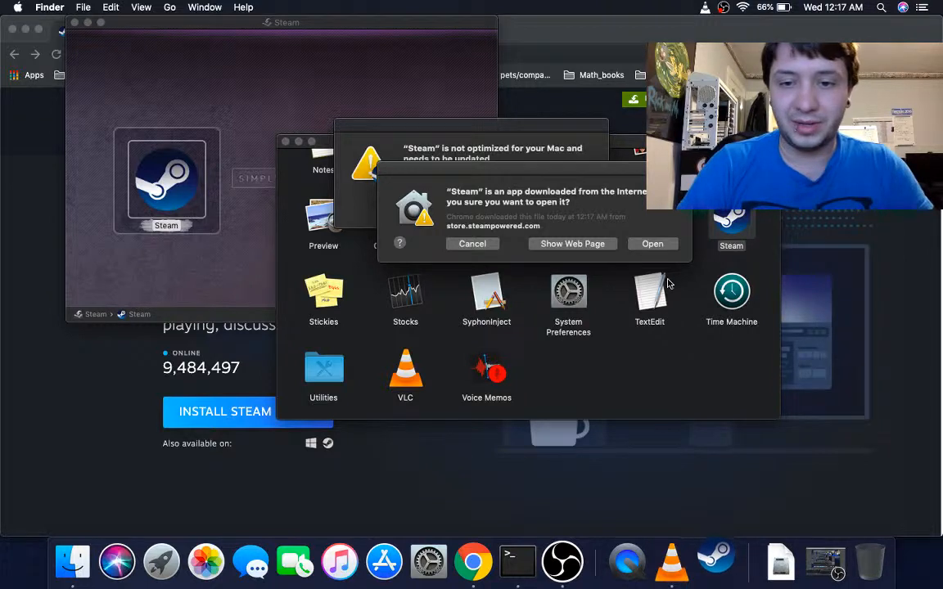
left_click(652, 243)
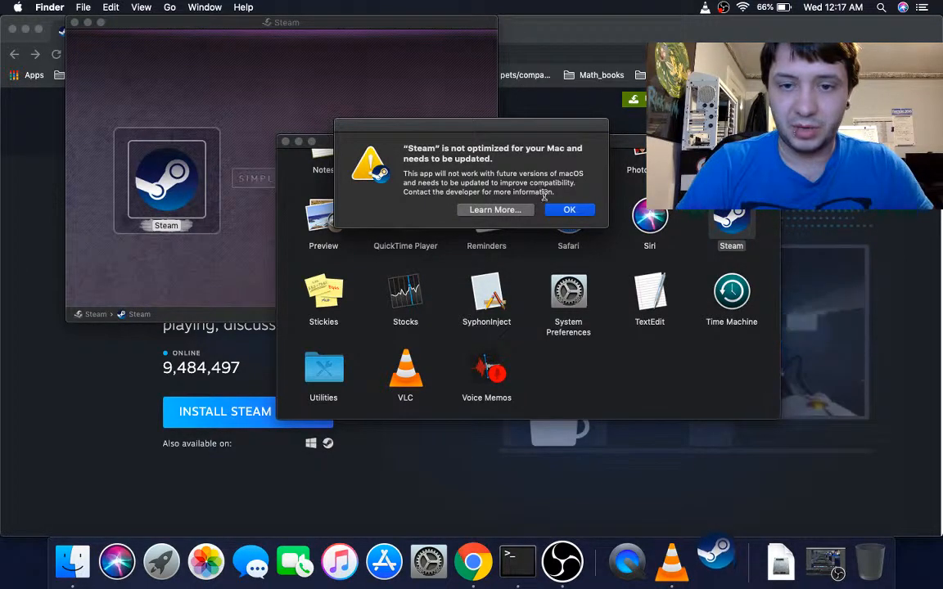
left_click(569, 210)
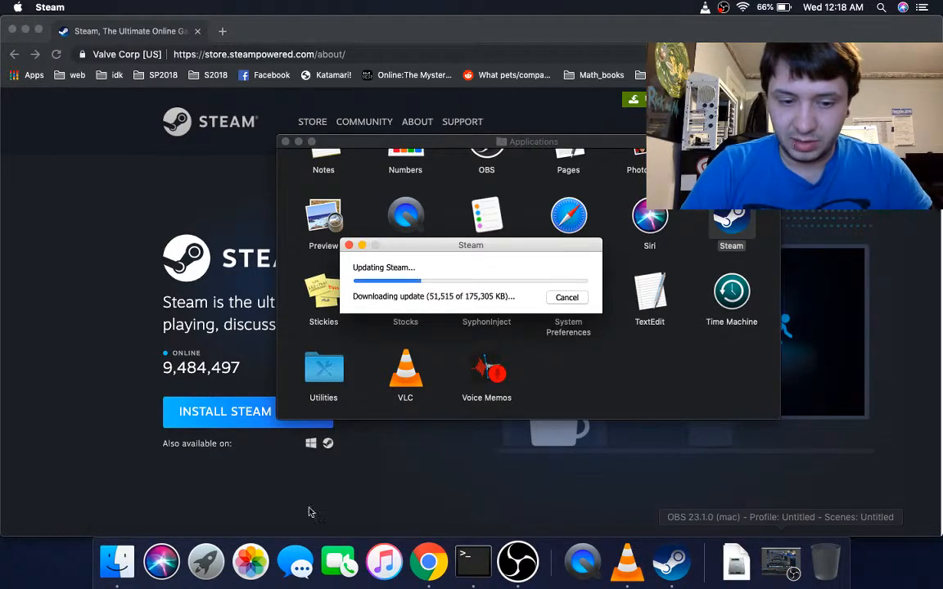
mouse_move(162, 562)
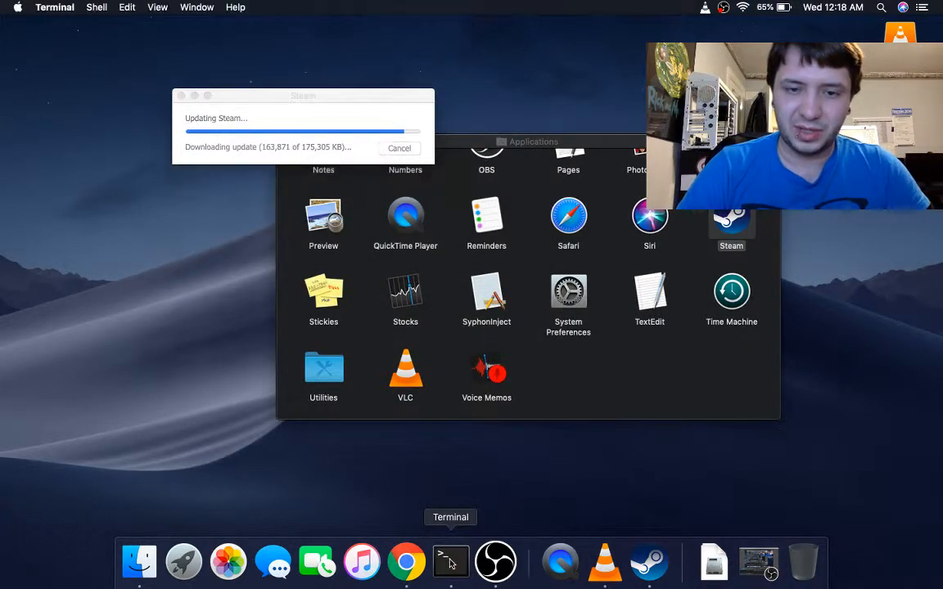
left_click(451, 562)
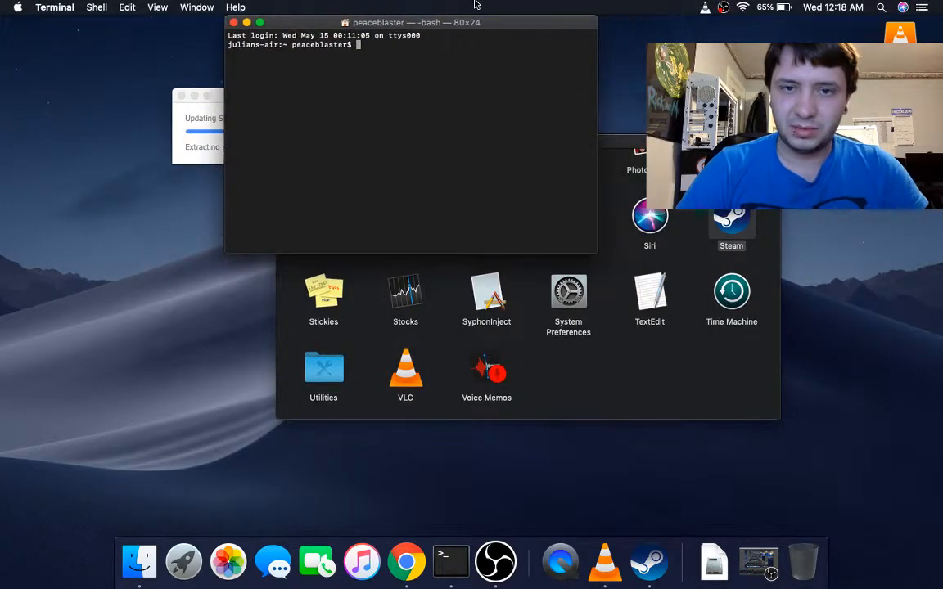
left_click_drag(409, 22, 497, 22)
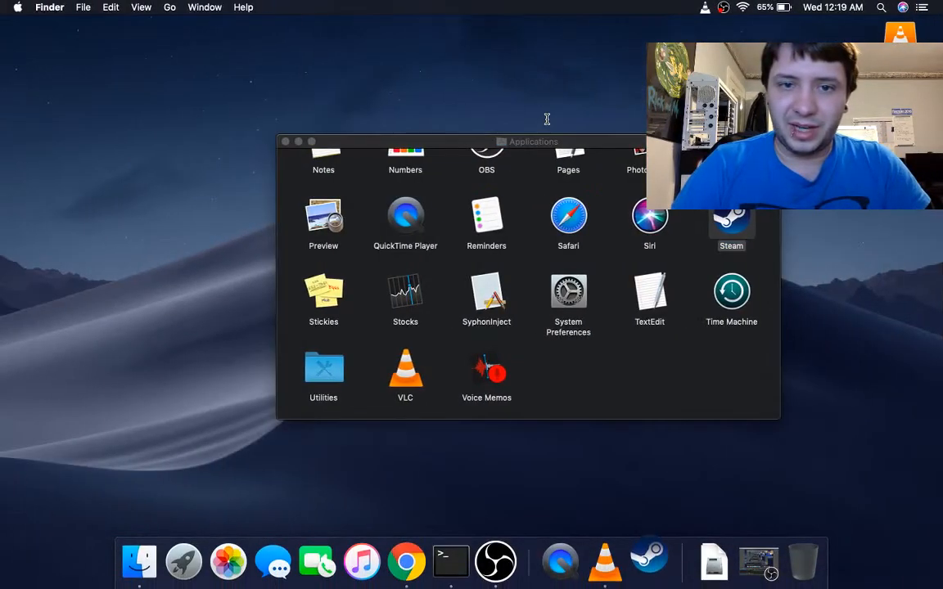
Browse the Applications folder, selecting Stocks, SyphonInject and System Preferences in turn.
double_click(731, 219)
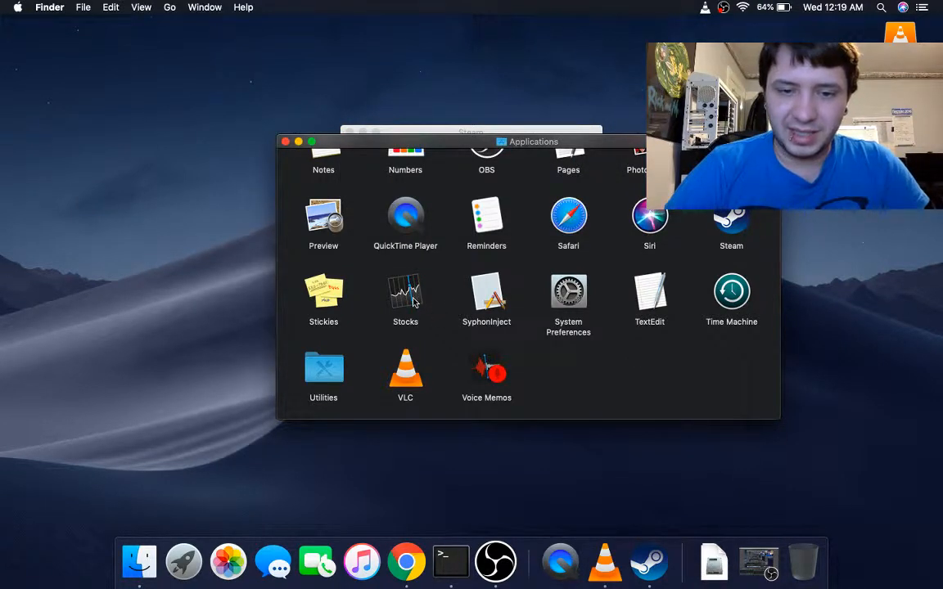
left_click(406, 295)
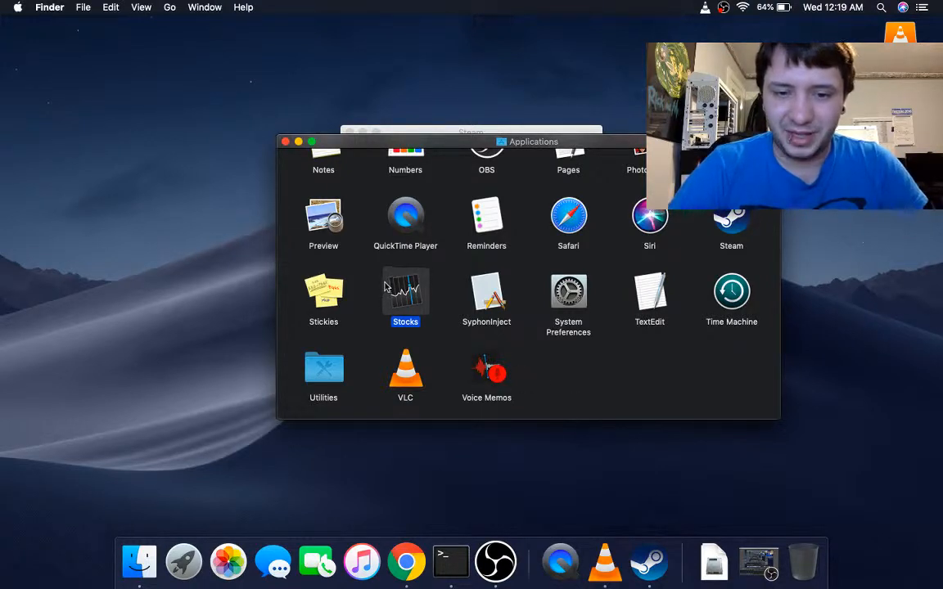
mouse_move(536, 340)
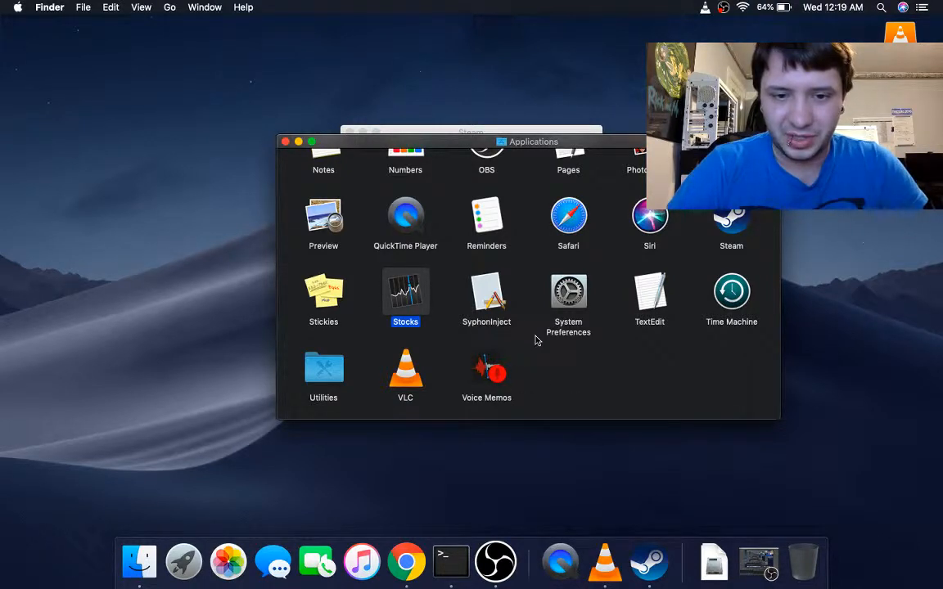
mouse_move(387, 268)
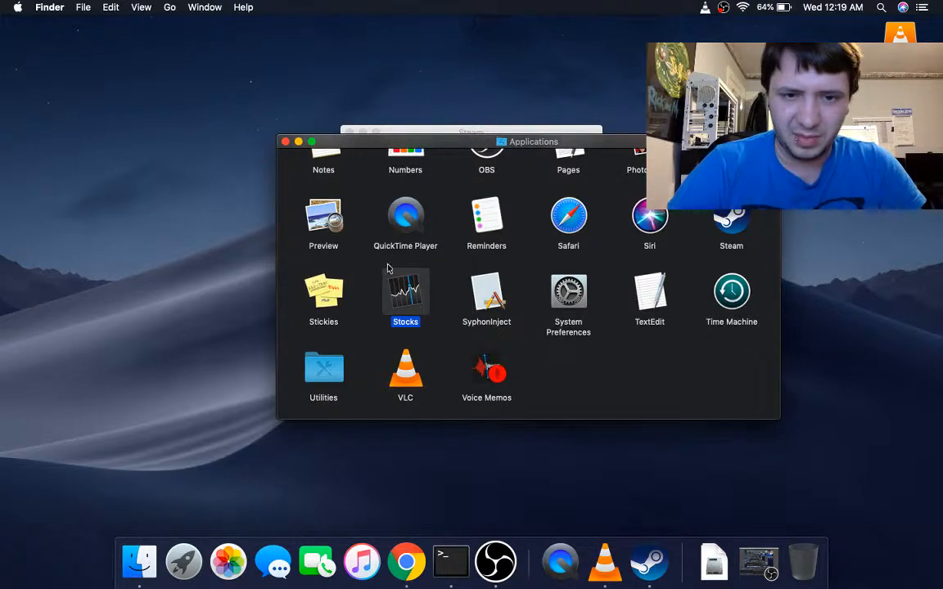
left_click(486, 295)
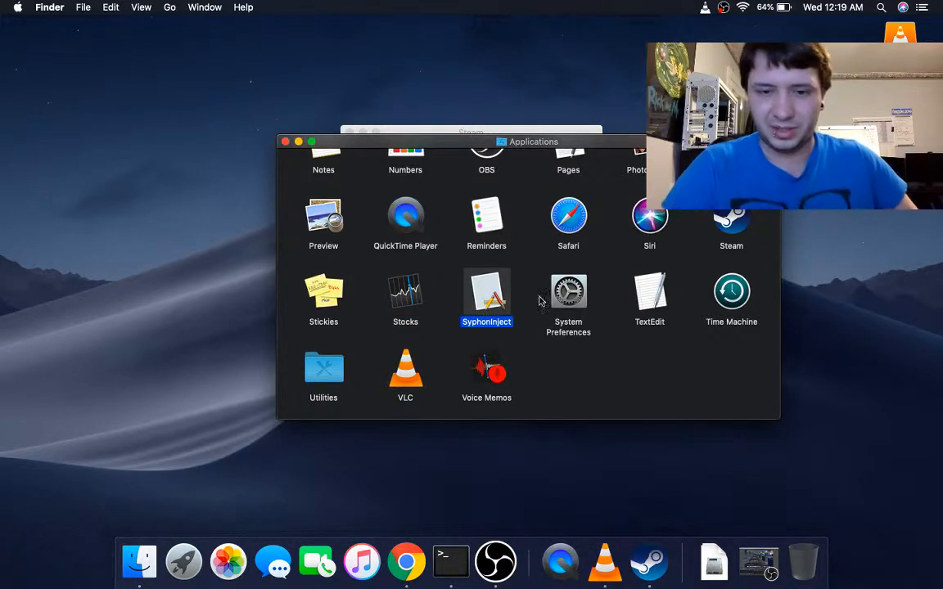
left_click(568, 291)
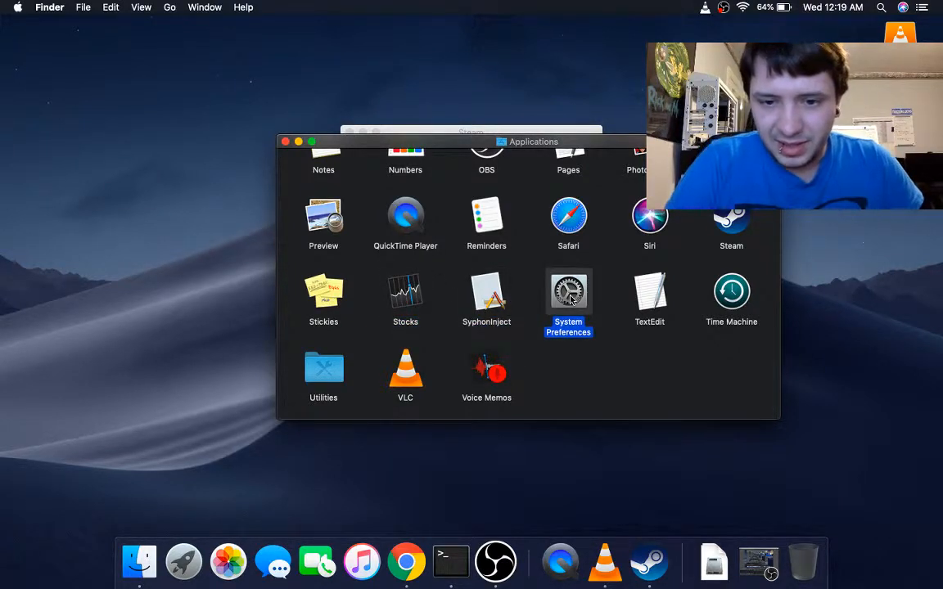
left_click(486, 295)
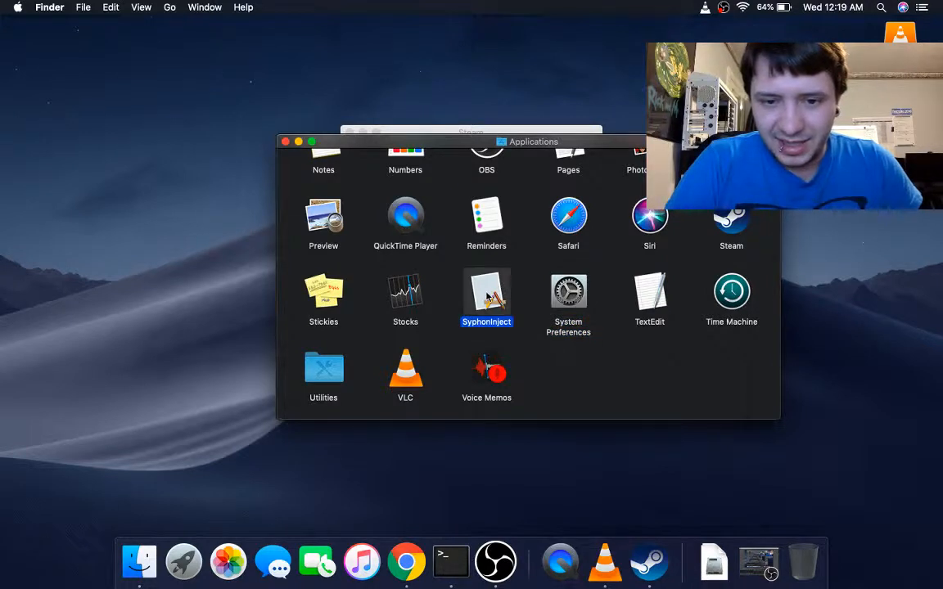
left_click(405, 299)
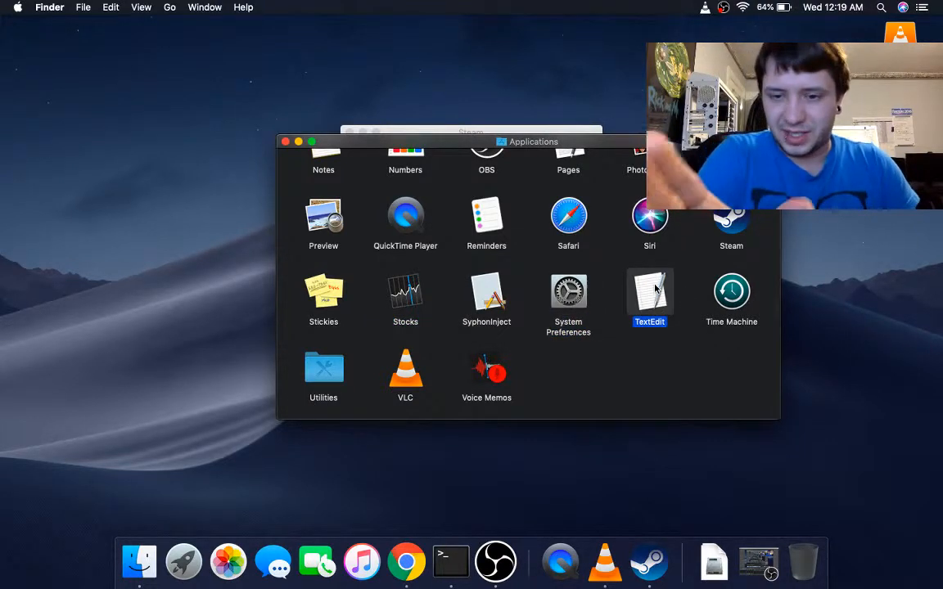
mouse_move(679, 303)
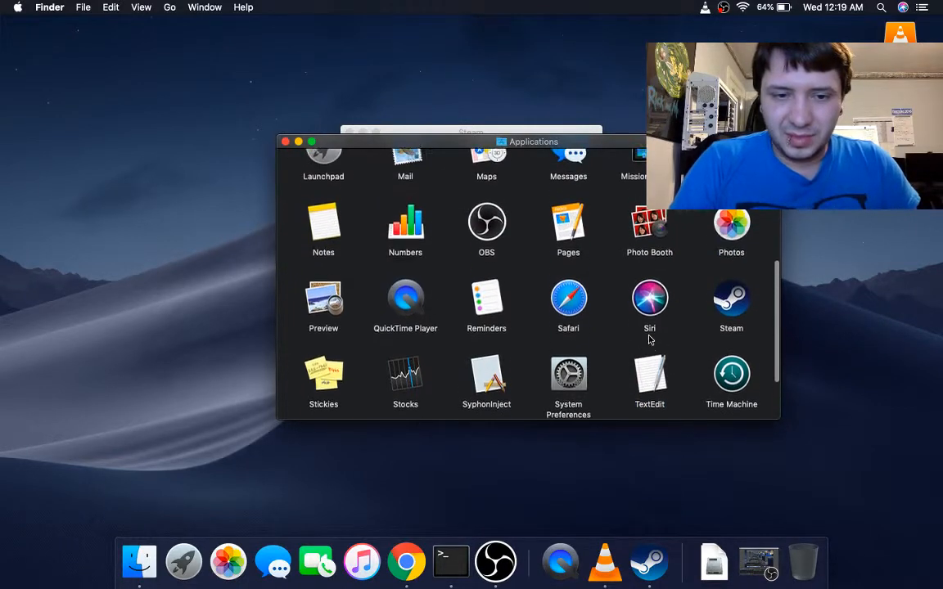
scroll("down", 3)
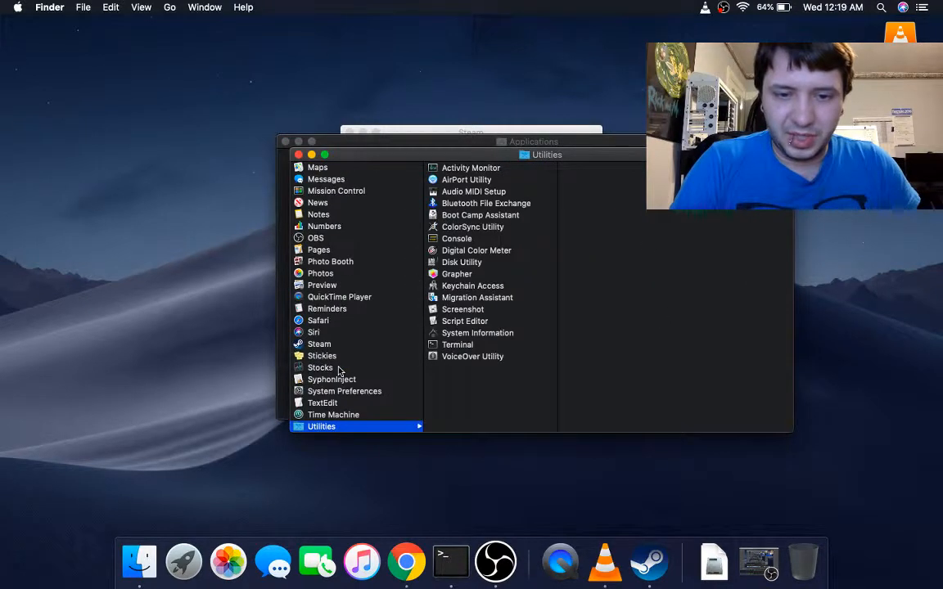
mouse_move(501, 321)
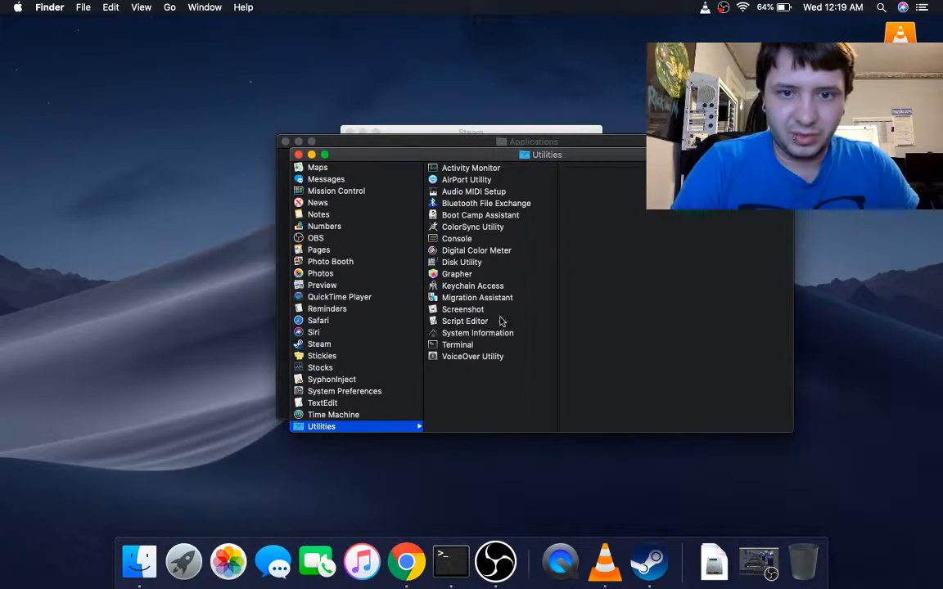
mouse_move(252, 120)
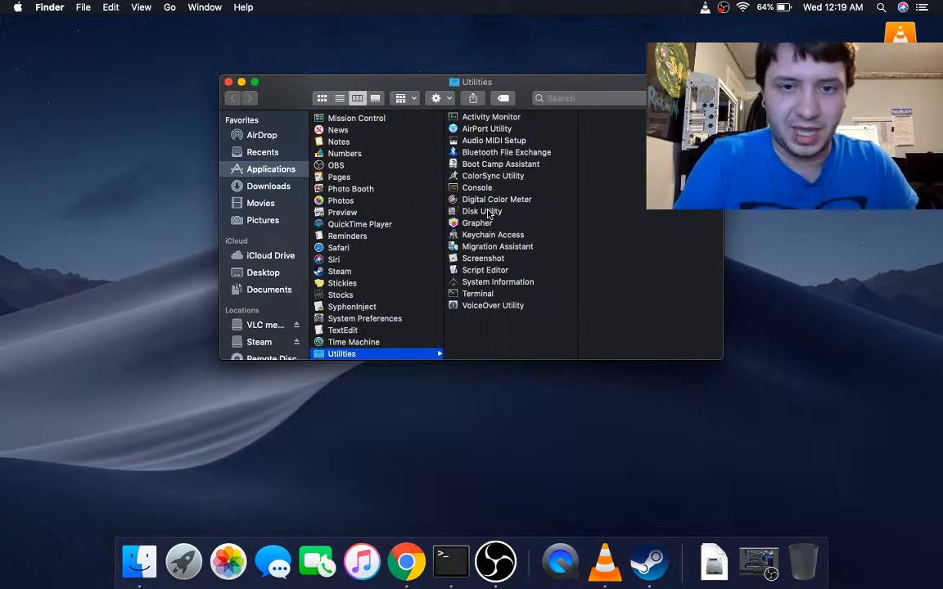
View Utilities as icons, selecting Disk Utility and System Information, then close the Finder window.
left_click(322, 99)
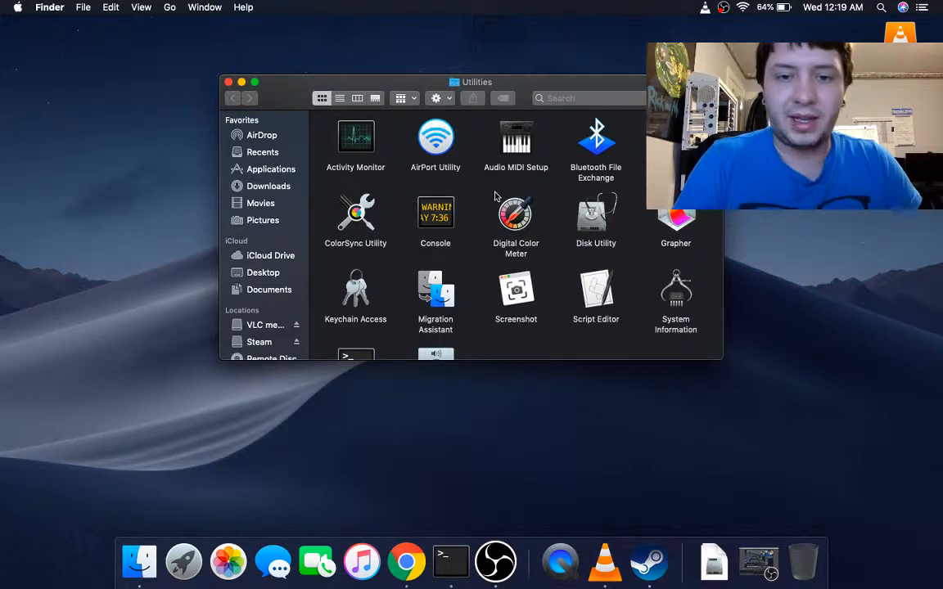
scroll("down", 3)
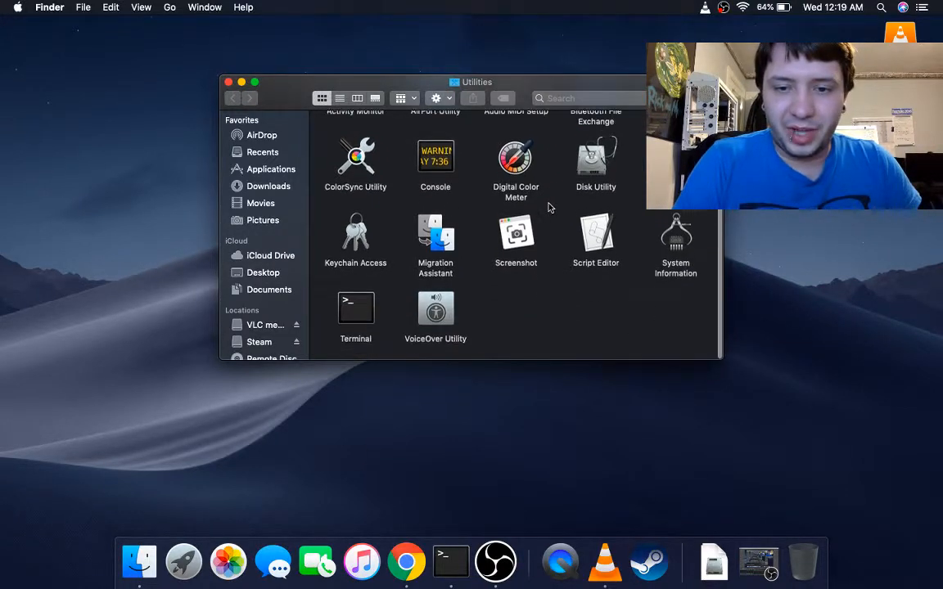
left_click(596, 163)
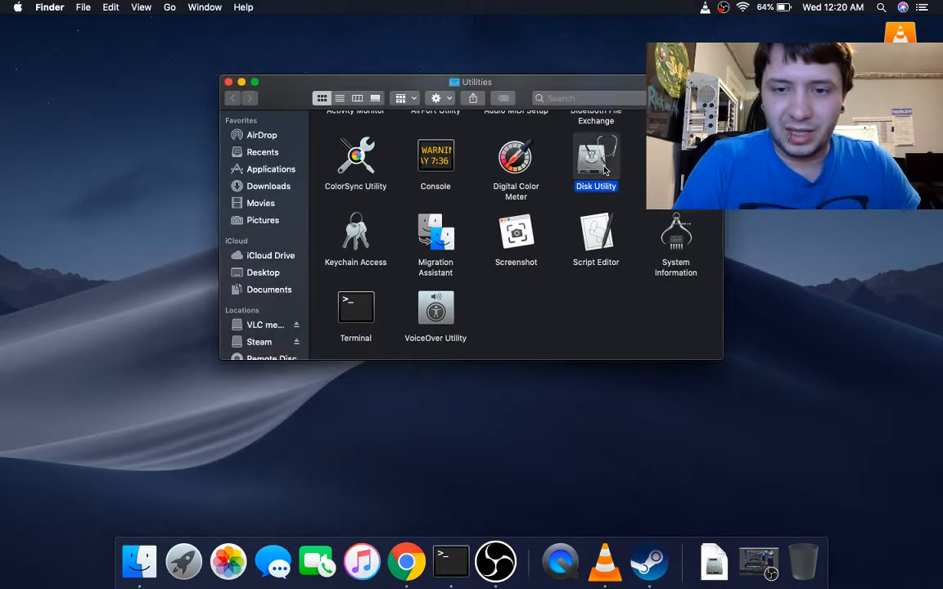
left_click(676, 238)
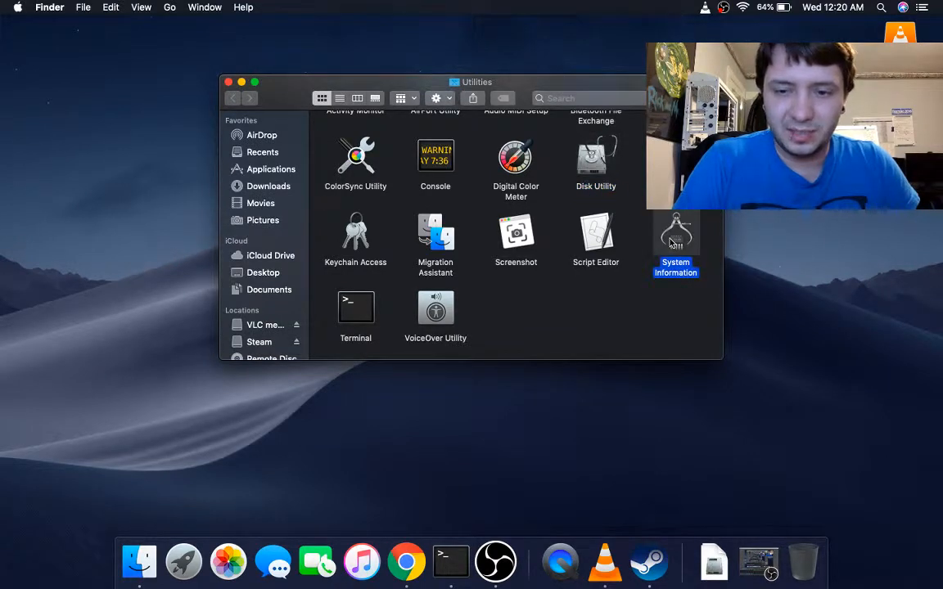
mouse_move(367, 325)
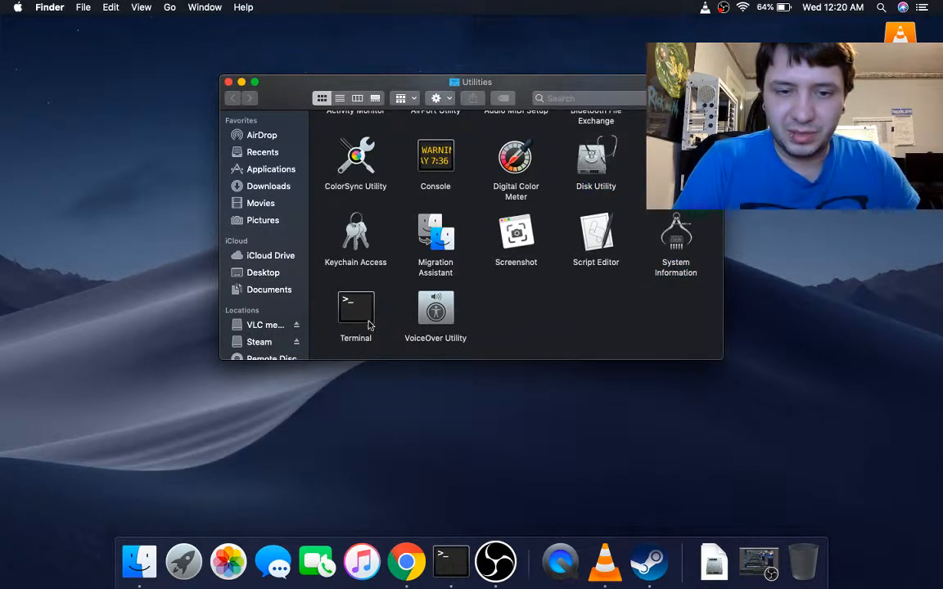
left_click(355, 238)
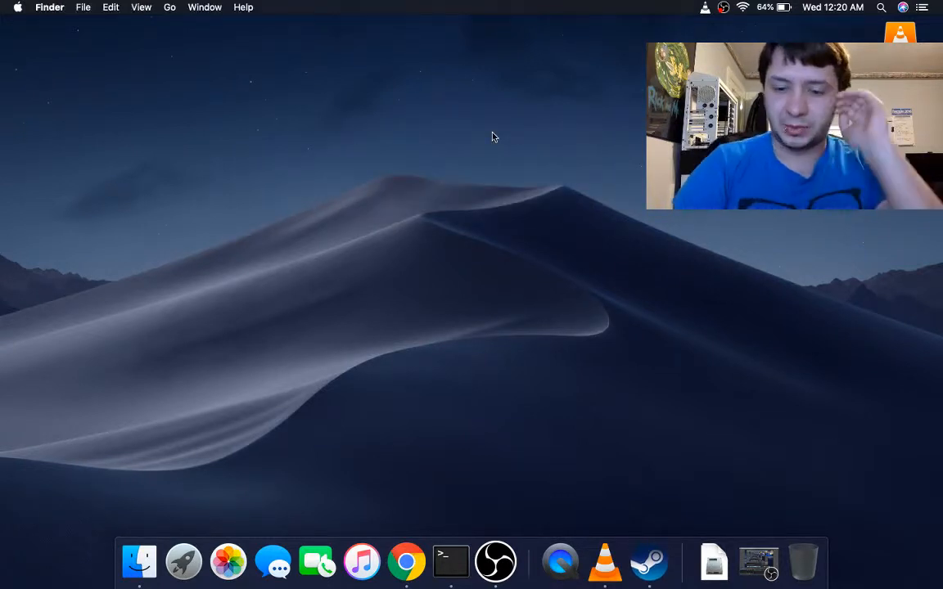
mouse_move(649, 562)
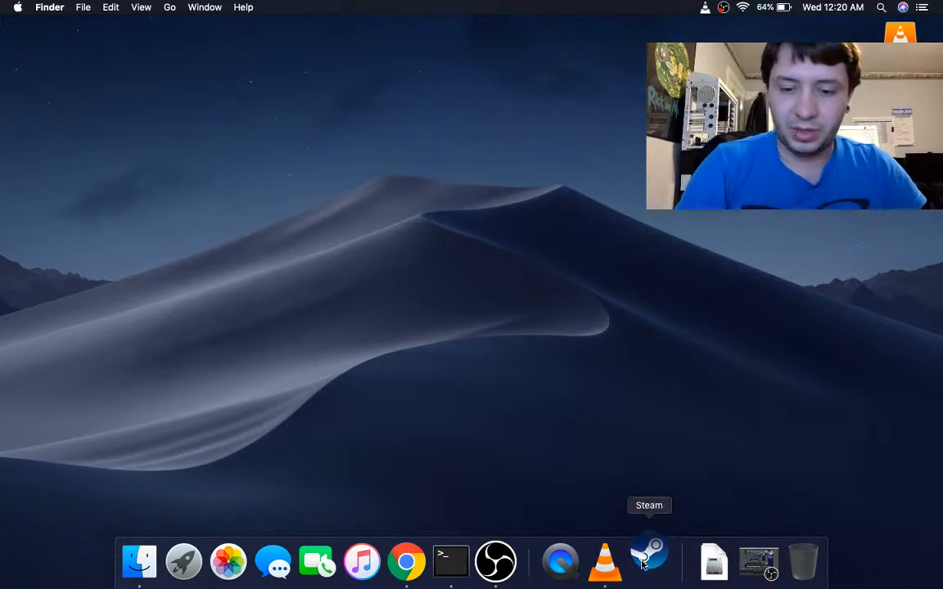
left_click(649, 561)
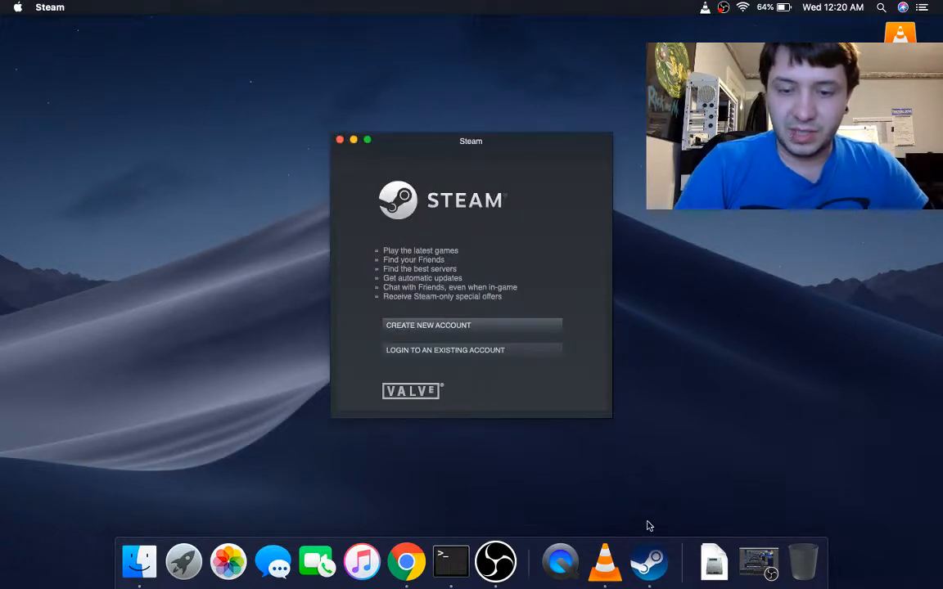
left_click(445, 349)
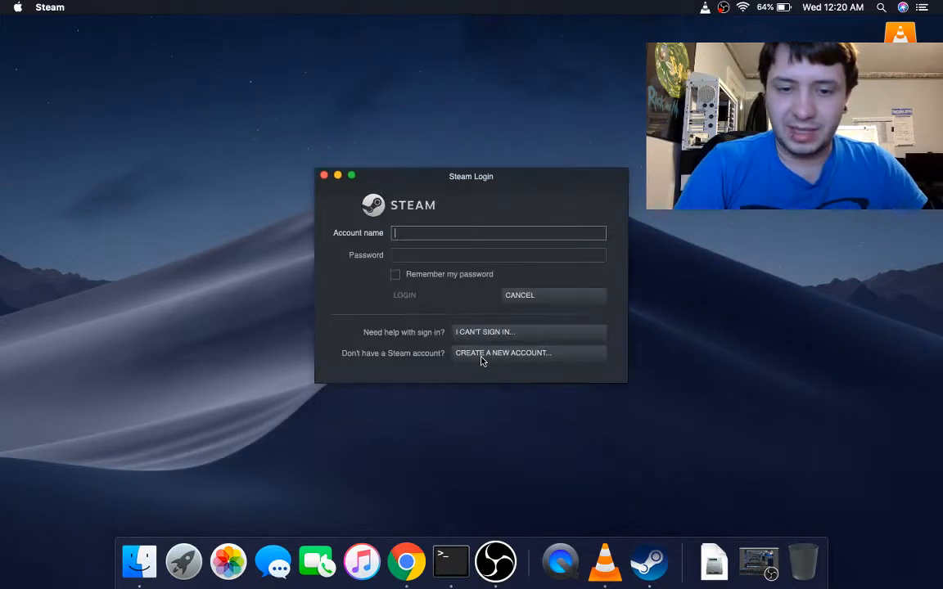
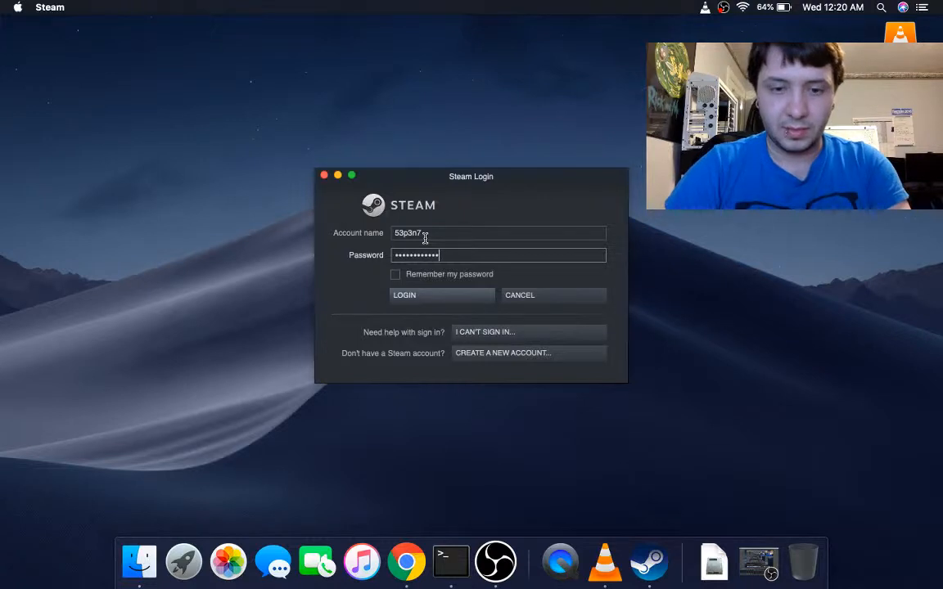
left_click(403, 295)
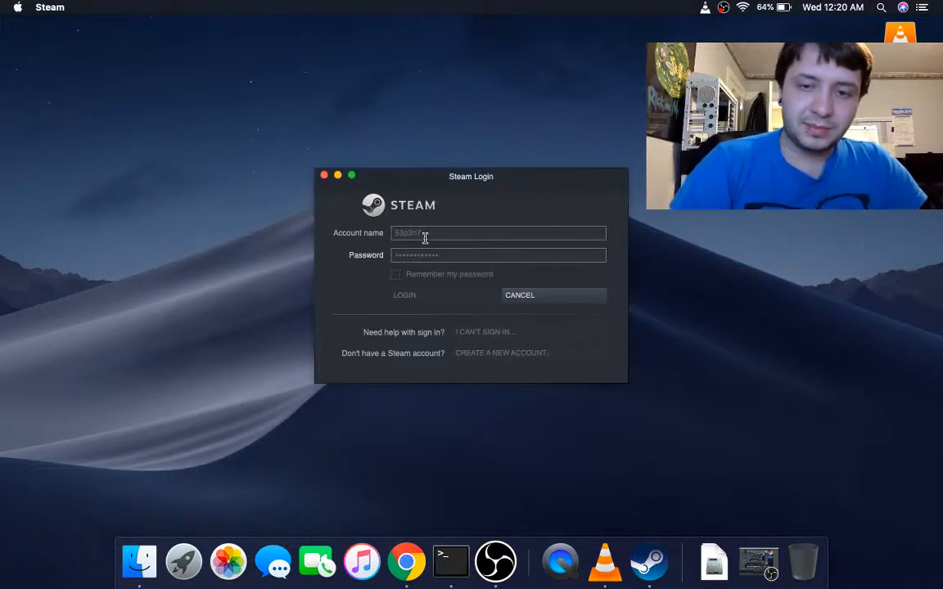
left_click(403, 294)
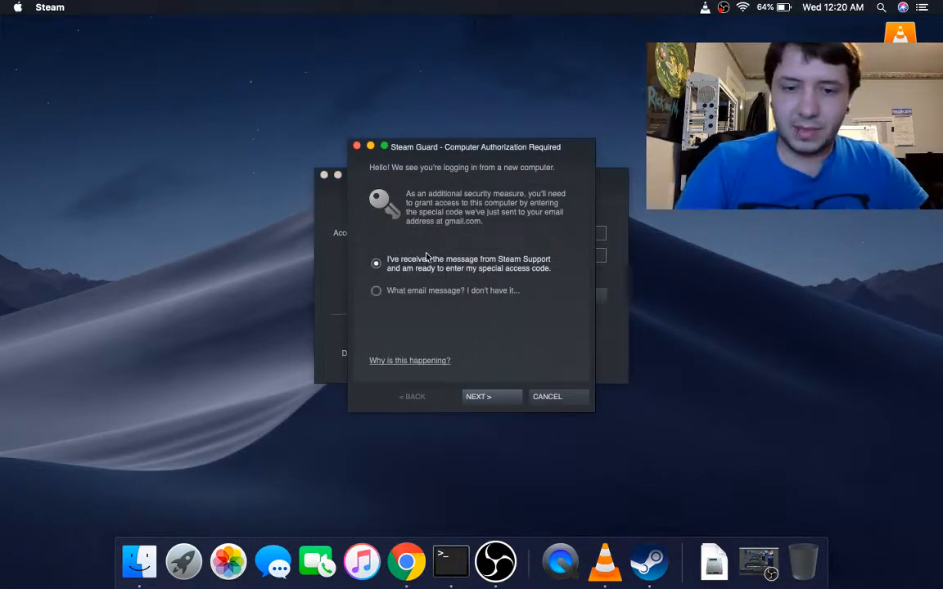
mouse_move(430, 291)
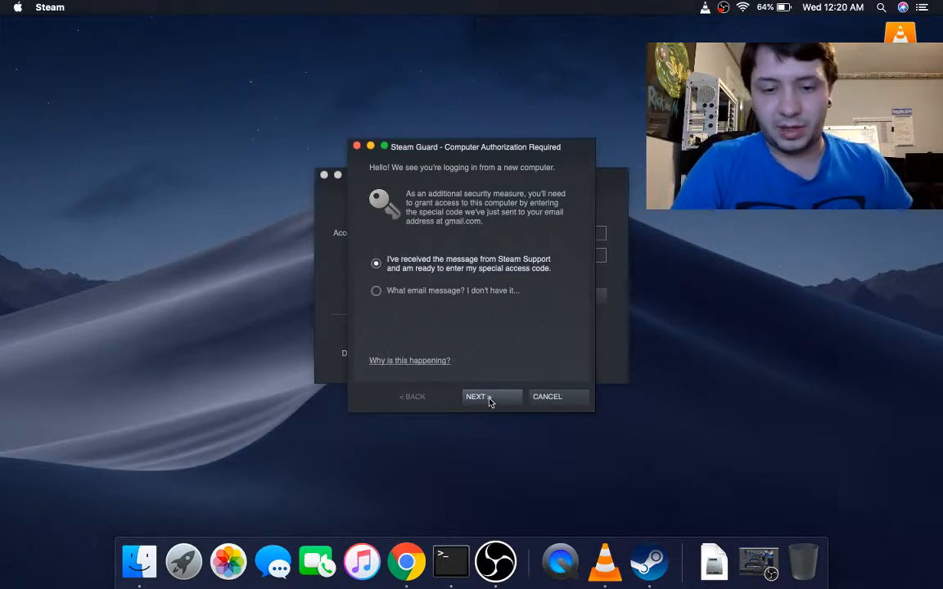
left_click(475, 397)
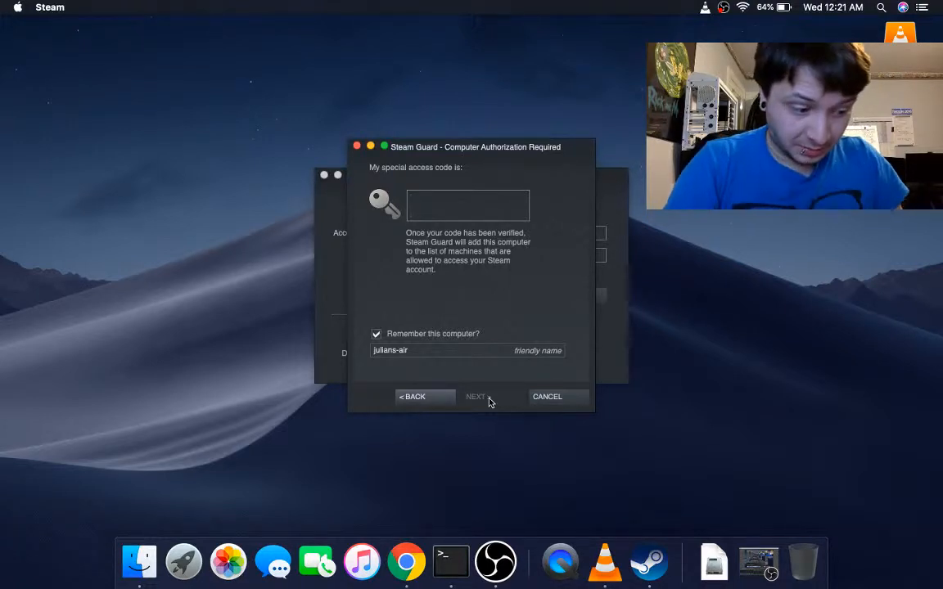
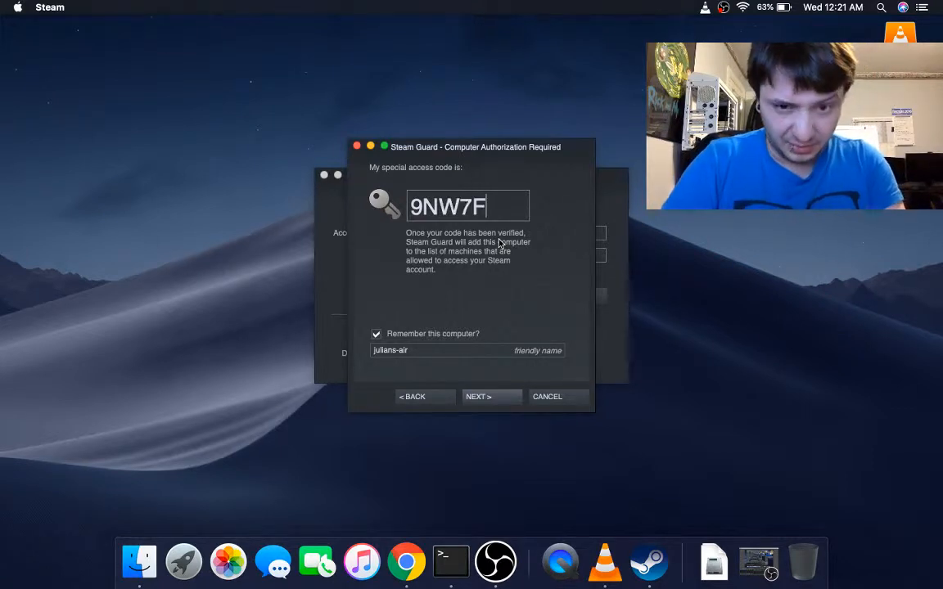
left_click(478, 396)
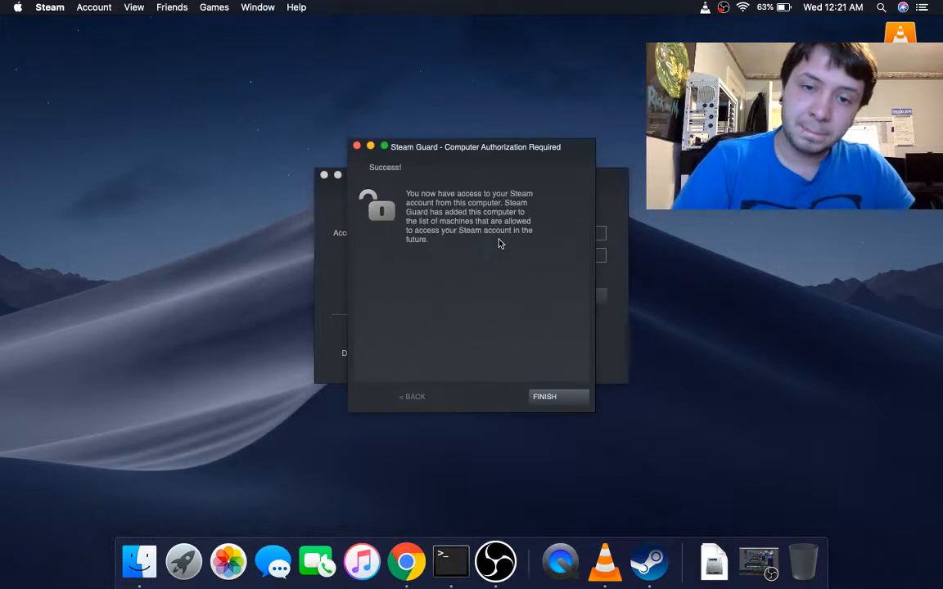
left_click(544, 397)
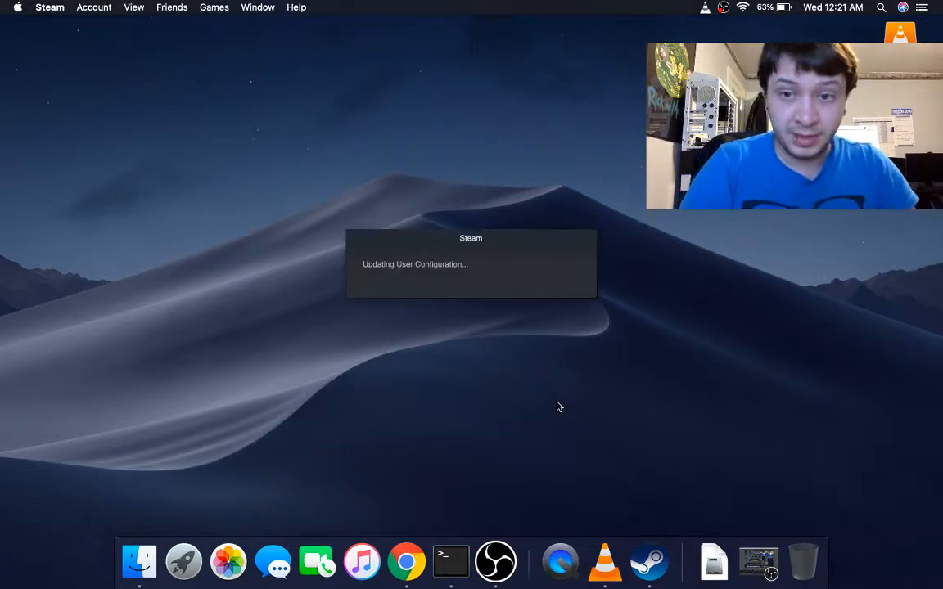
mouse_move(548, 369)
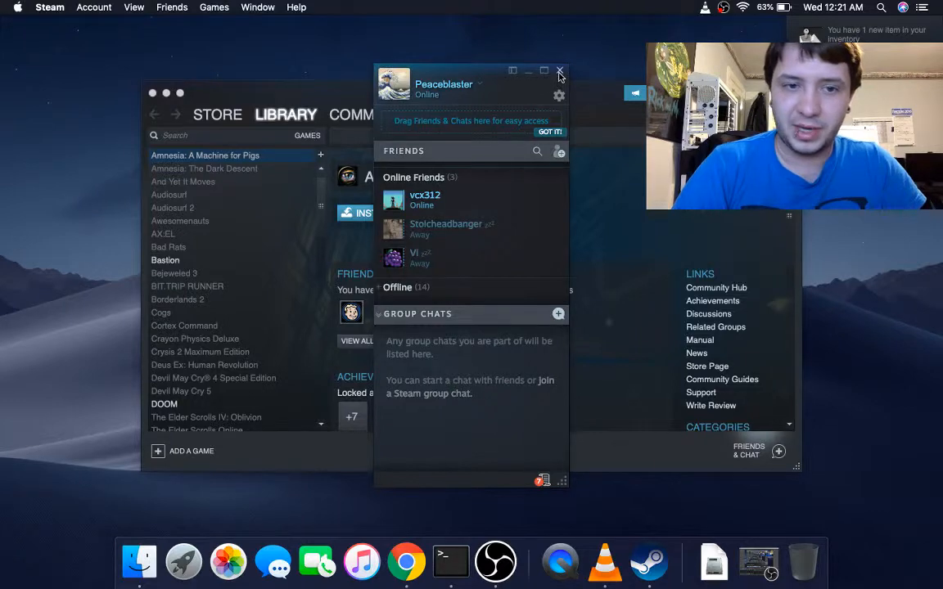
Close the Friends & Chat window so the Steam Library view remains.
left_click(560, 70)
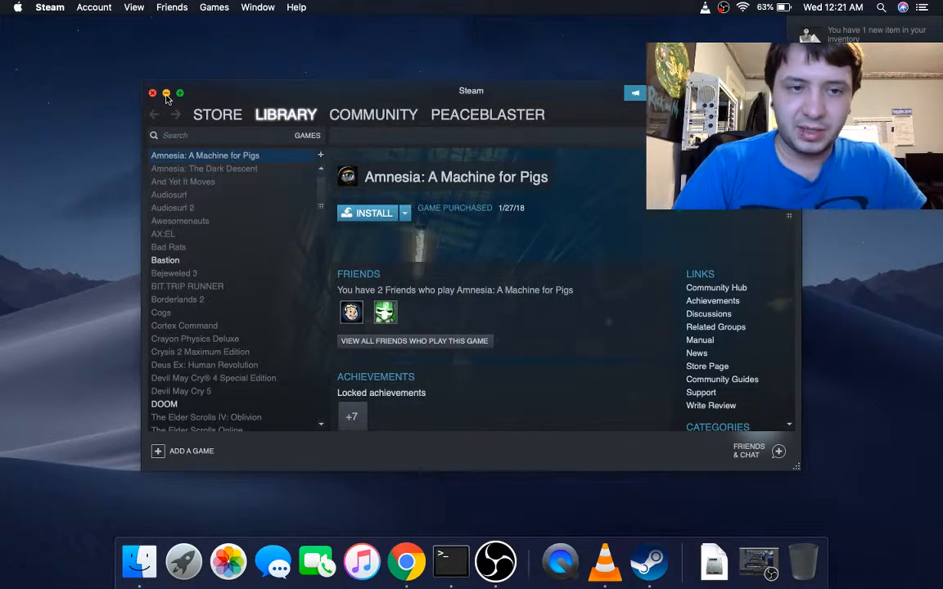
mouse_move(281, 84)
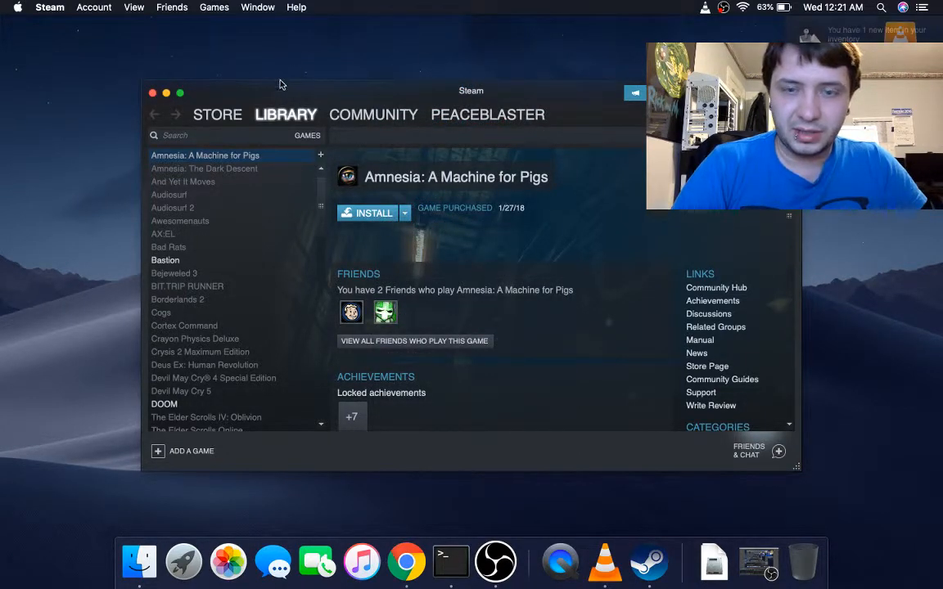
left_click(450, 562)
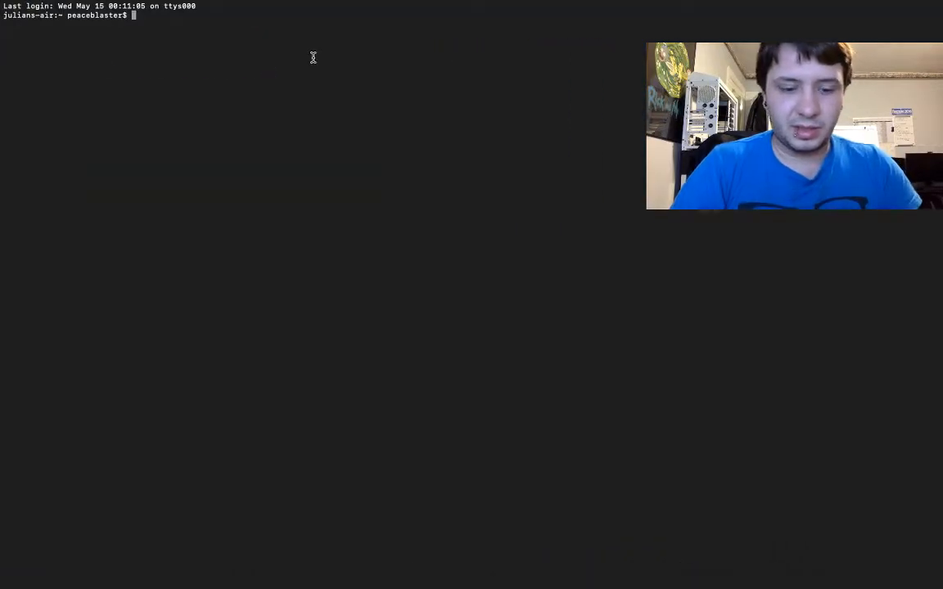
type("exit")
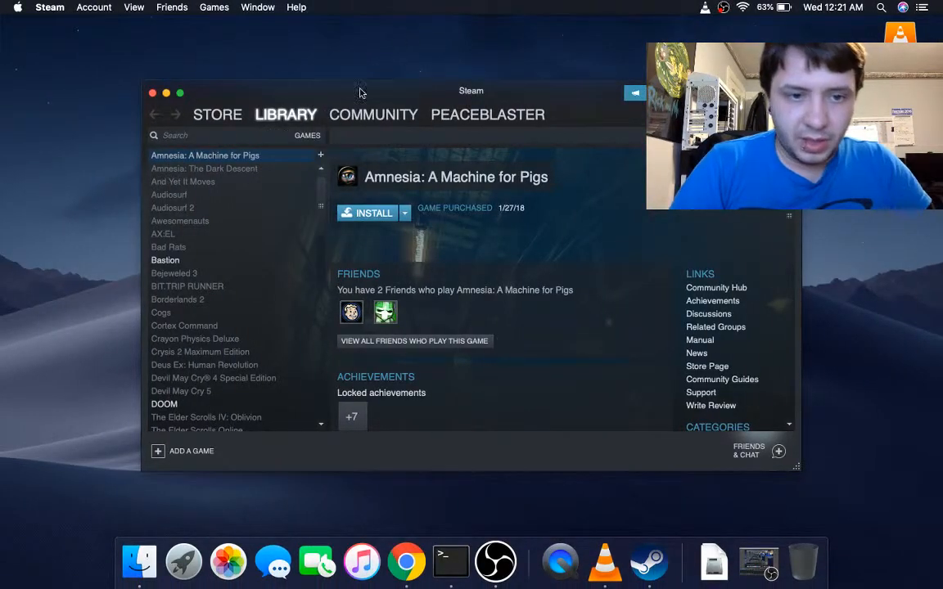
Filter the library to Mac games and scroll through the list.
left_click(308, 135)
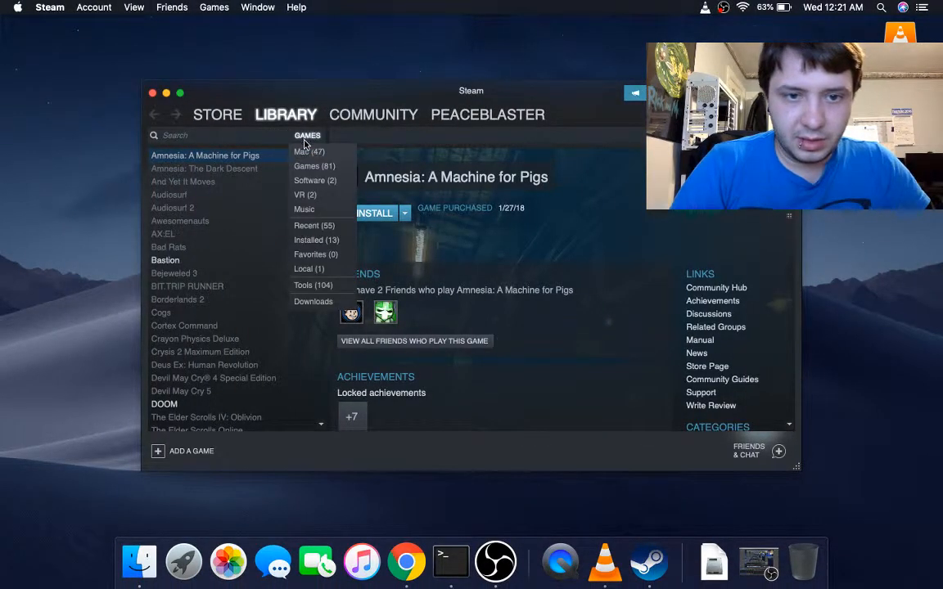
left_click(309, 151)
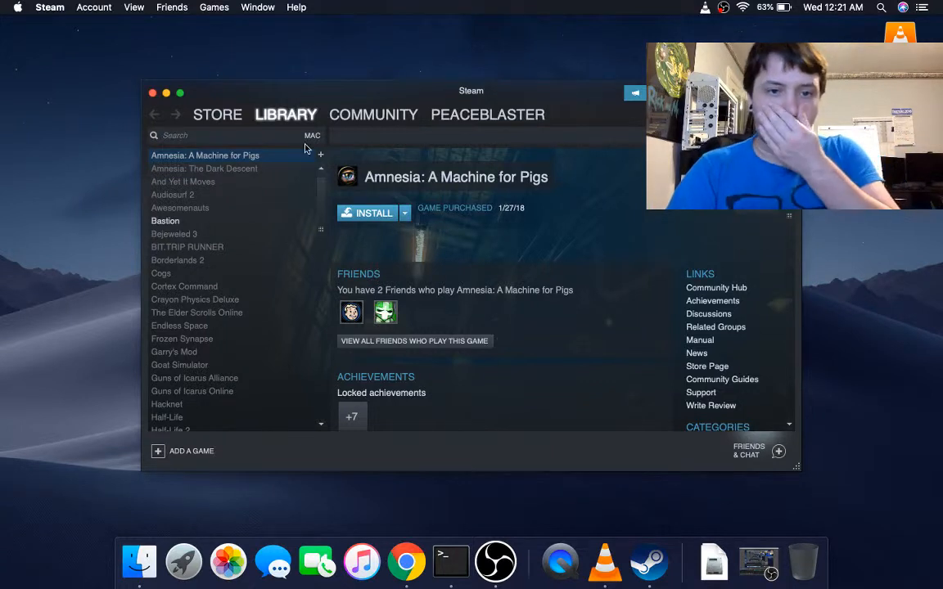
left_click(312, 135)
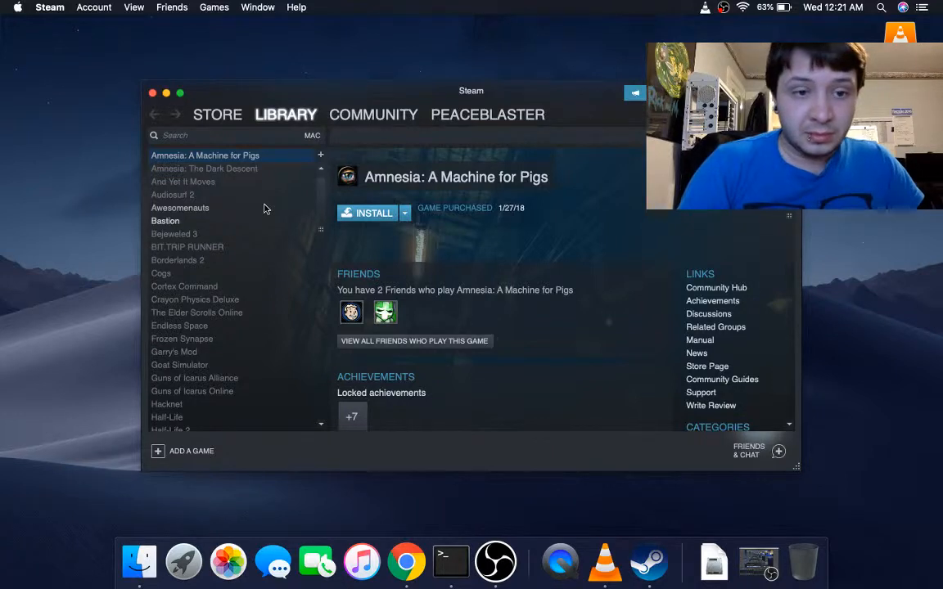
scroll("down", 3)
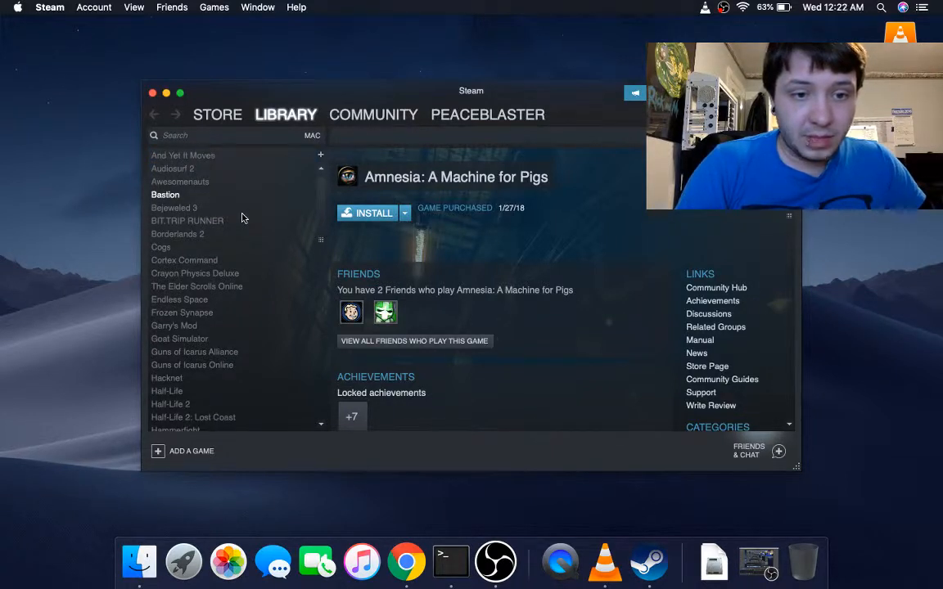
scroll("down", 3)
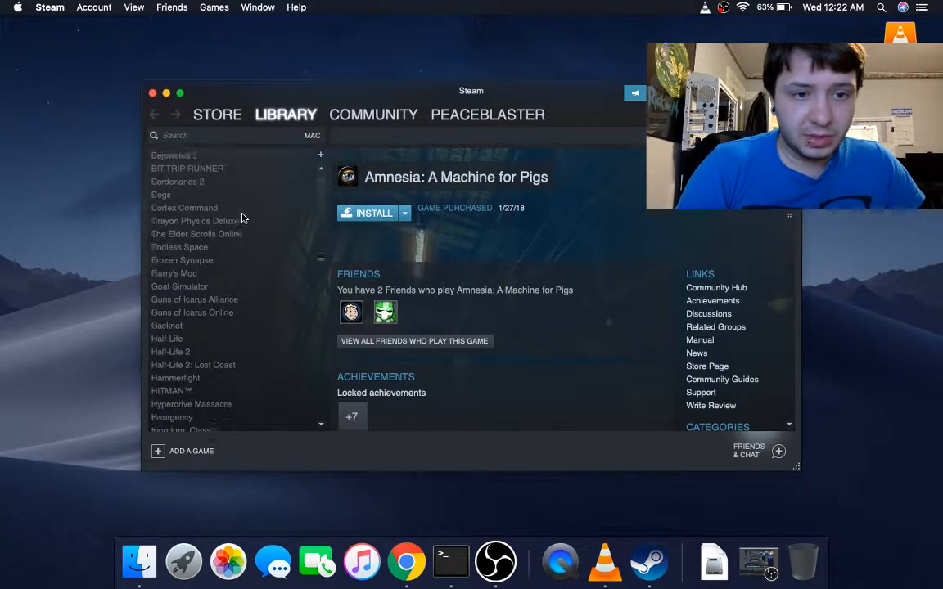
scroll("down", 3)
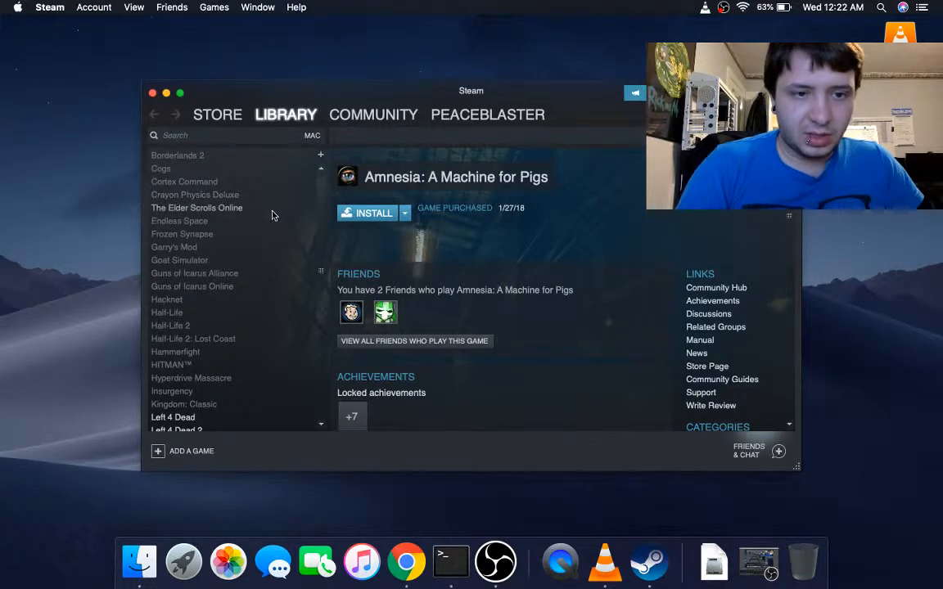
mouse_move(264, 217)
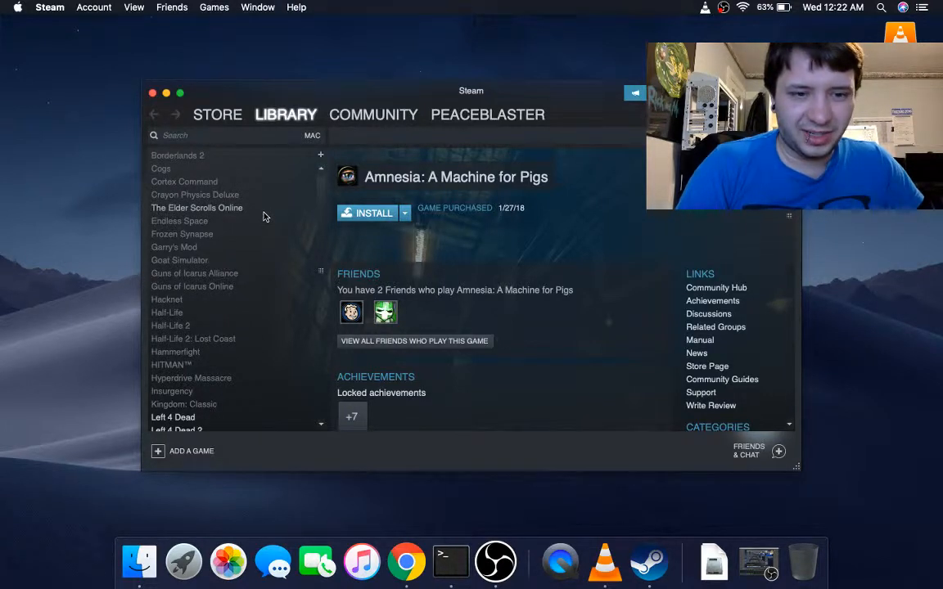
scroll("down", 3)
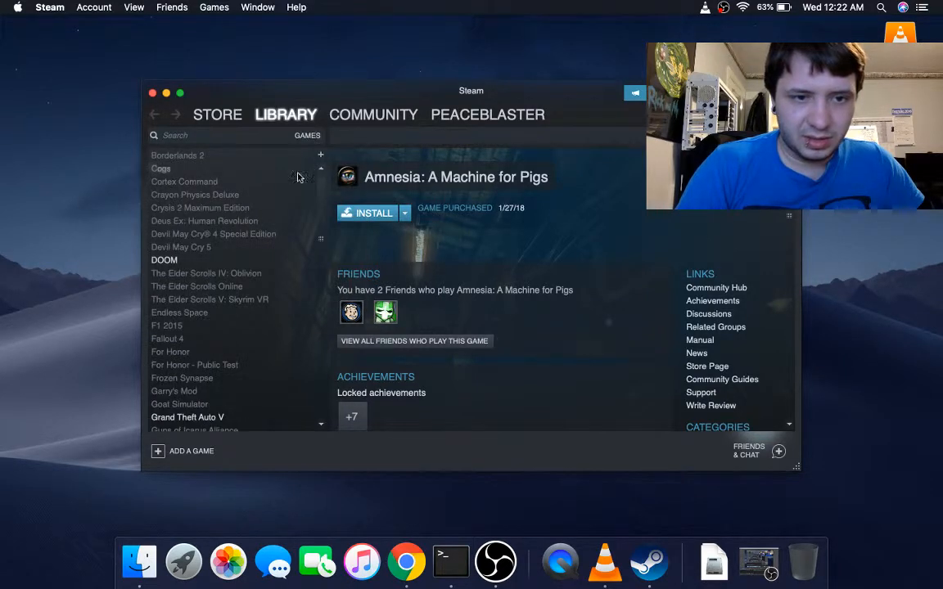
scroll("down", 3)
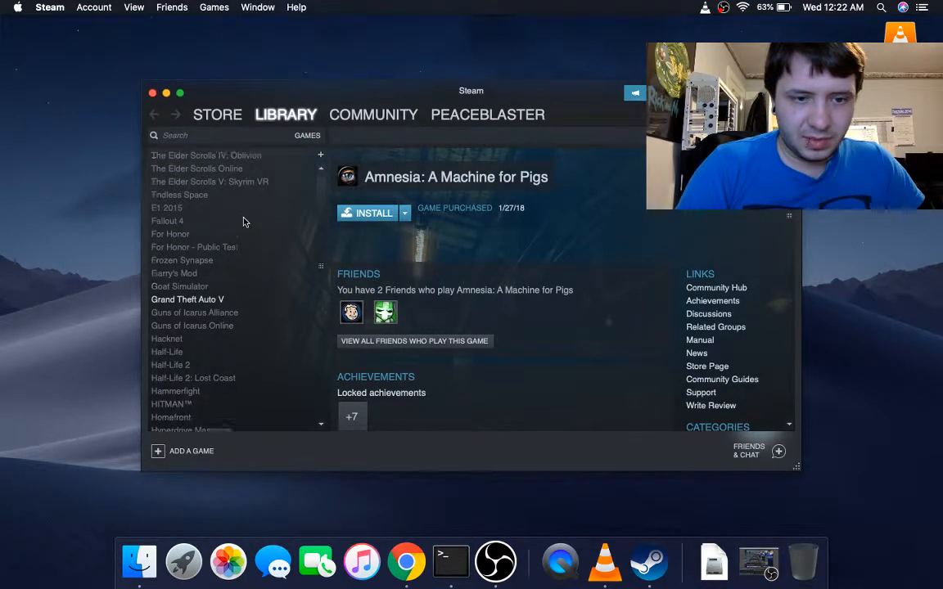
Toggle between the Mac filter and the full games list, scrolling to compare them.
left_click(308, 135)
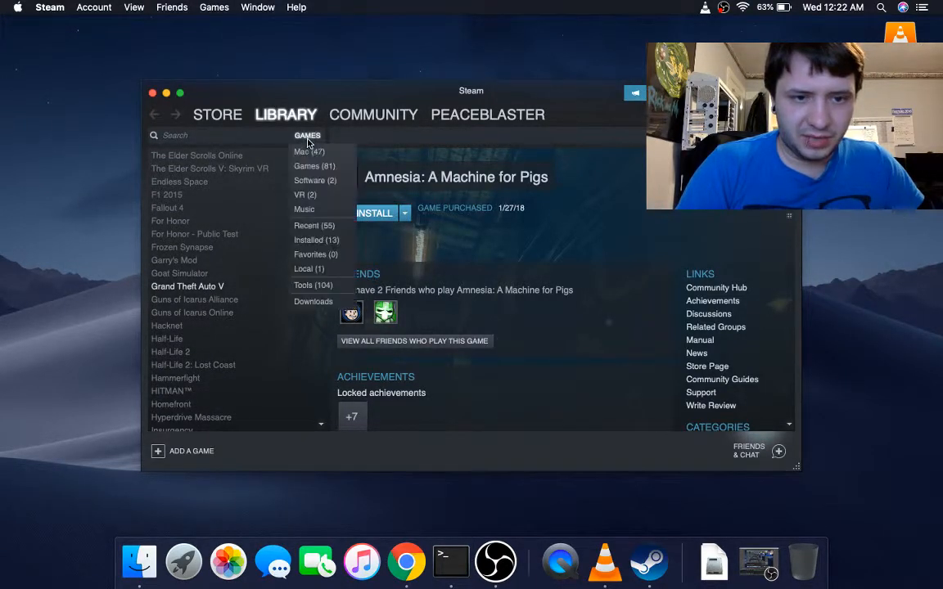
left_click(308, 151)
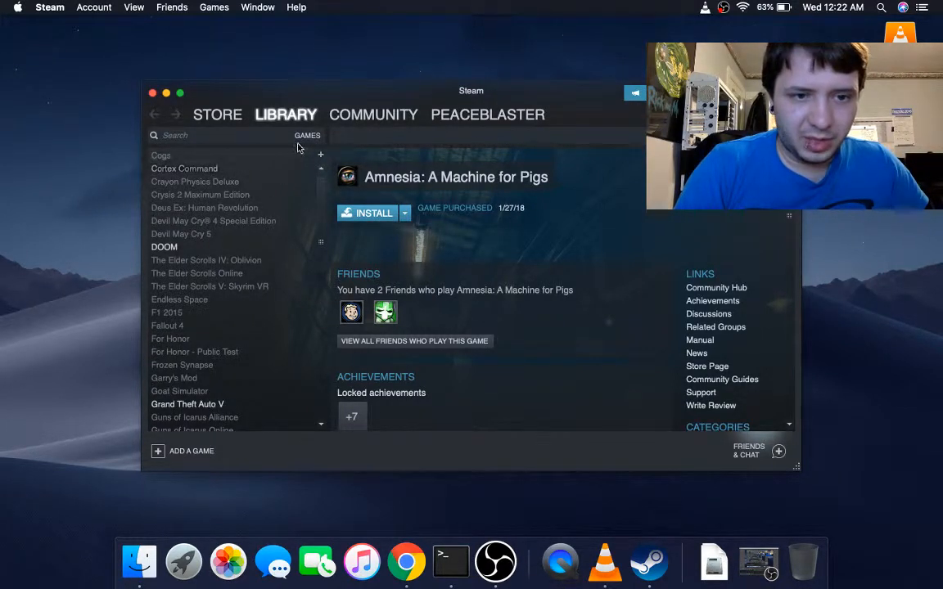
left_click(308, 135)
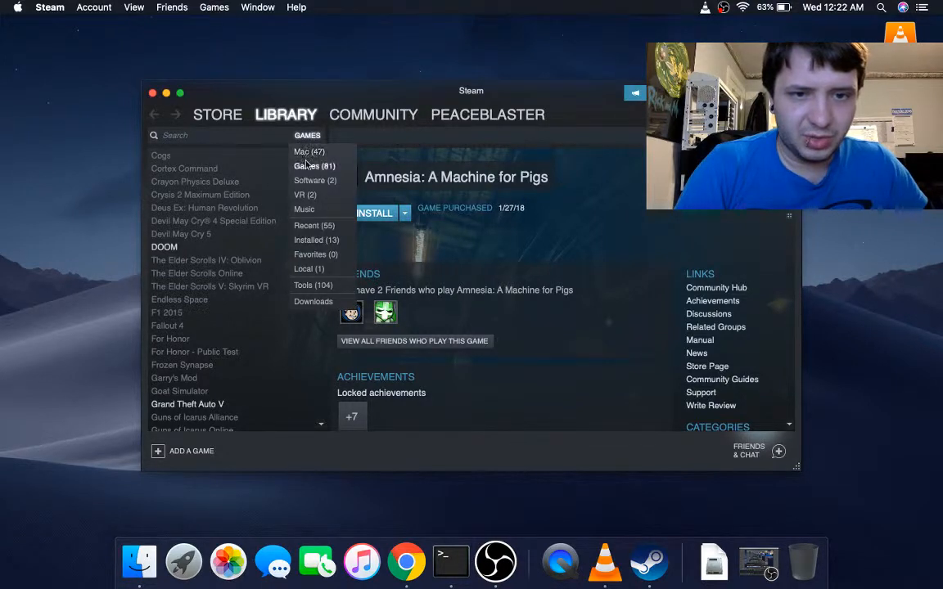
left_click(309, 152)
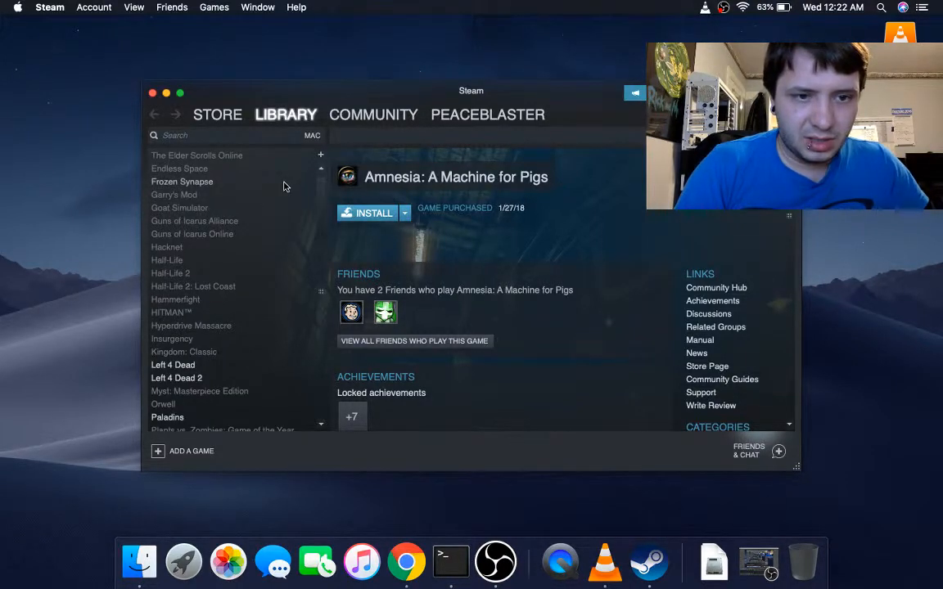
scroll("up", 3)
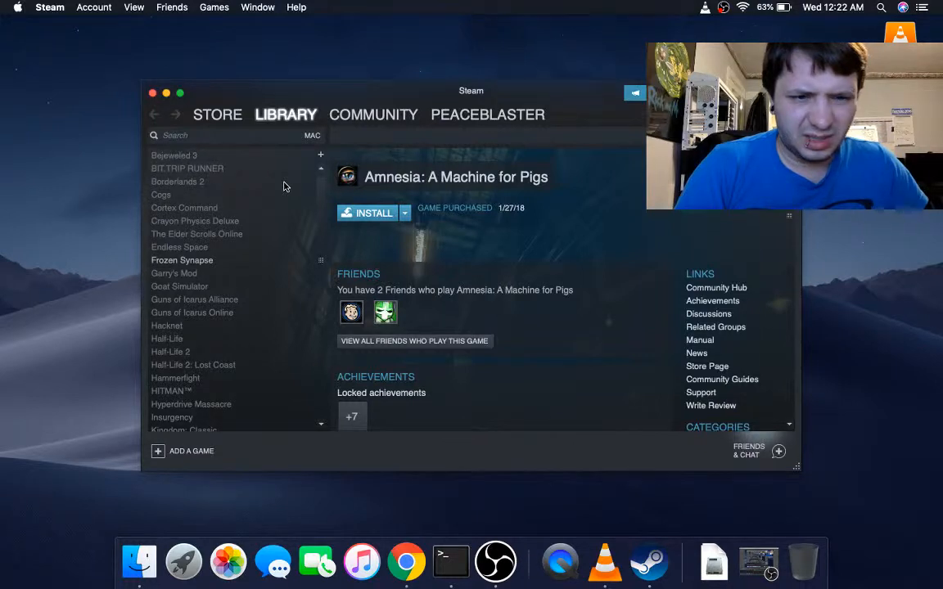
scroll("down", 3)
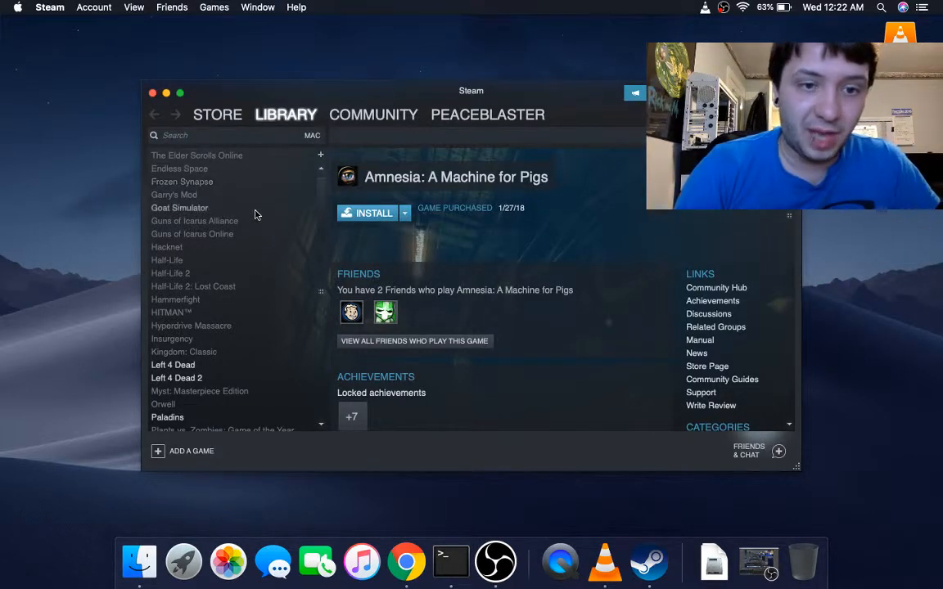
scroll("down", 3)
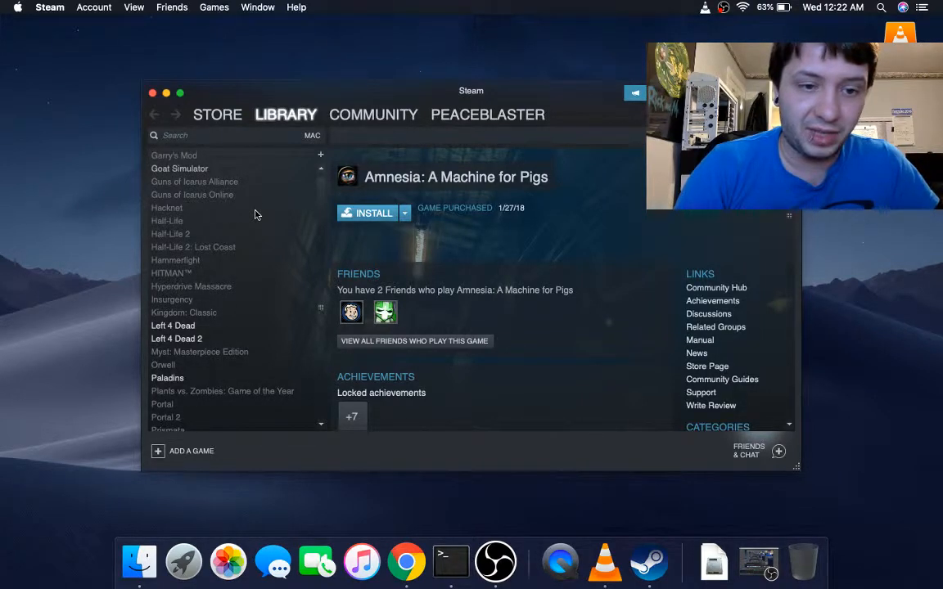
left_click(312, 135)
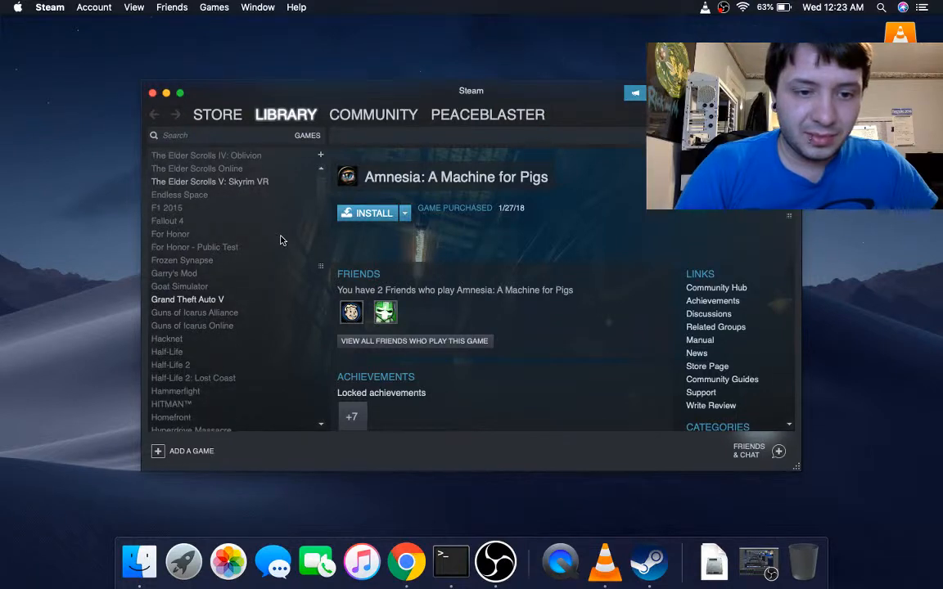
scroll("down", 3)
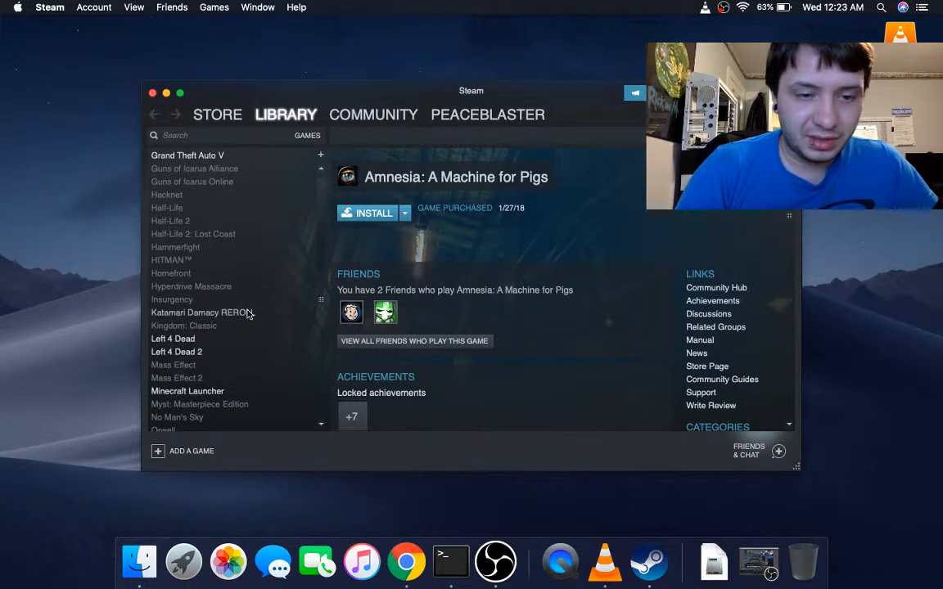
Compare the Mac-only and full games lists again by switching the filter and scrolling.
left_click(308, 135)
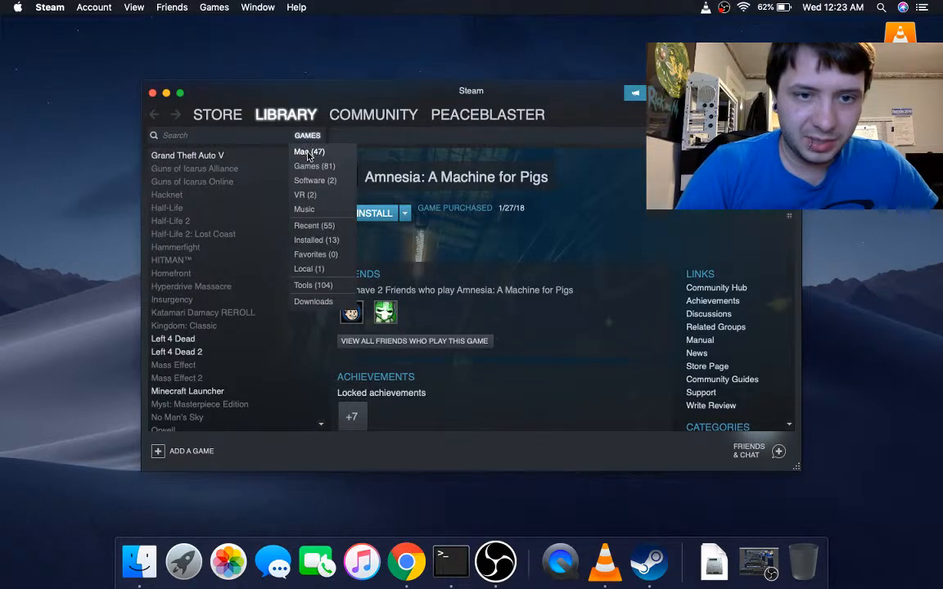
left_click(309, 152)
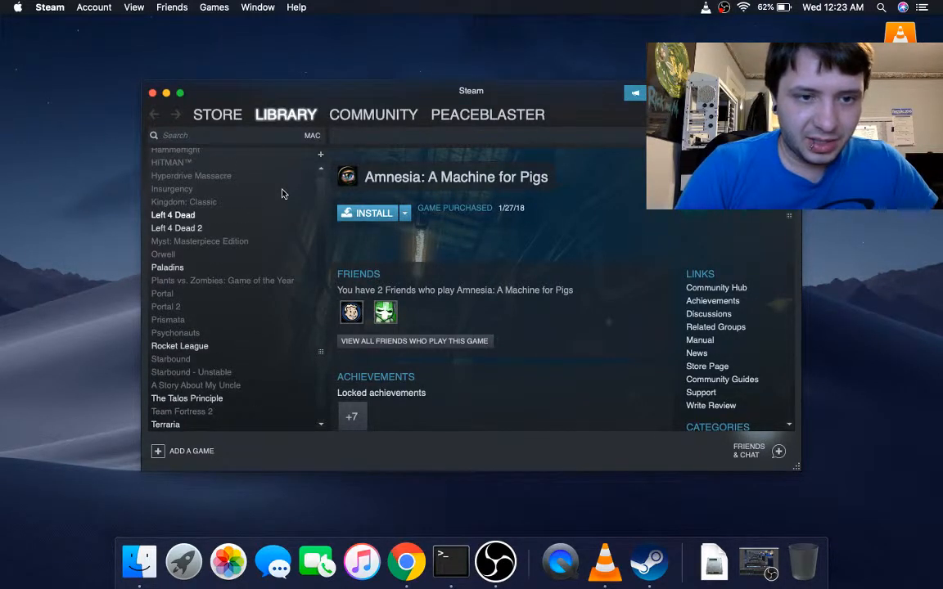
mouse_move(232, 212)
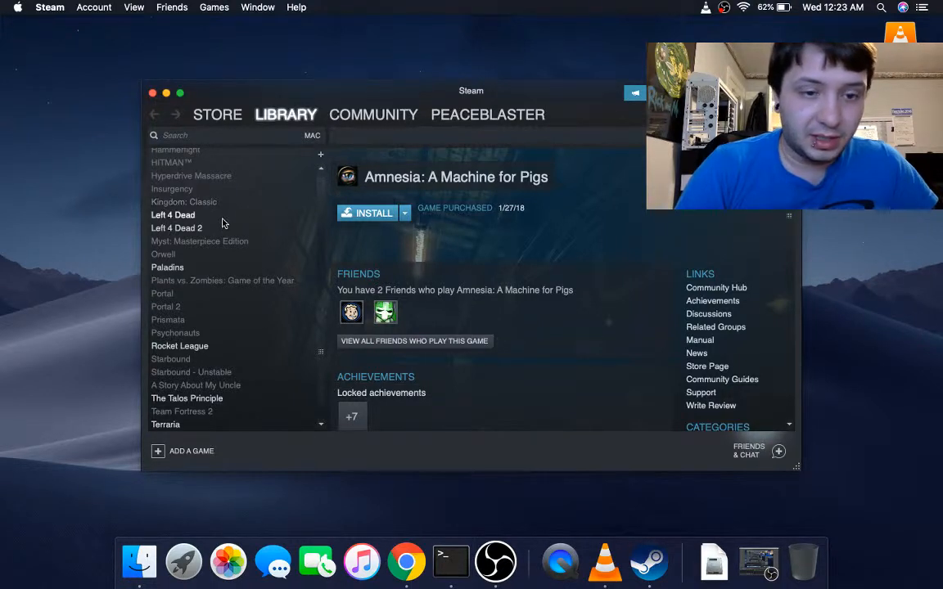
mouse_move(226, 277)
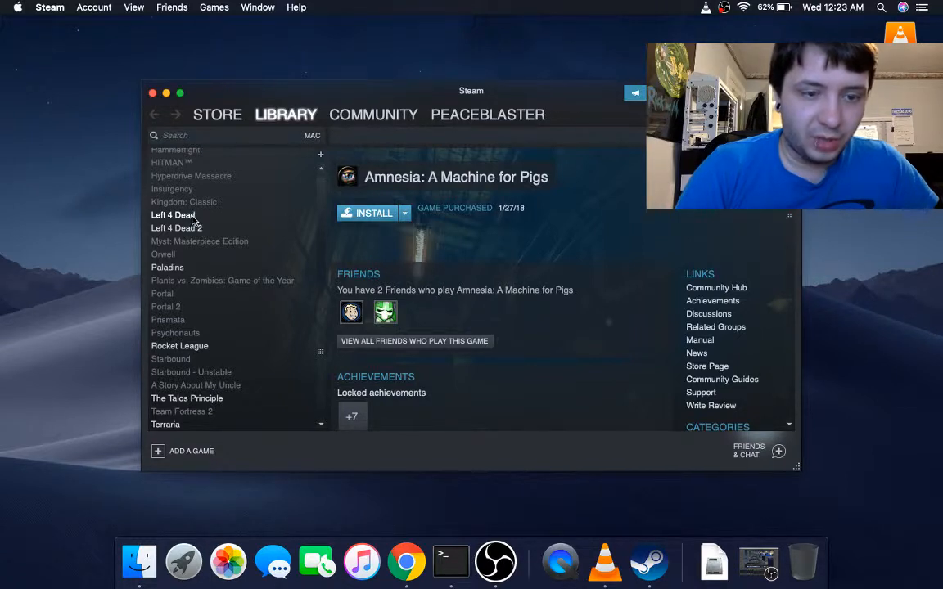
mouse_move(200, 264)
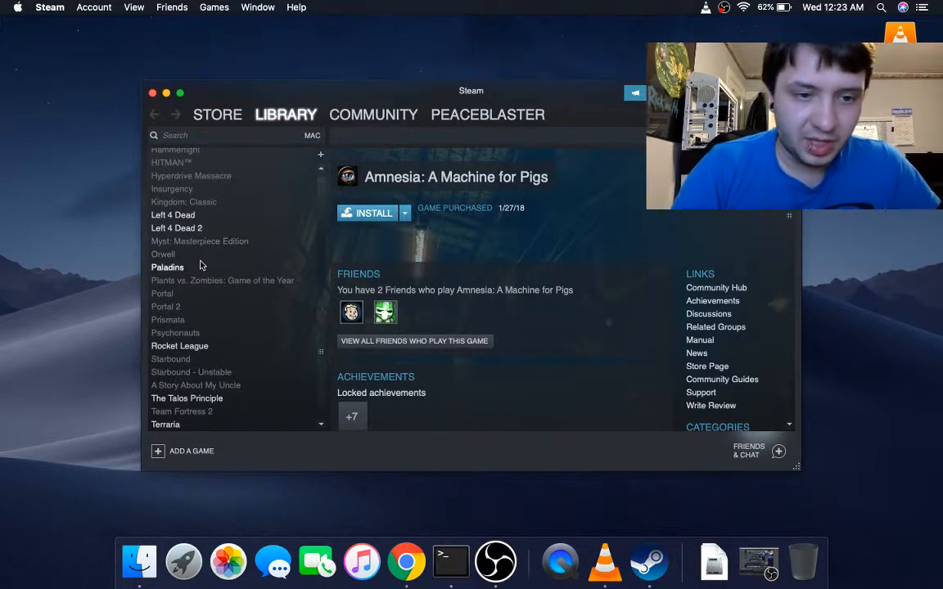
scroll("down", 3)
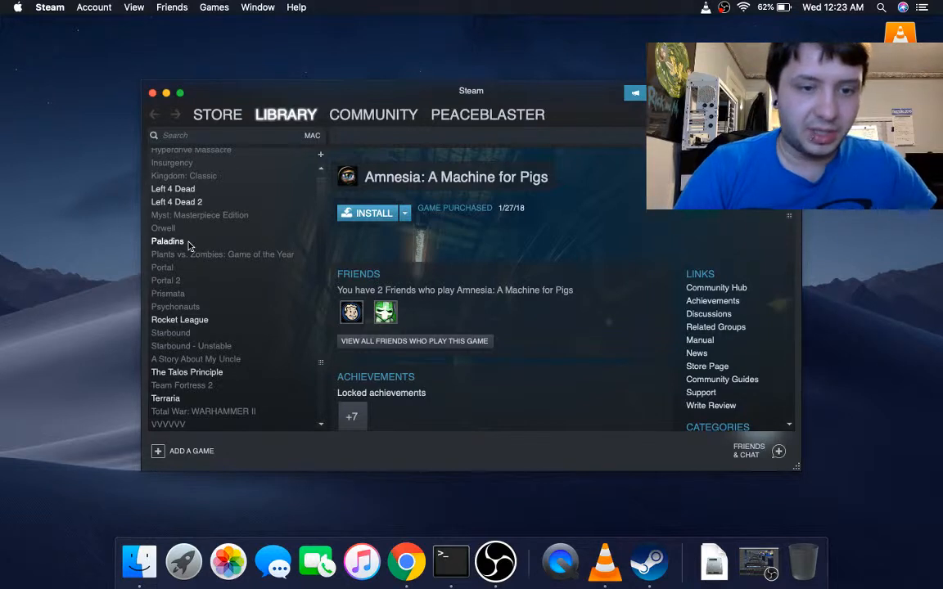
left_click(312, 135)
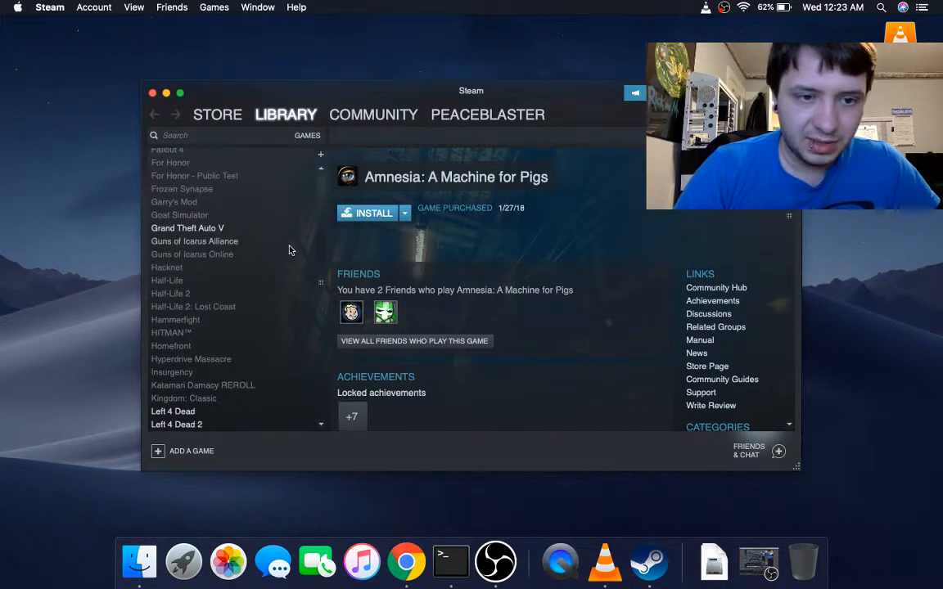
scroll("down", 3)
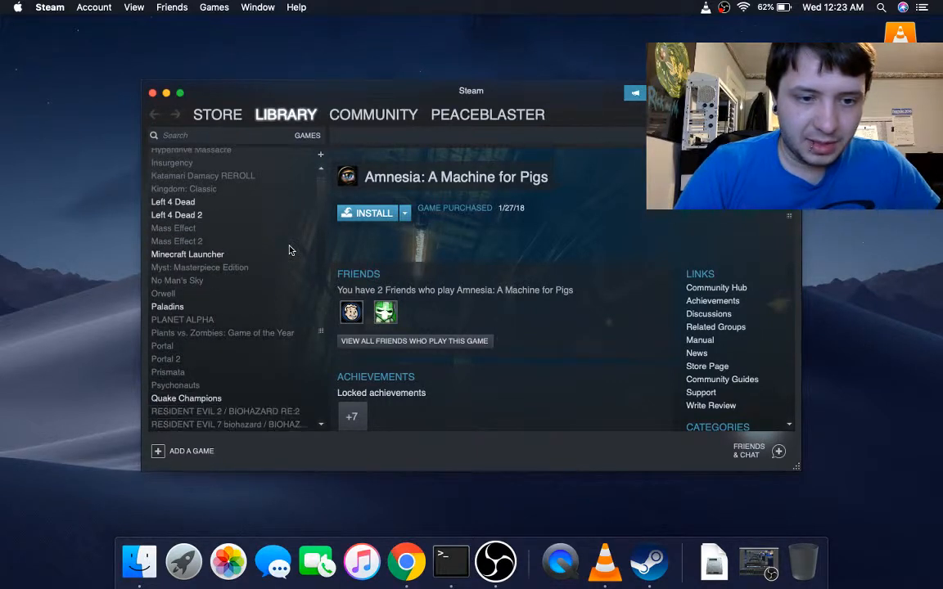
scroll("down", 3)
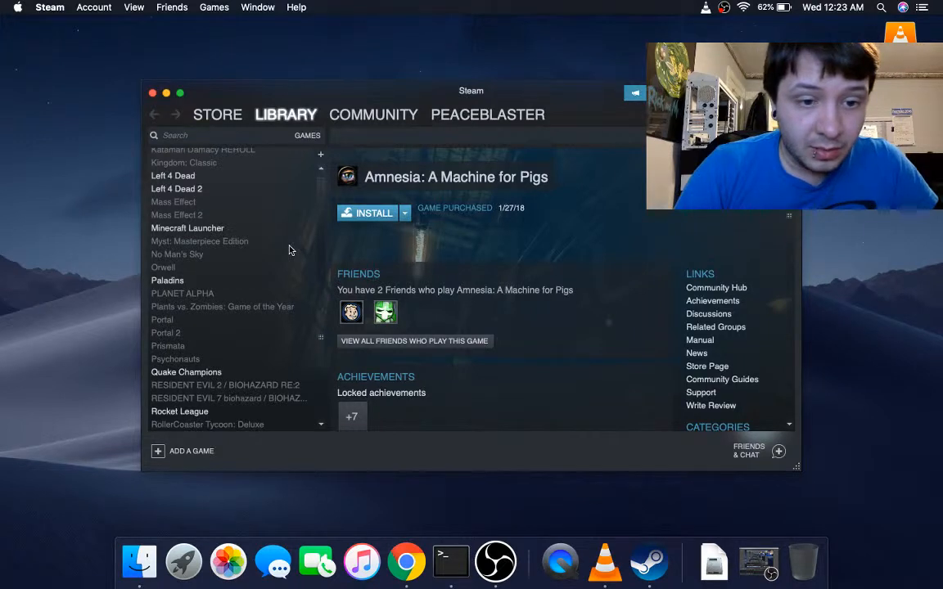
scroll("down", 3)
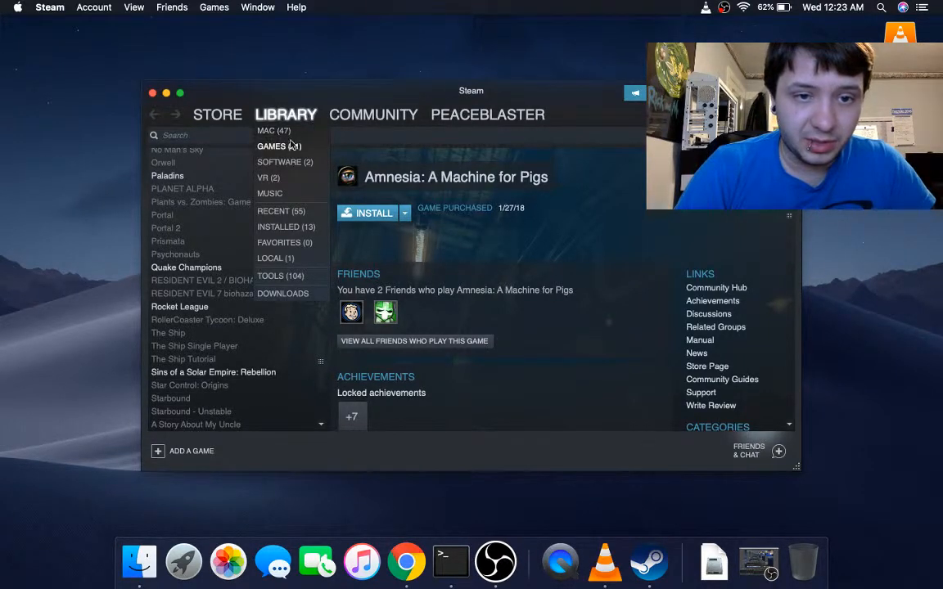
left_click(266, 131)
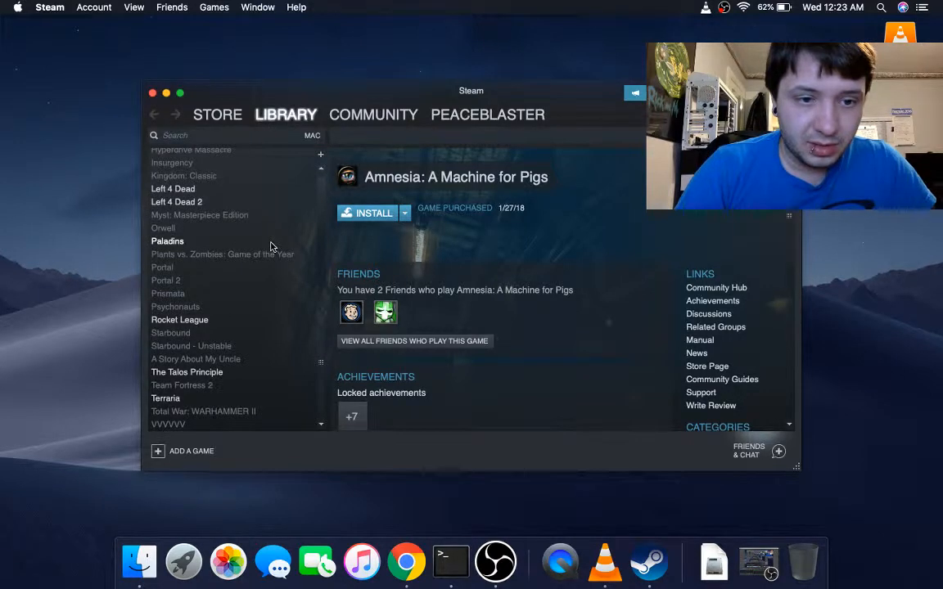
mouse_move(299, 208)
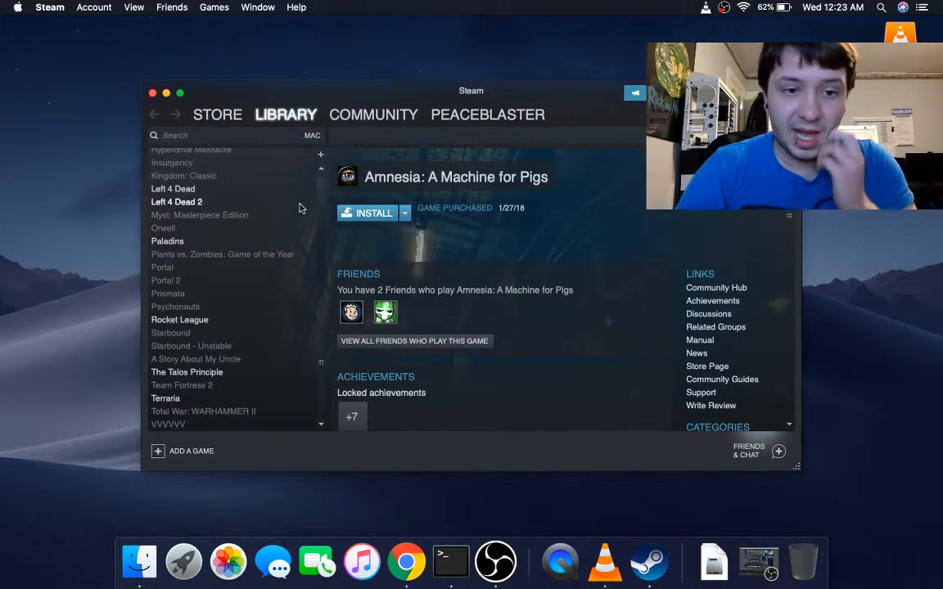
Scroll through the full games list one more time, then close the Steam library window.
left_click(312, 135)
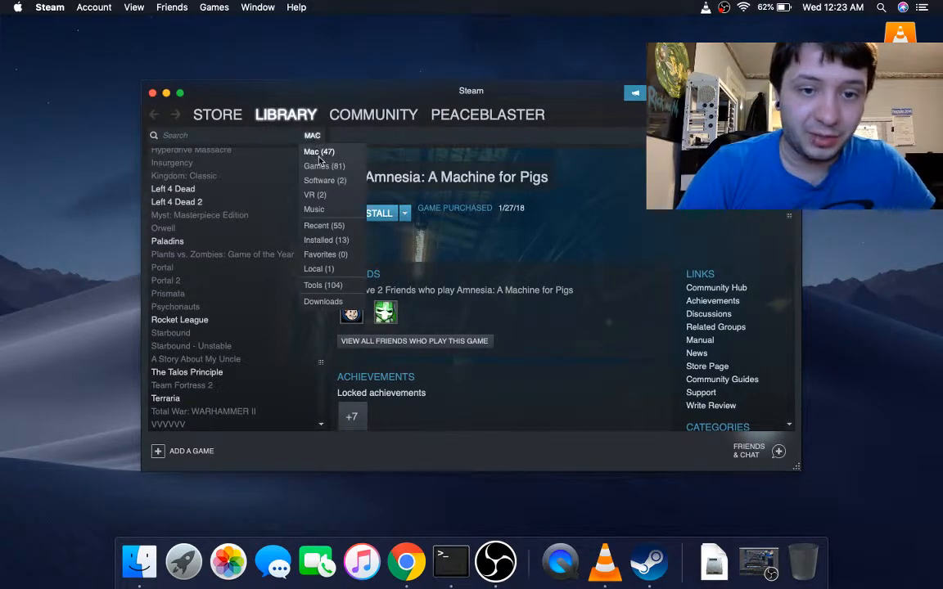
left_click(319, 166)
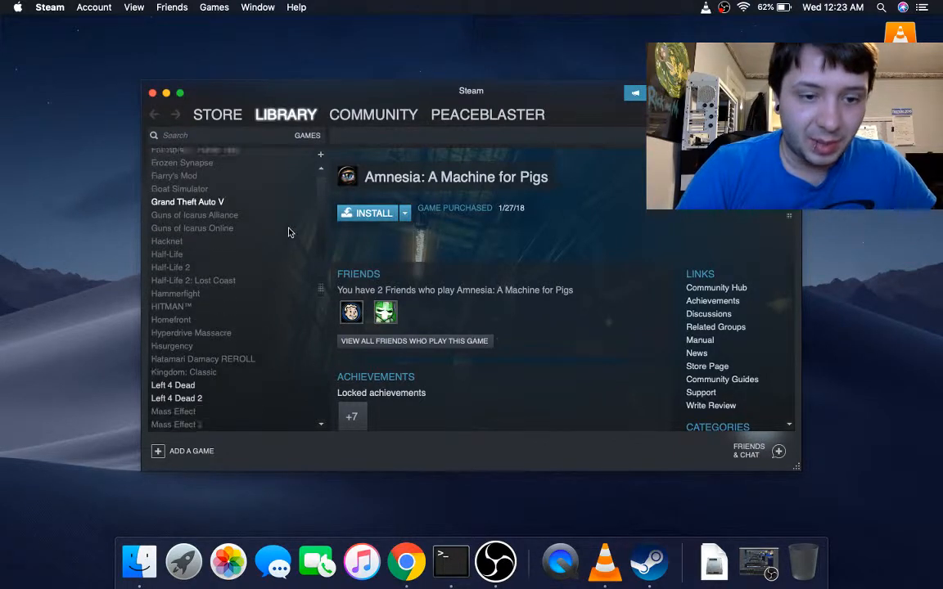
scroll("down", 3)
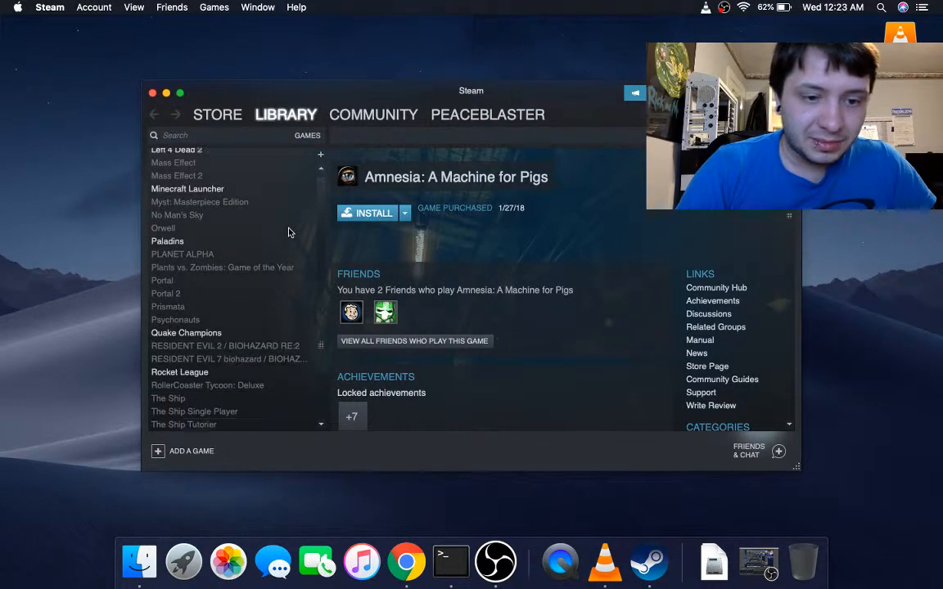
scroll("down", 3)
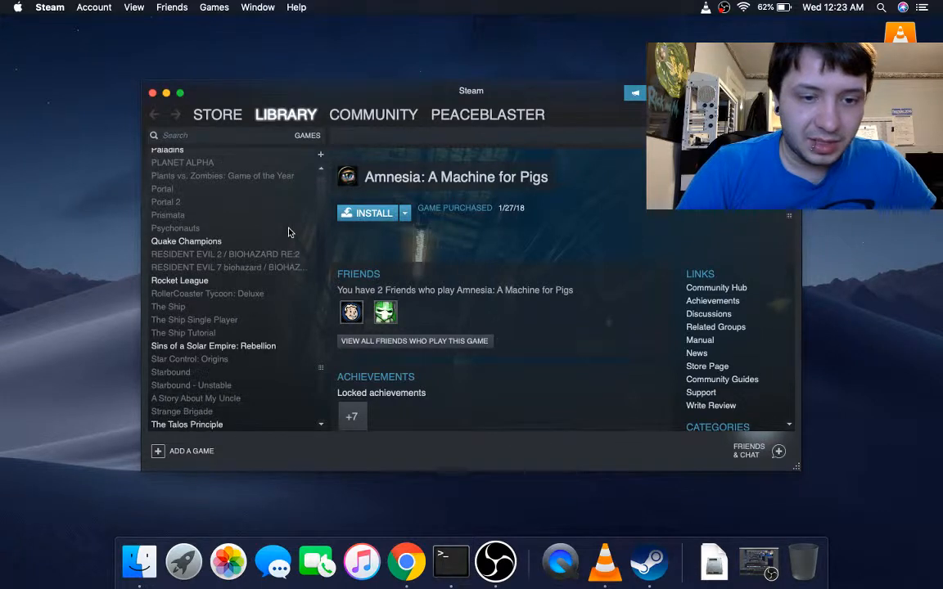
left_click(307, 135)
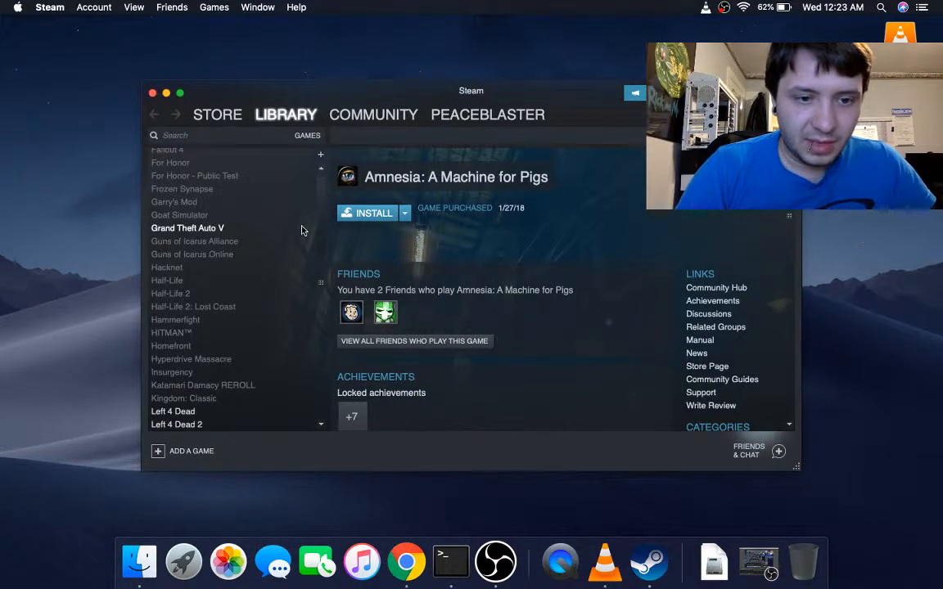
scroll("down", 3)
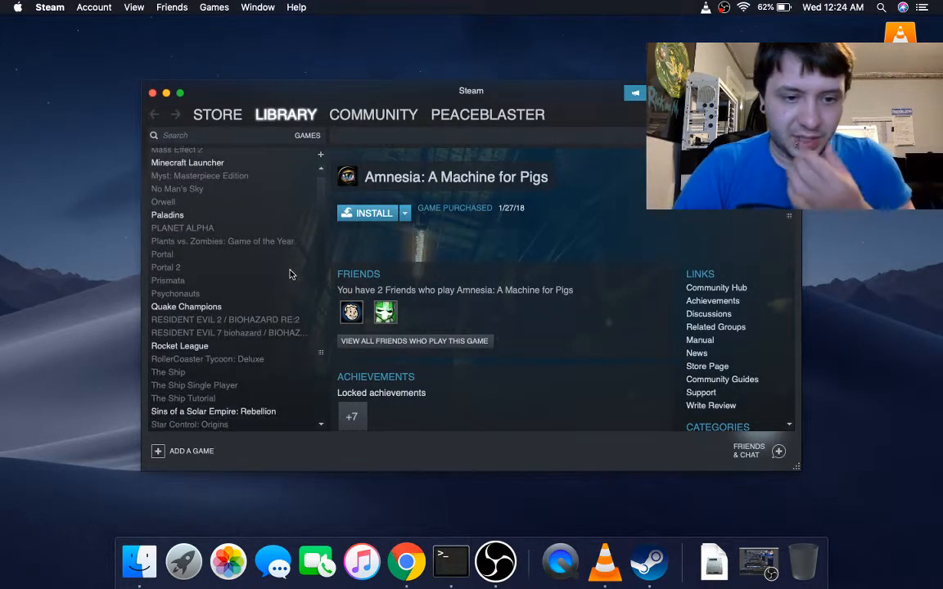
scroll("down", 3)
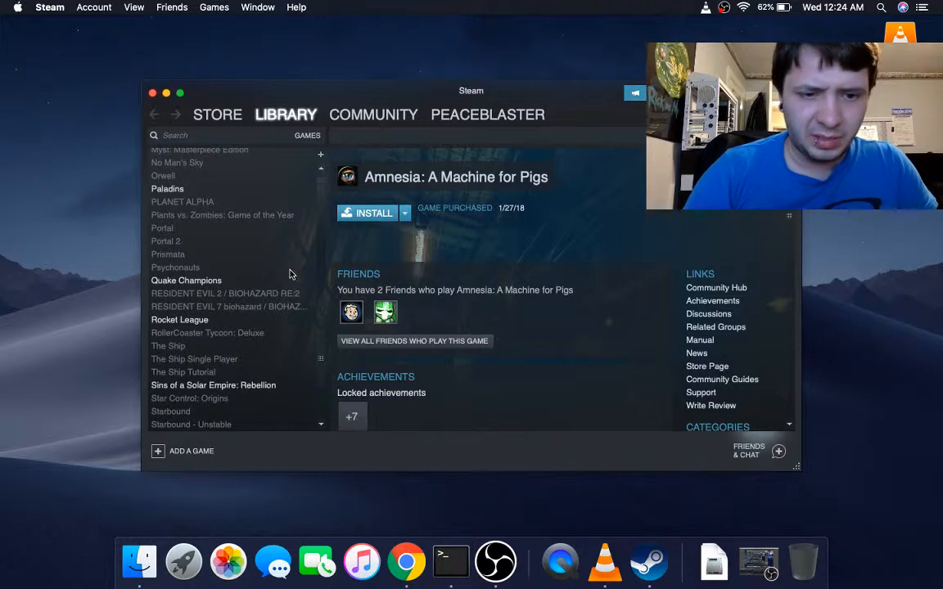
scroll("down", 3)
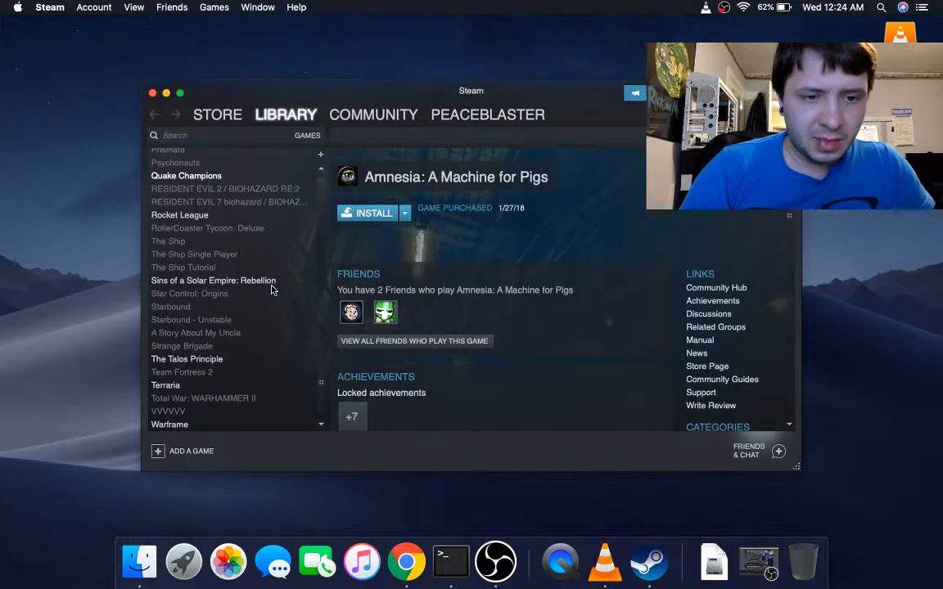
scroll("down", 3)
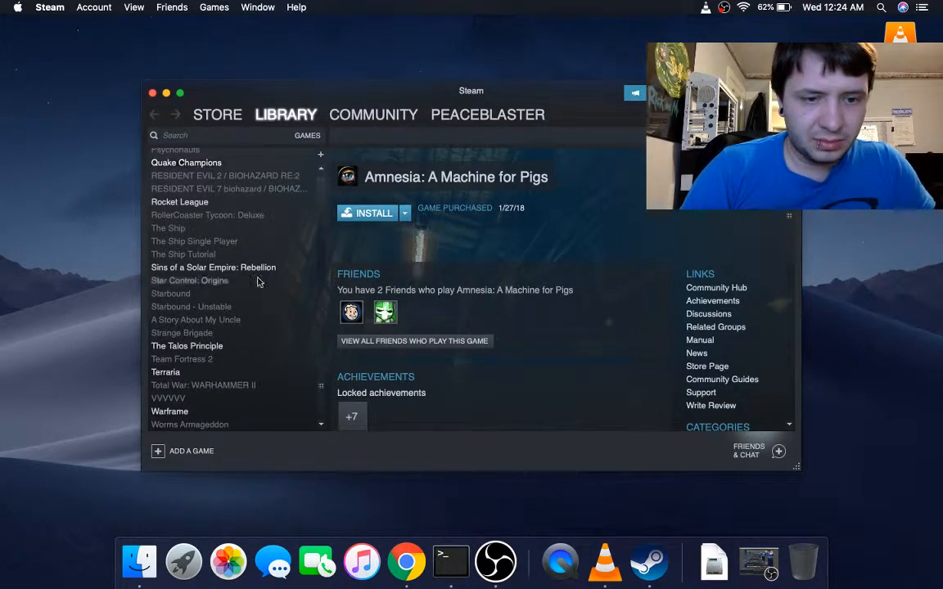
mouse_move(297, 296)
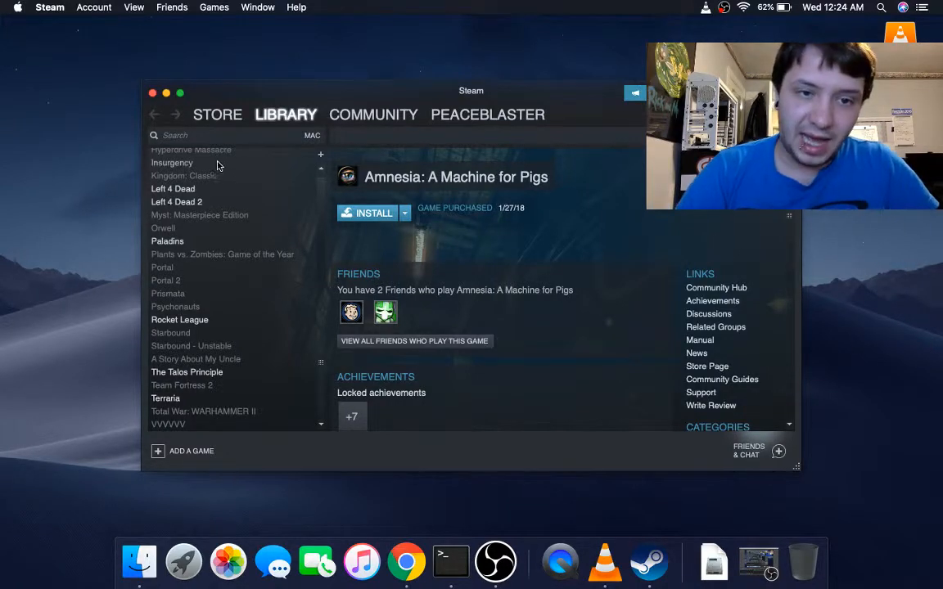
left_click(152, 92)
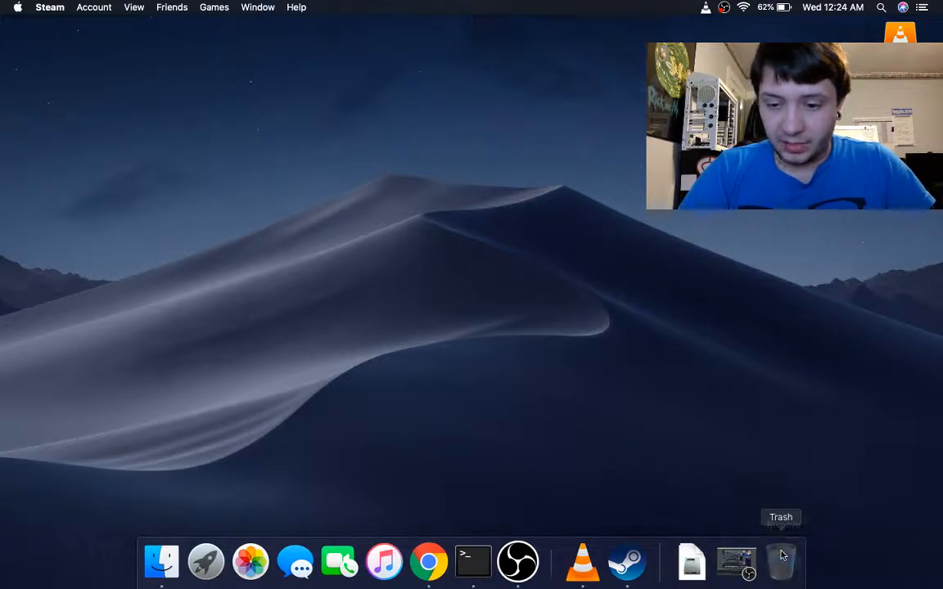
mouse_move(499, 418)
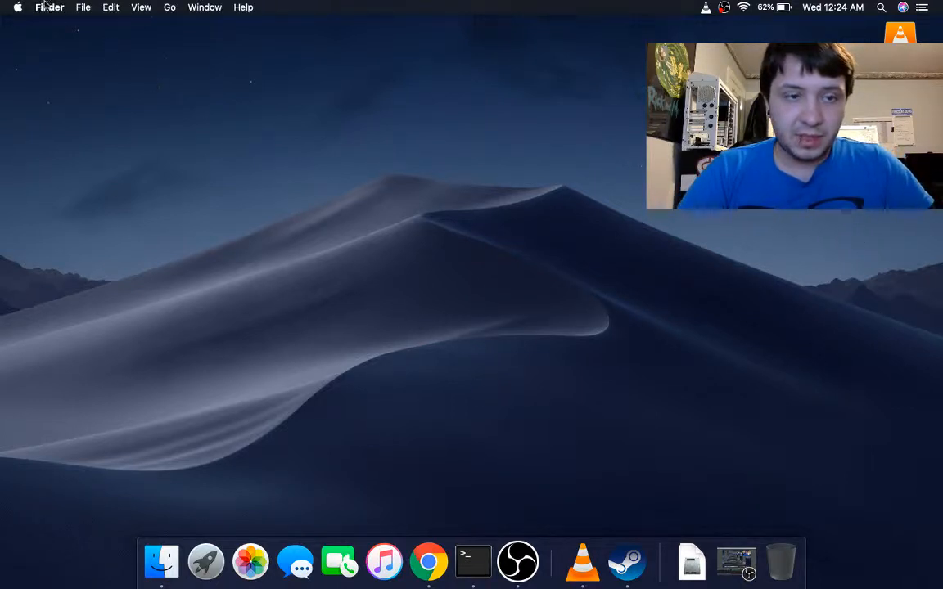
Bring Finder and the empty desktop to the front, leaving Steam behind.
left_click(17, 8)
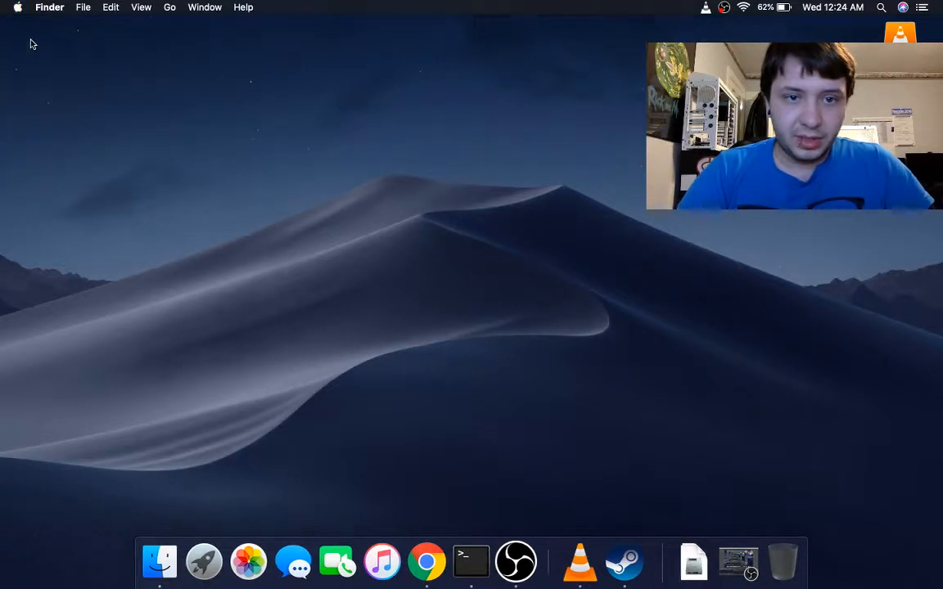
left_click(649, 563)
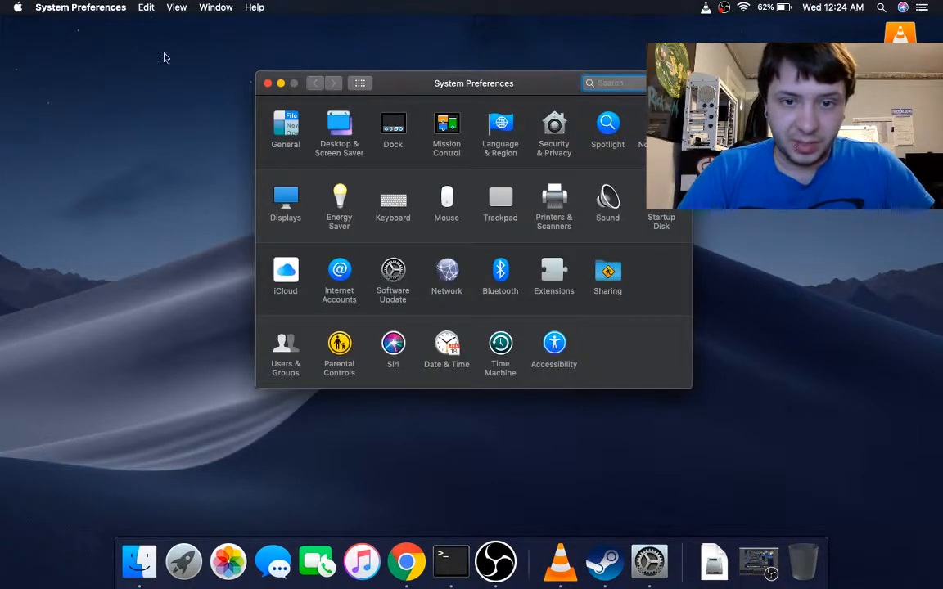
mouse_move(446, 170)
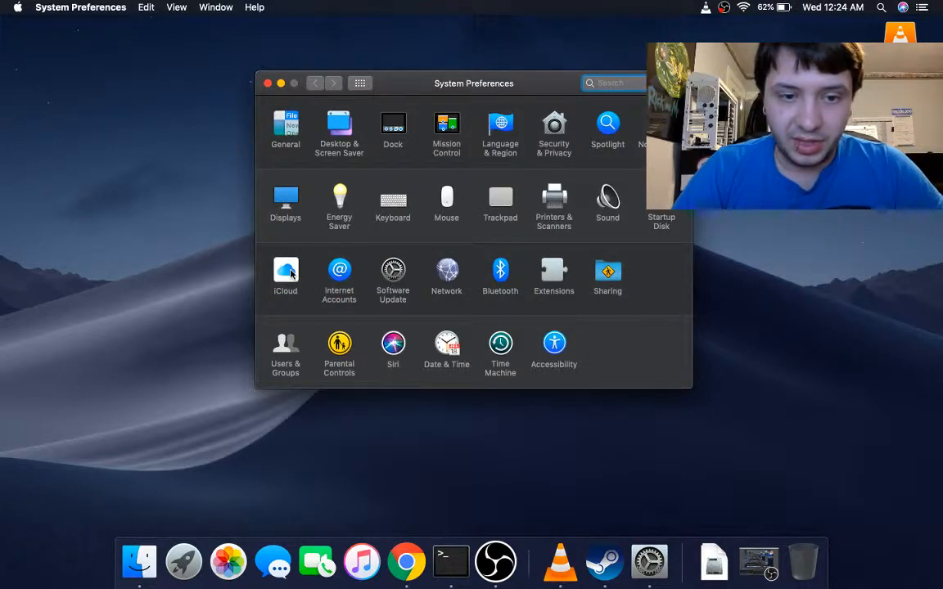
mouse_move(309, 246)
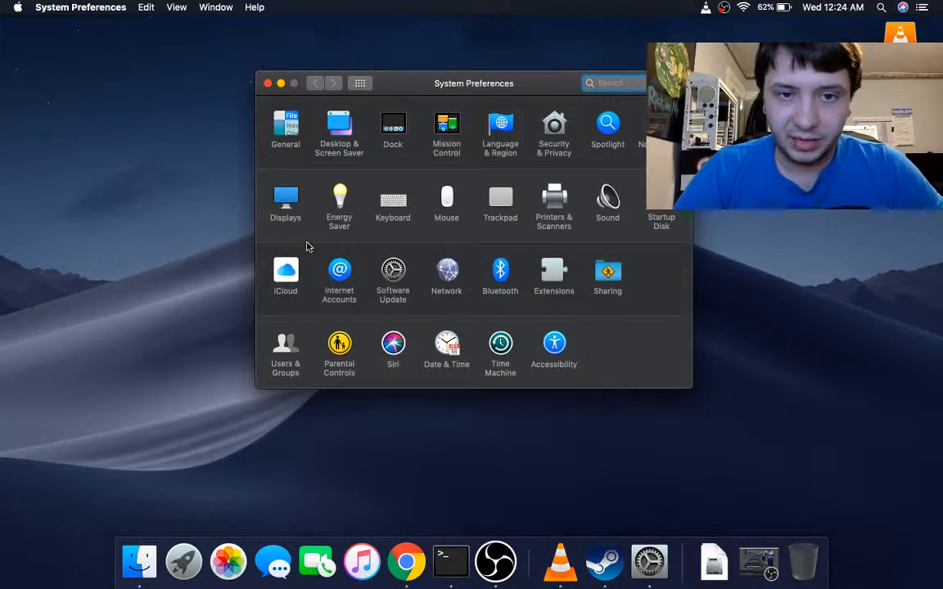
left_click(285, 274)
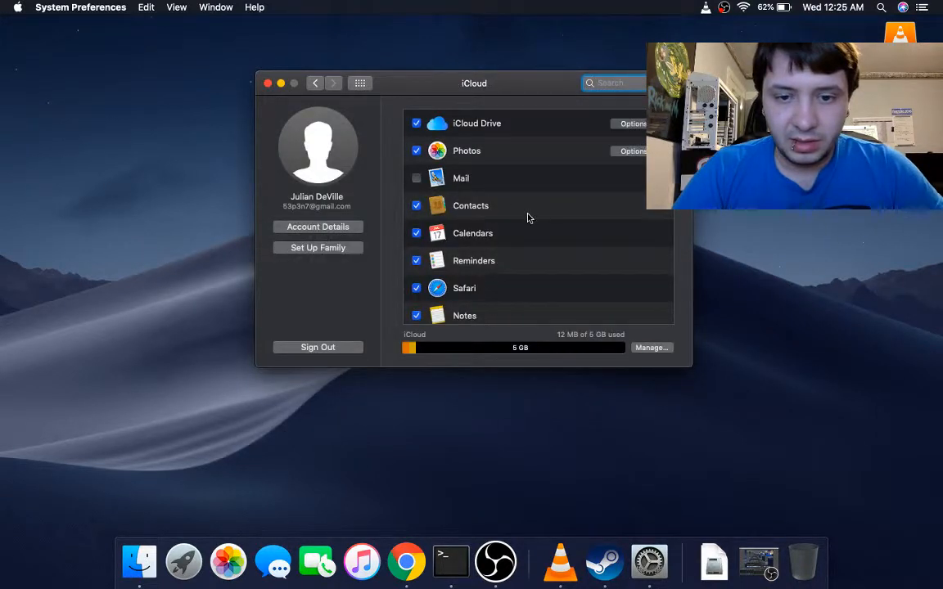
scroll("down", 3)
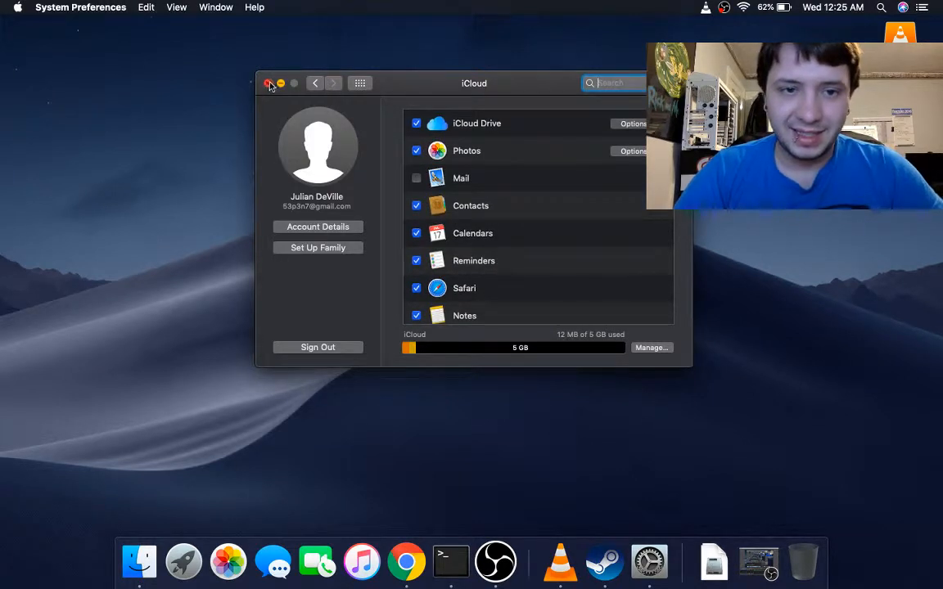
left_click(270, 83)
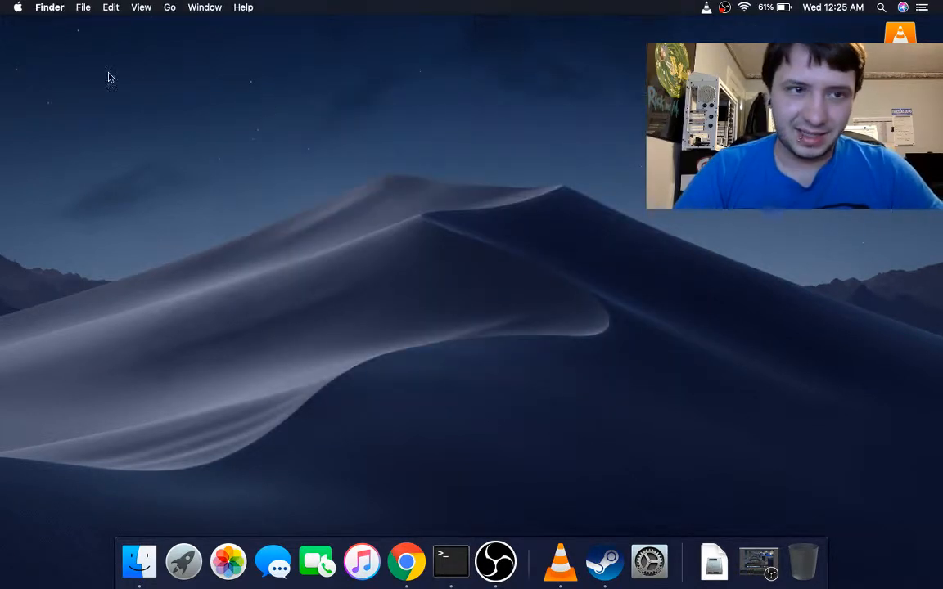
Reopen System Preferences from the Apple menu.
left_click(17, 8)
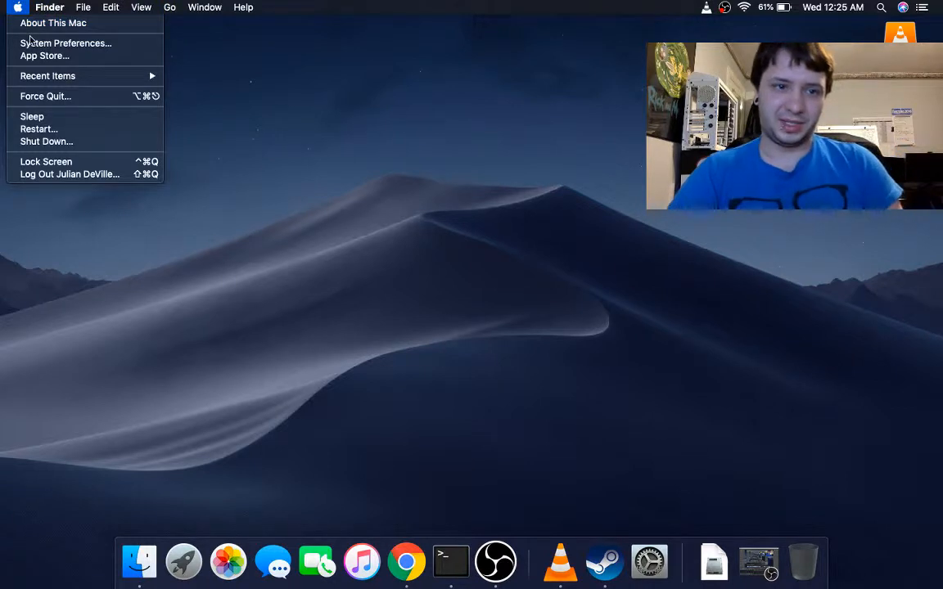
left_click(66, 42)
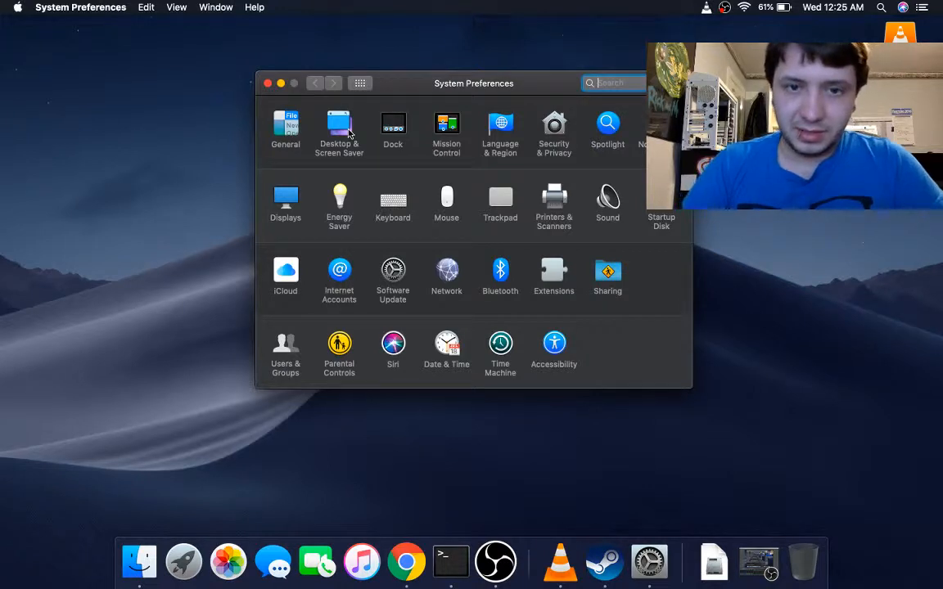
Review the Desktop & Screen Saver pane, viewing the Screen Saver tab, then close System Preferences.
left_click(339, 127)
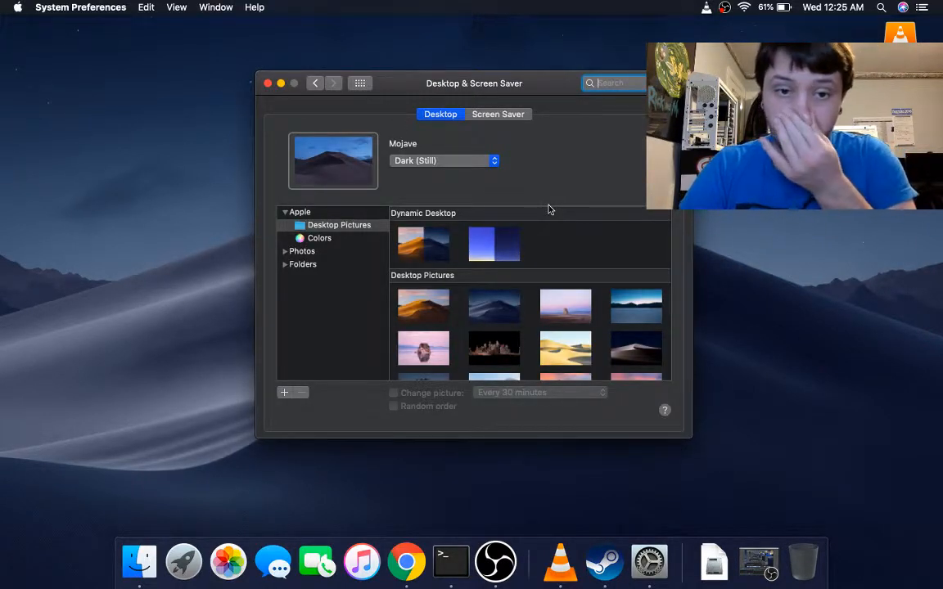
scroll("down", 3)
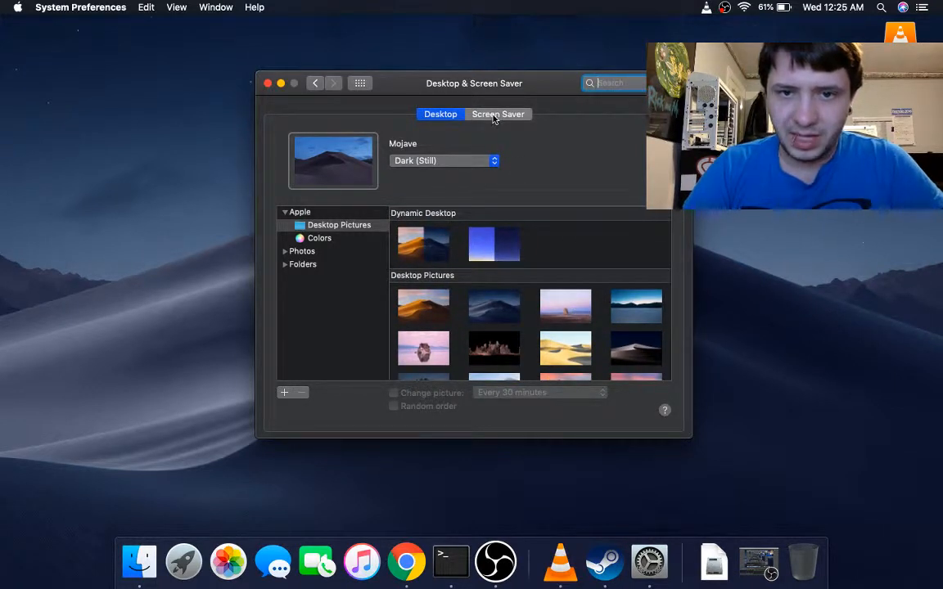
left_click(497, 114)
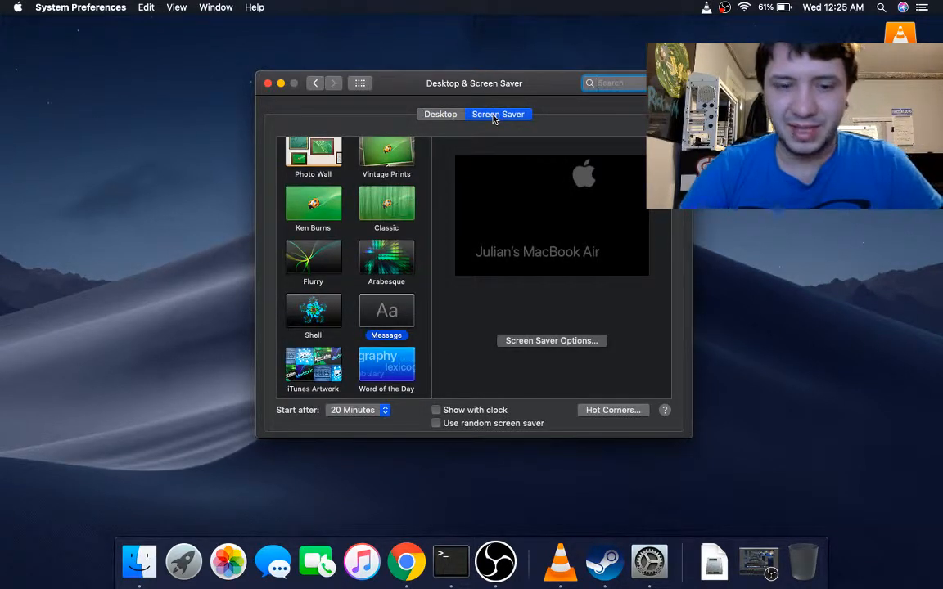
left_click(440, 114)
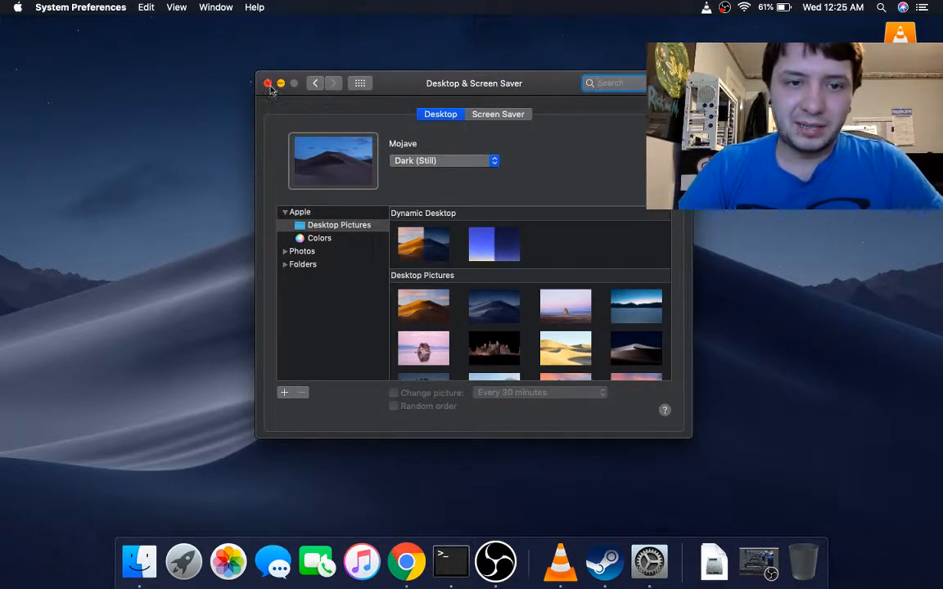
left_click(268, 84)
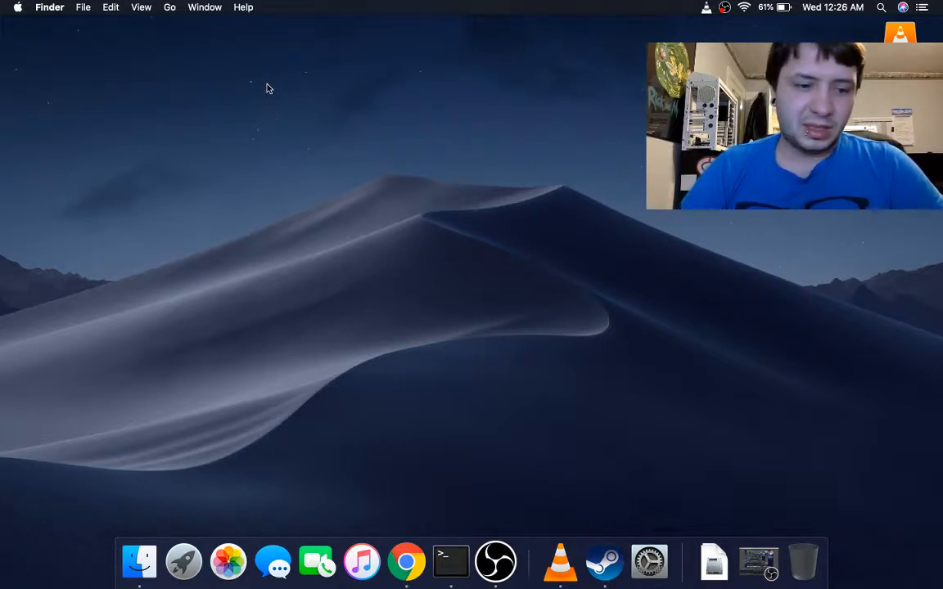
mouse_move(536, 115)
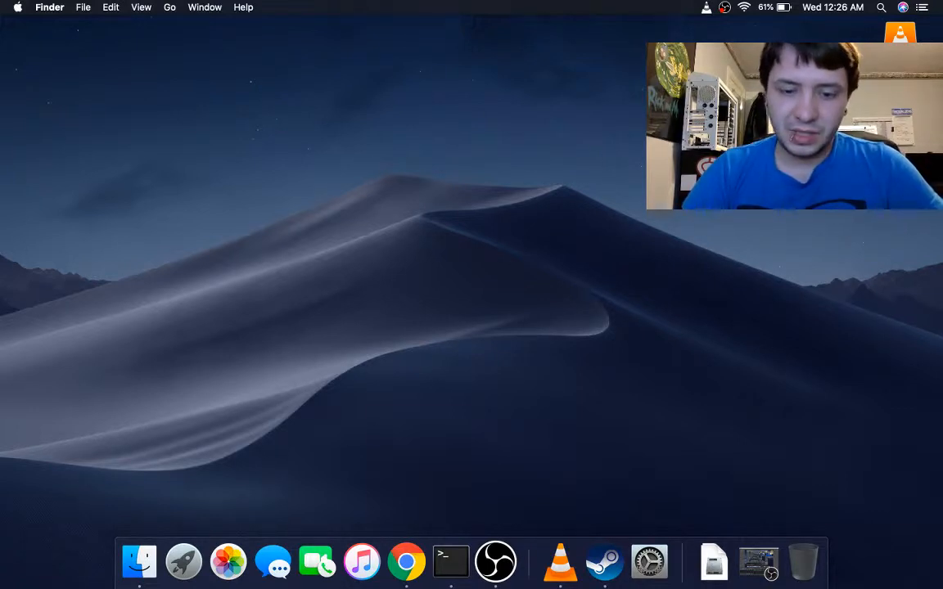
mouse_move(584, 513)
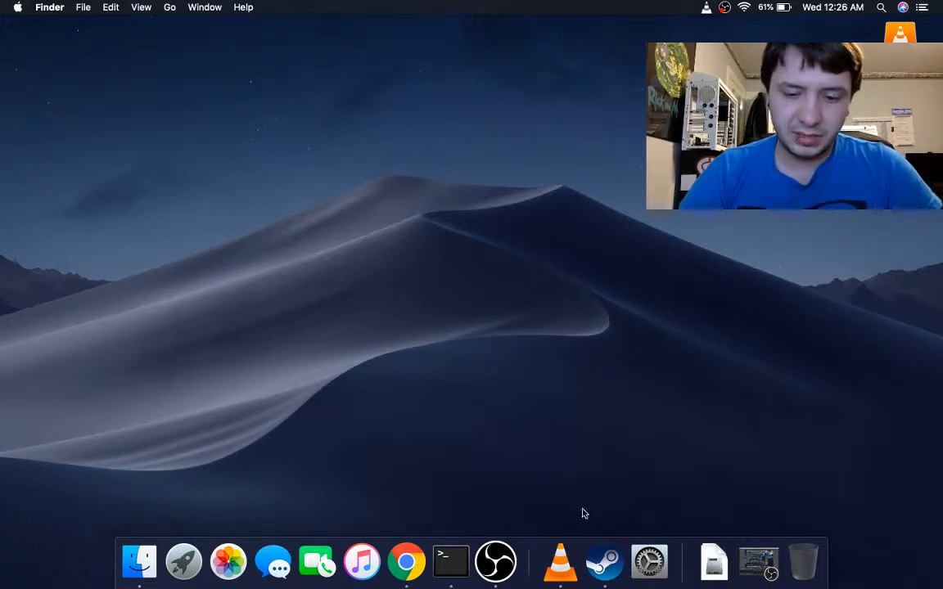
left_click(604, 562)
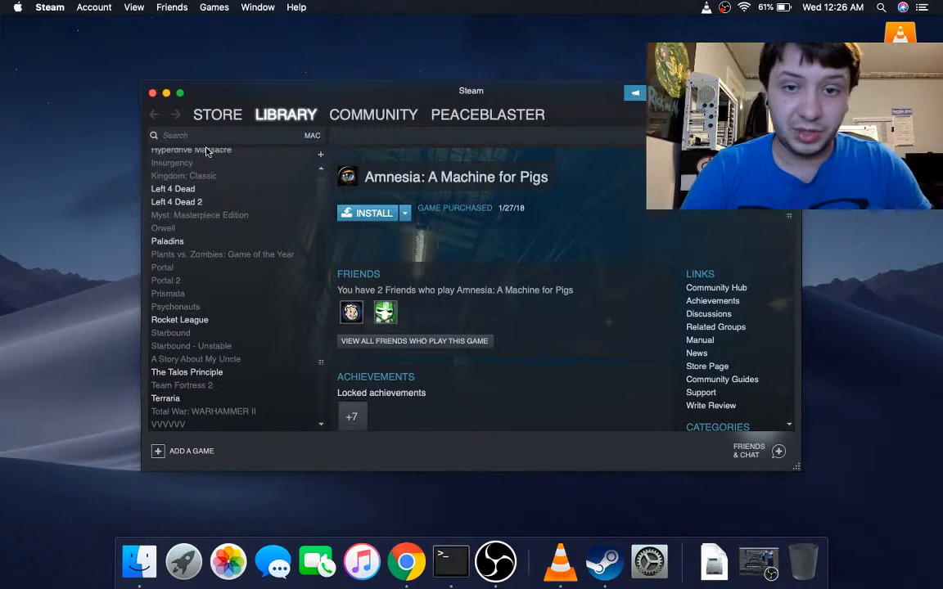
left_click(153, 93)
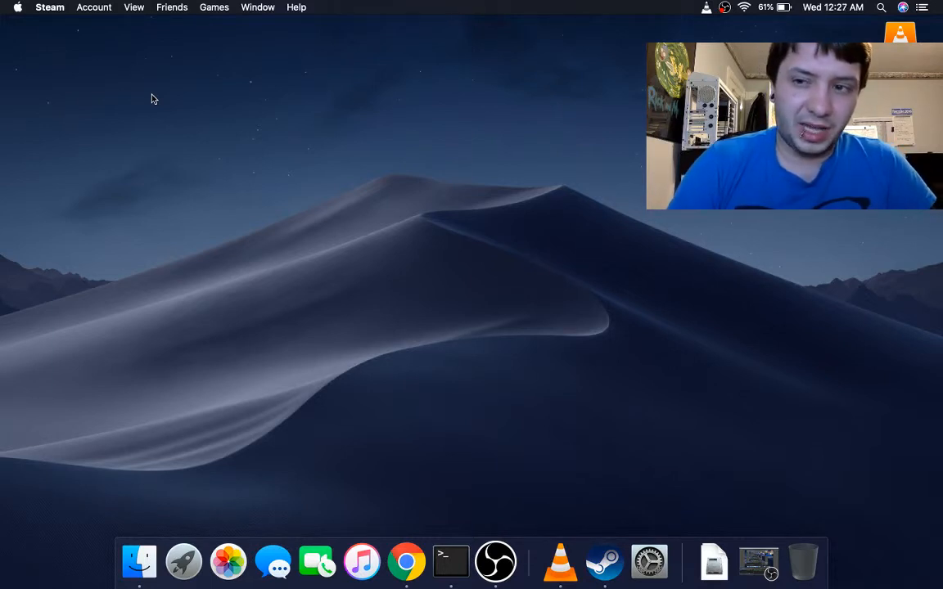
mouse_move(434, 465)
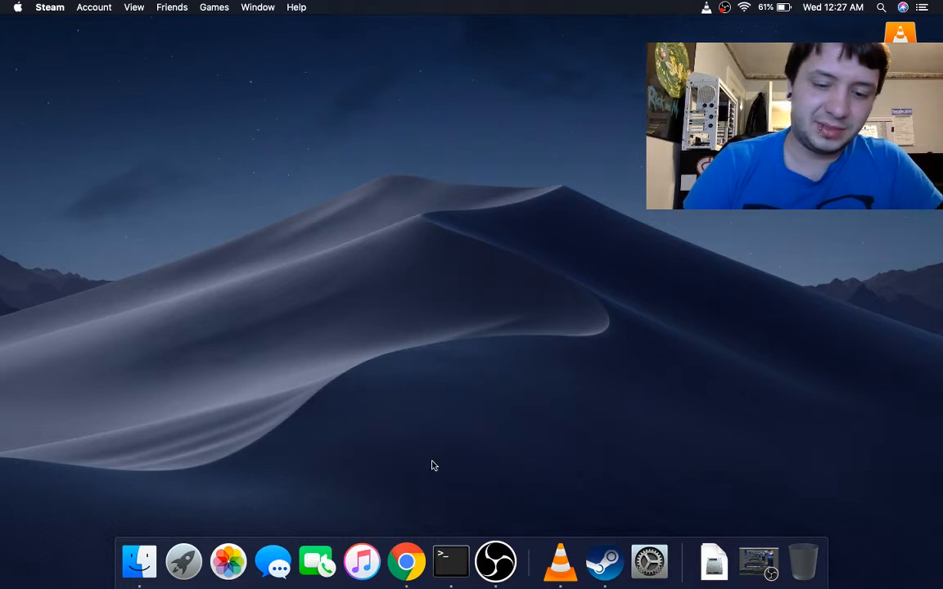